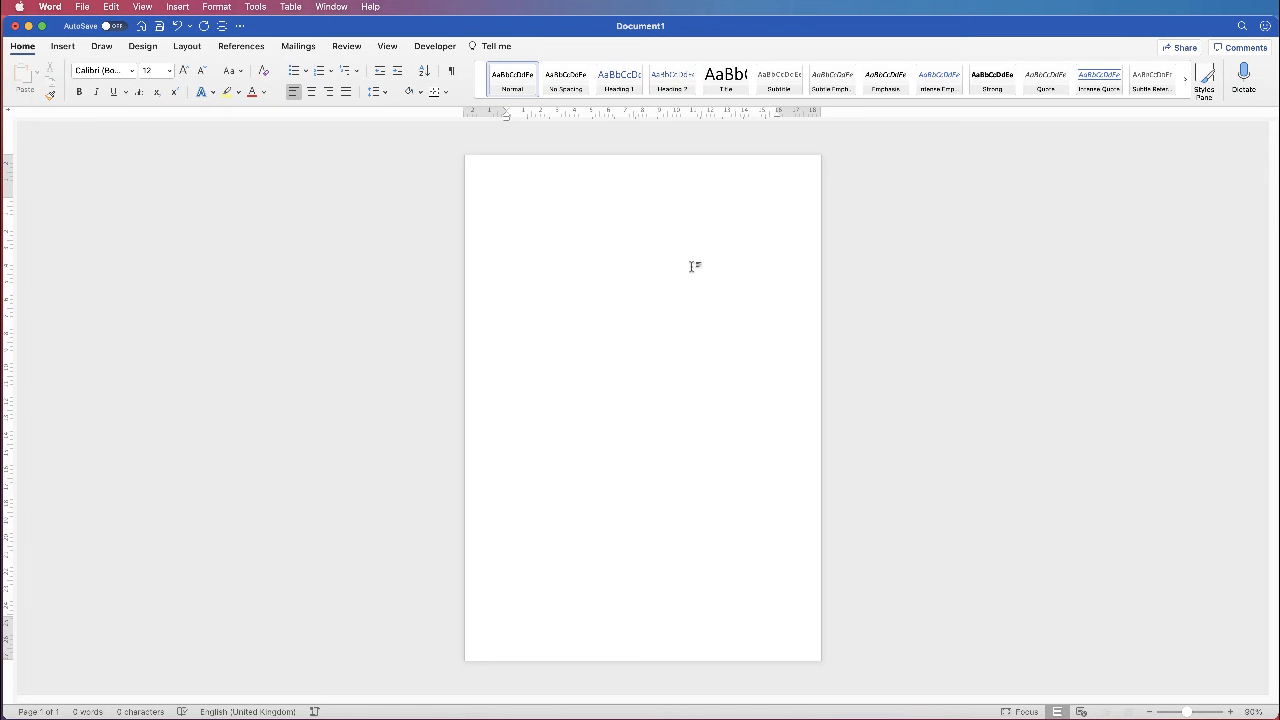
# Place the insertion point and bring up the Insert Table size grid.
pyautogui.click(508, 204)
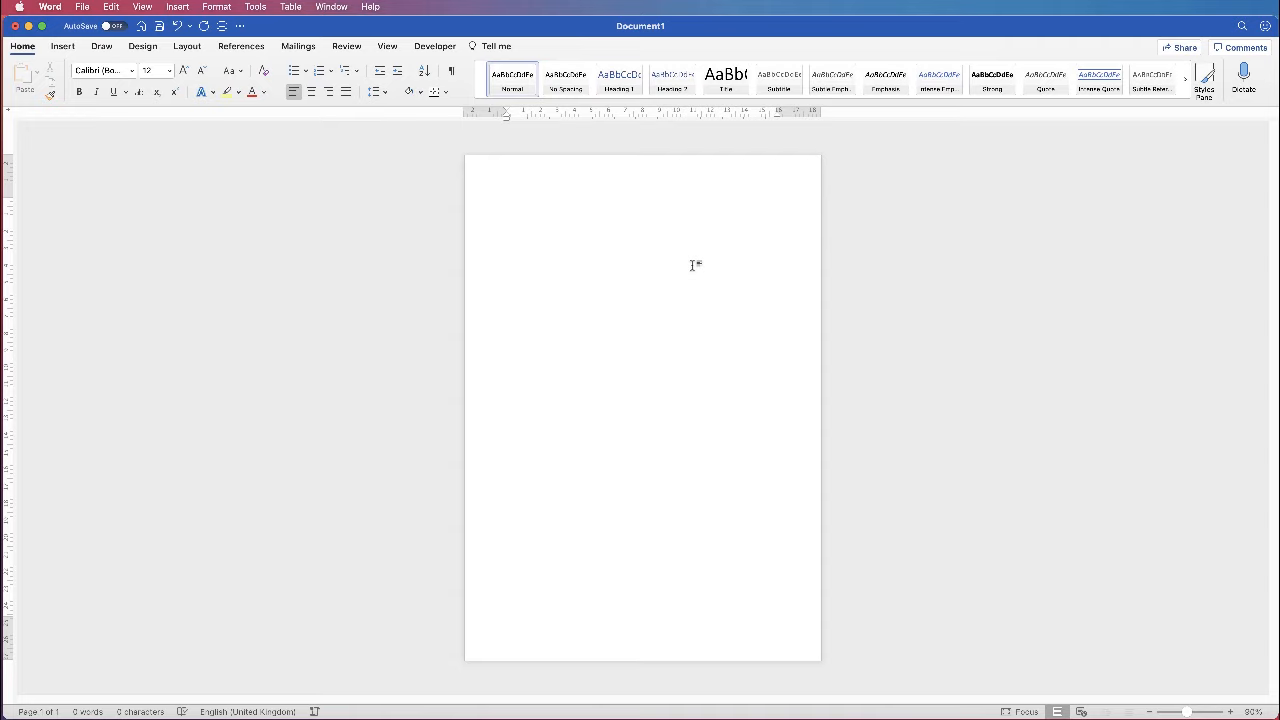
pyautogui.click(508, 204)
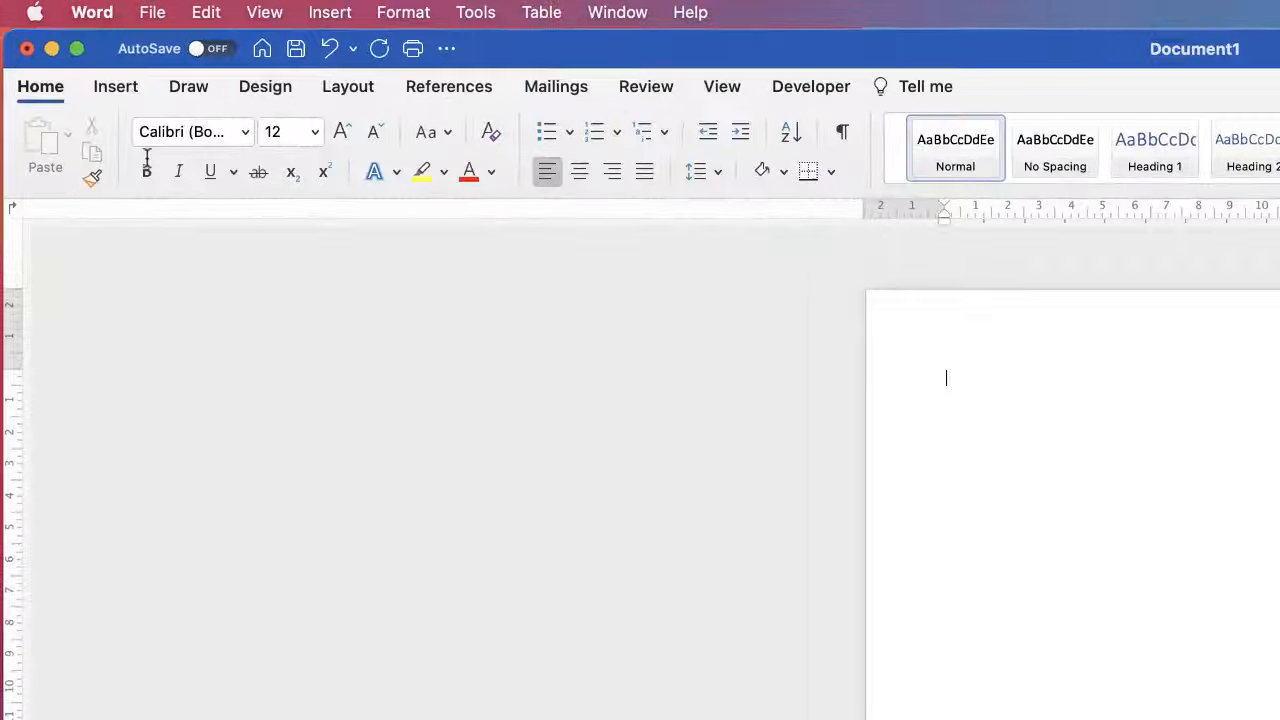
pyautogui.click(116, 86)
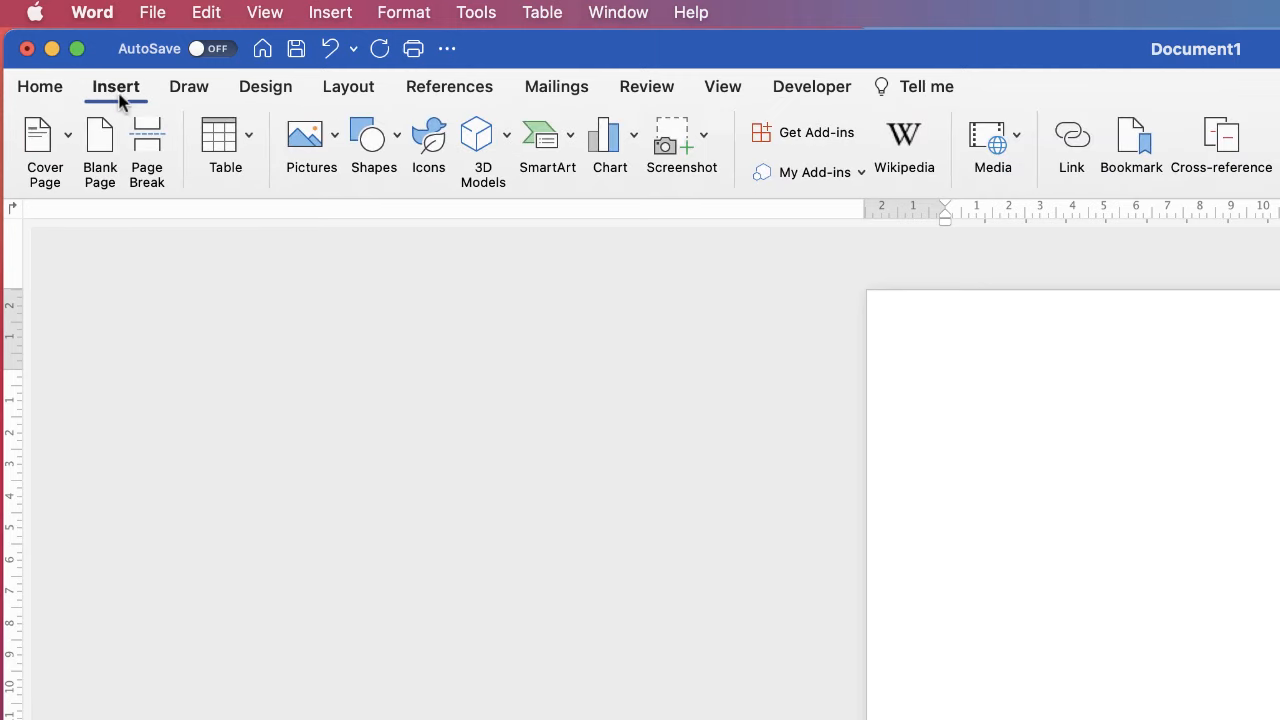
pyautogui.moveTo(224, 136)
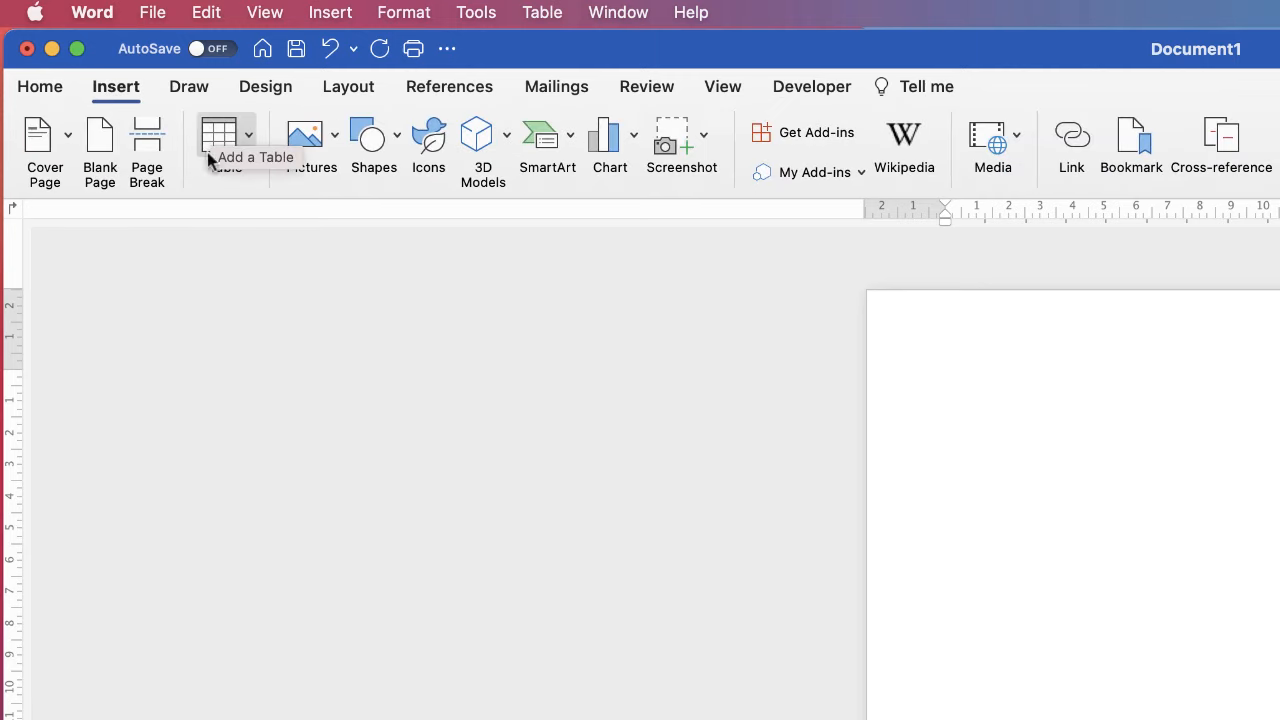
pyautogui.click(248, 132)
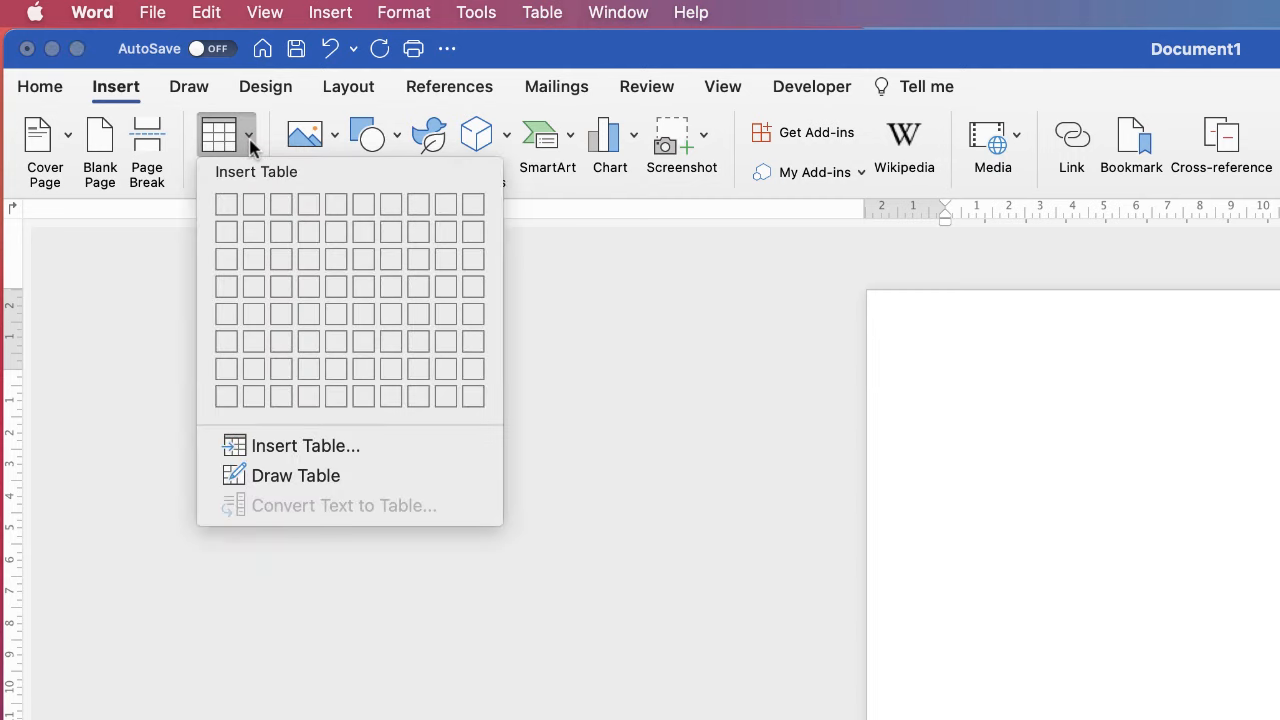
pyautogui.moveTo(226, 204)
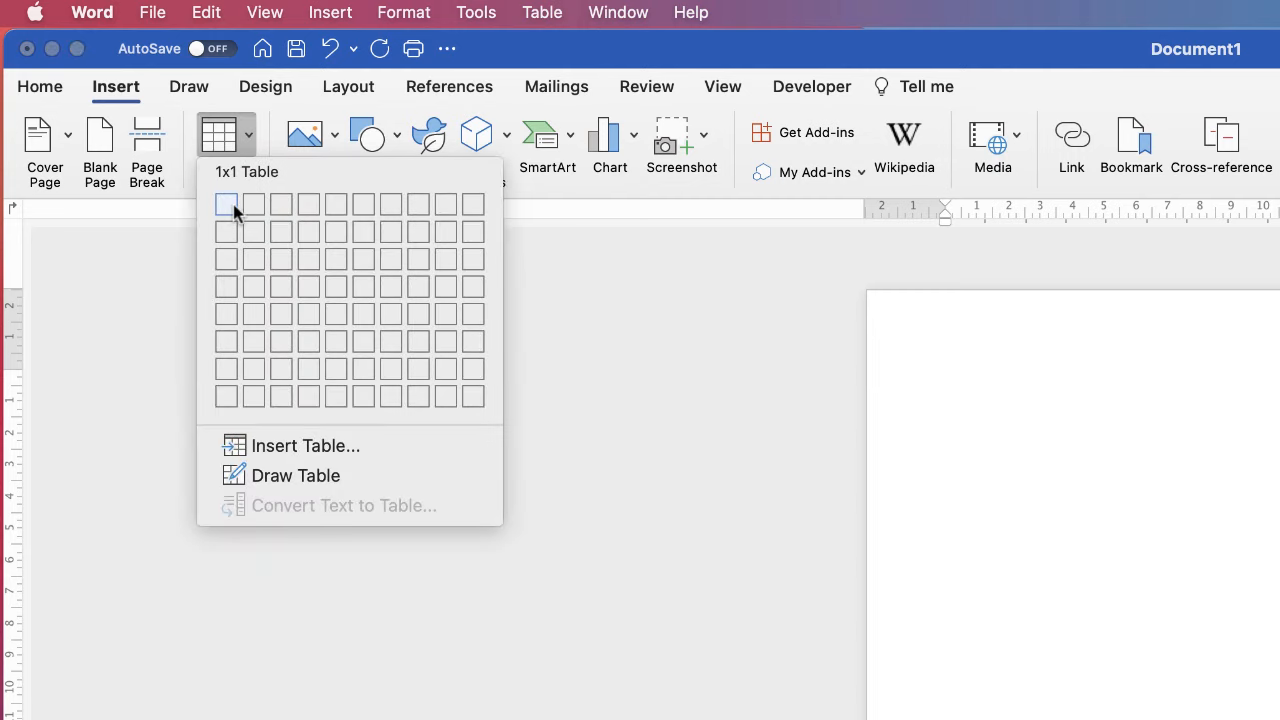
pyautogui.moveTo(252, 204)
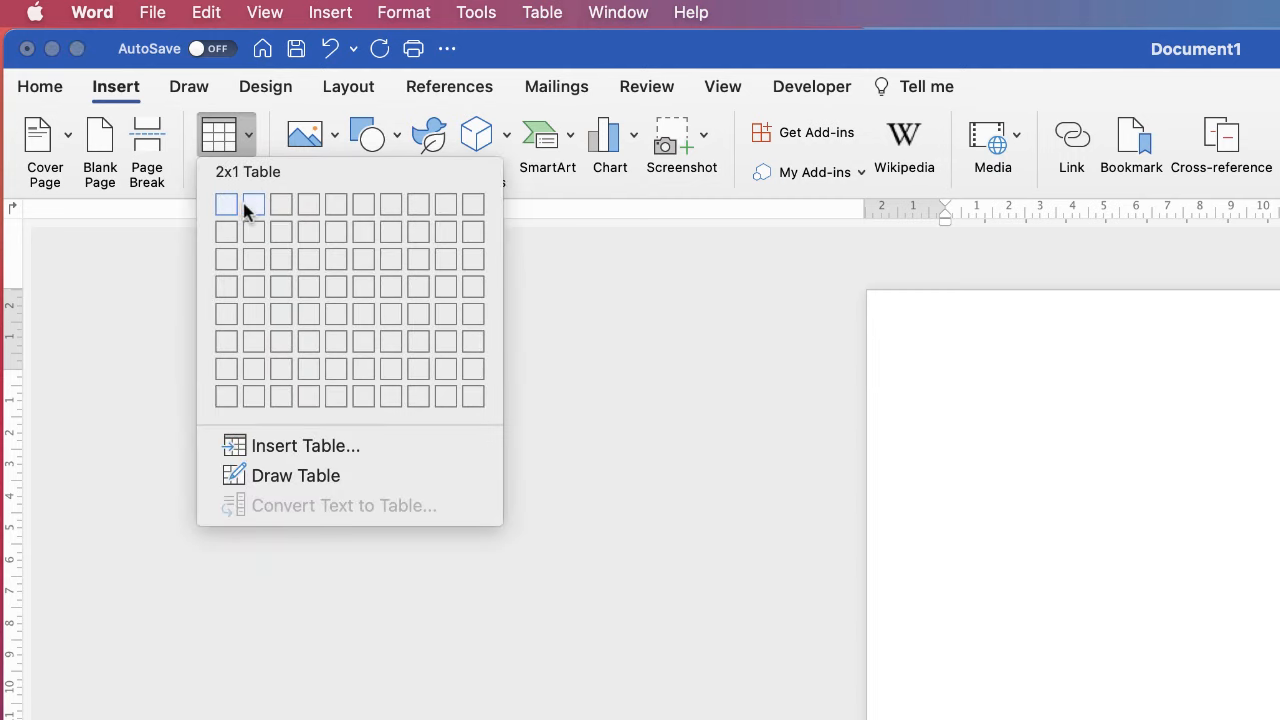
pyautogui.moveTo(256, 214)
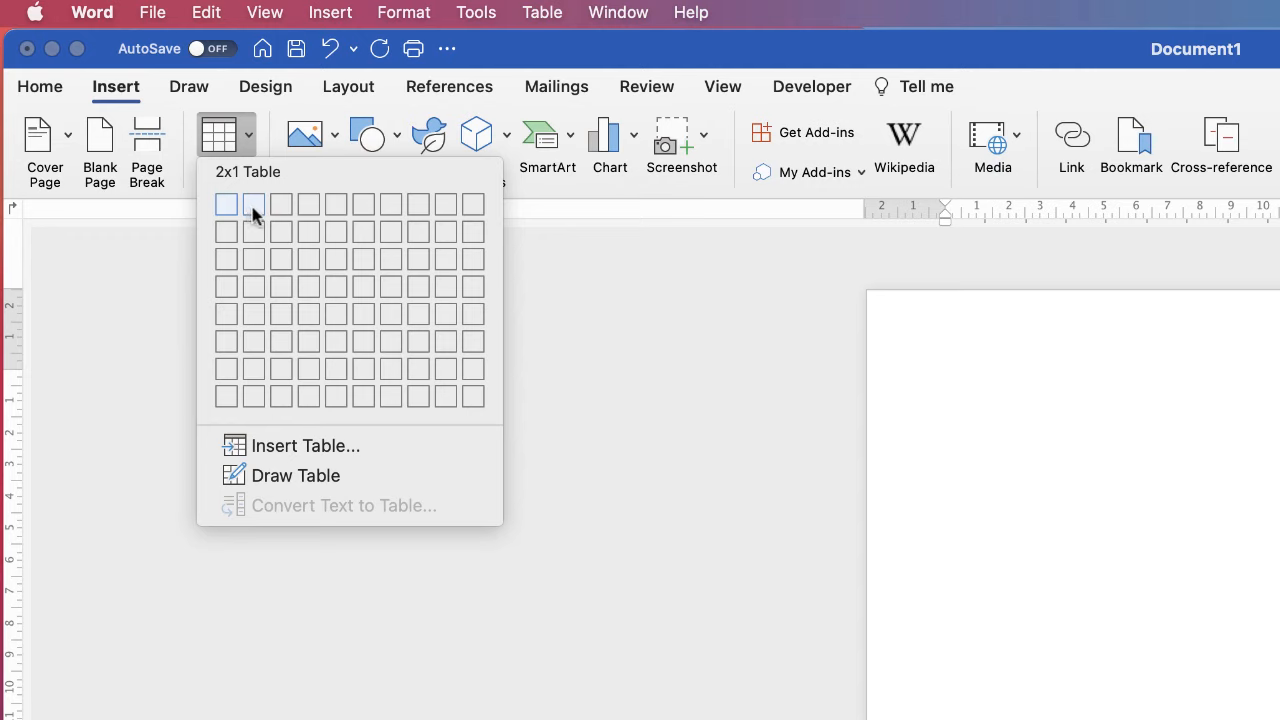
pyautogui.moveTo(280, 204)
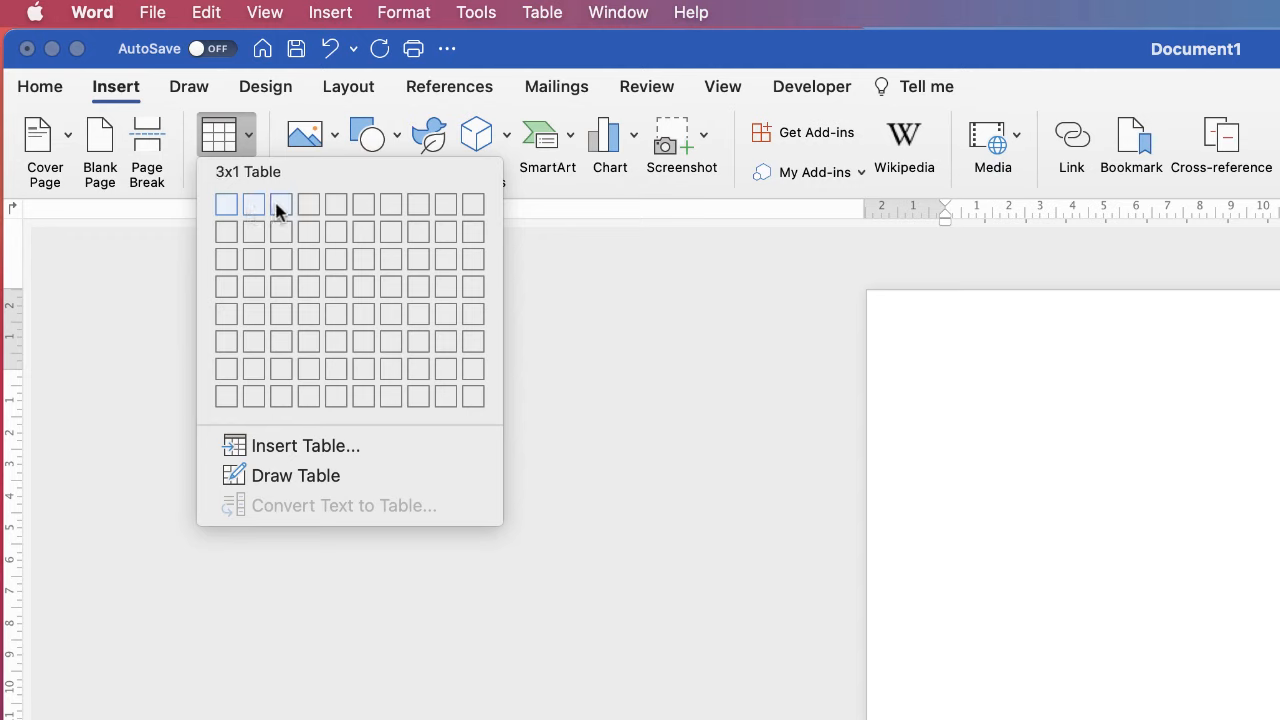
pyautogui.moveTo(280, 258)
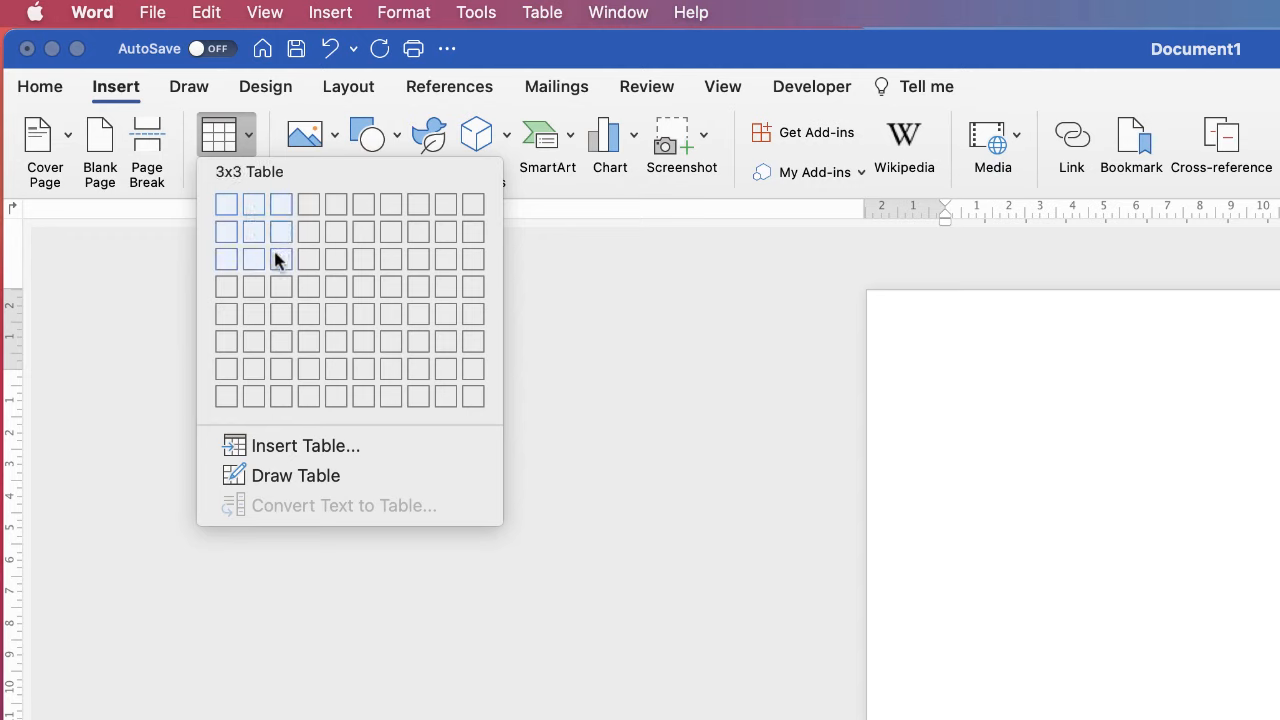
pyautogui.moveTo(252, 232)
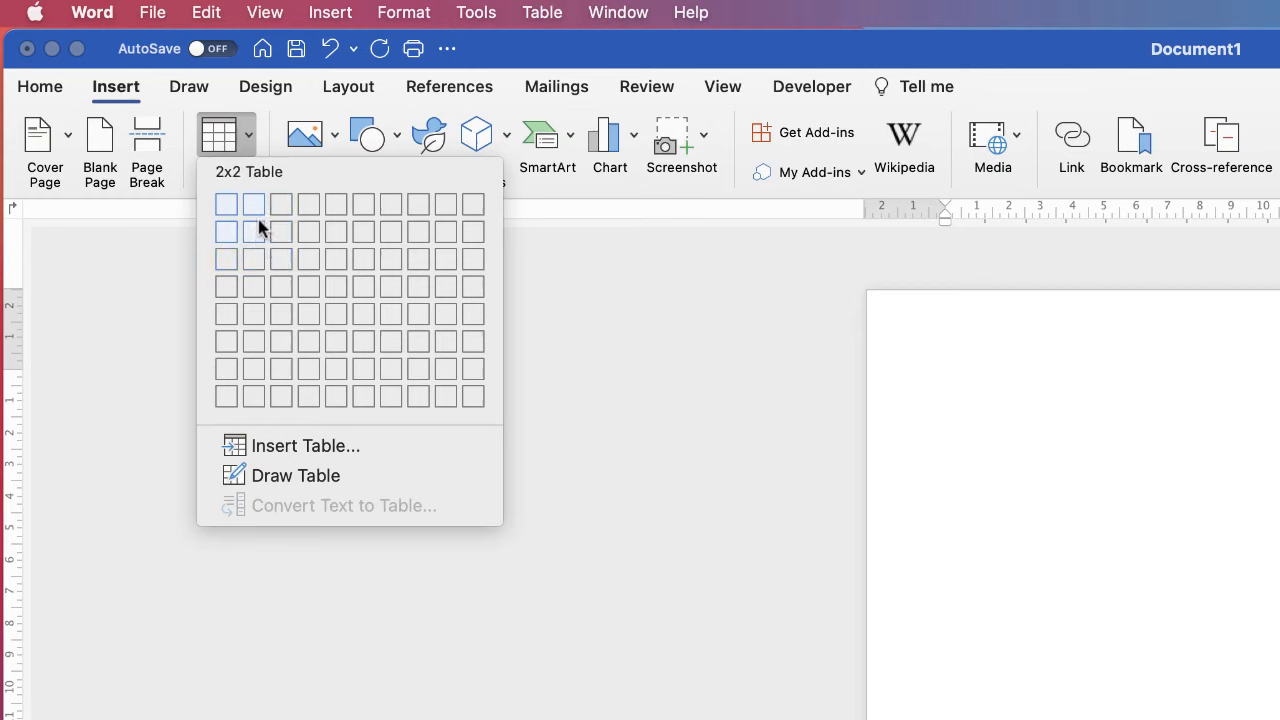
pyautogui.moveTo(226, 204)
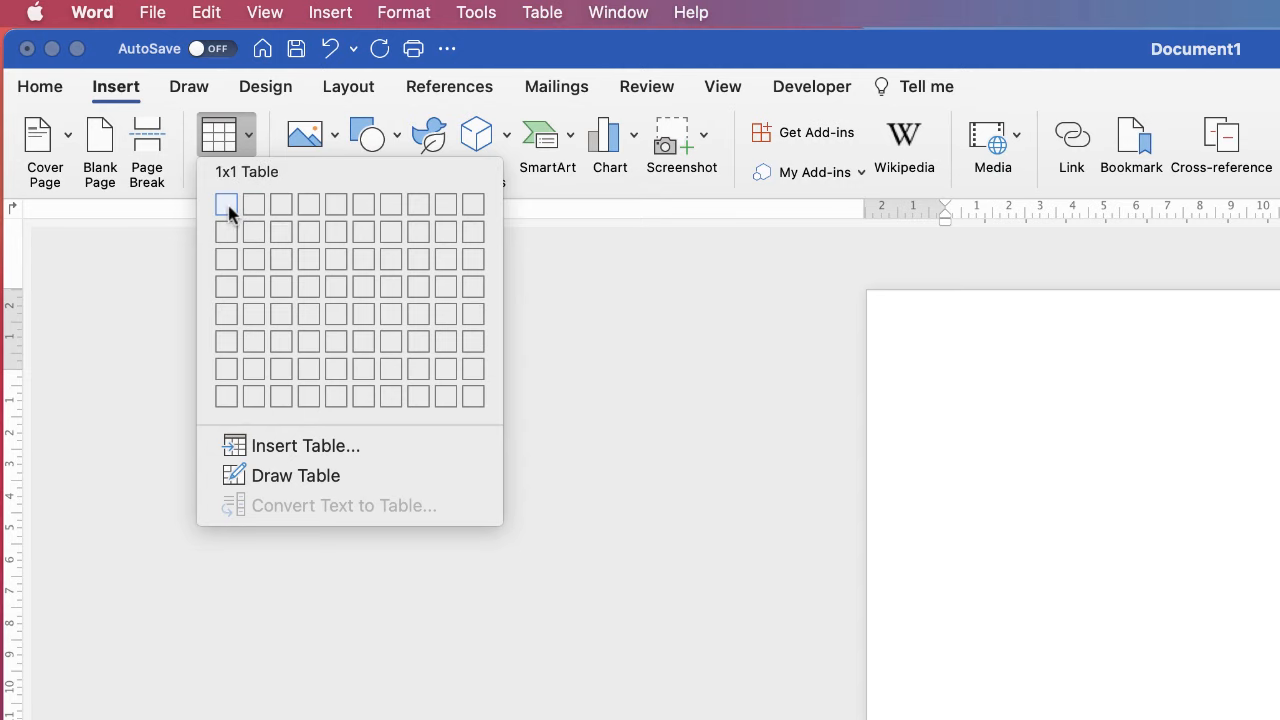
pyautogui.moveTo(252, 204)
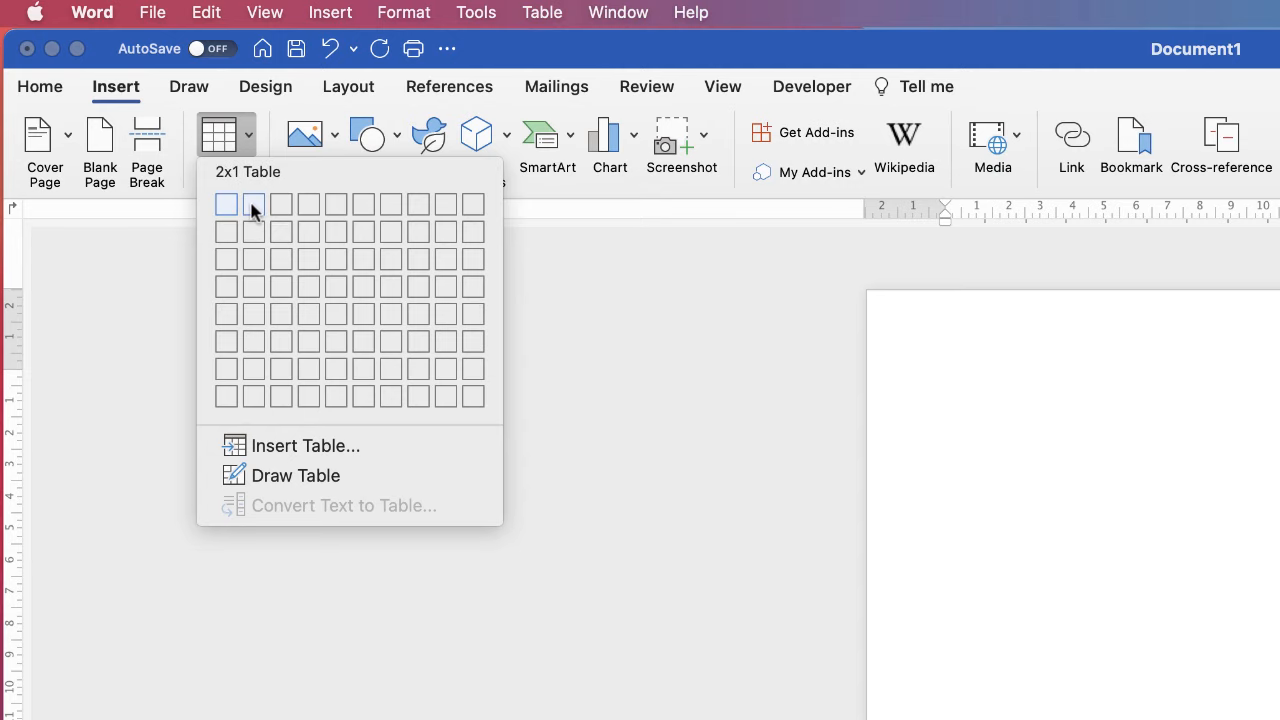
# Insert a two-column, one-row table and select the whole table.
pyautogui.click(252, 204)
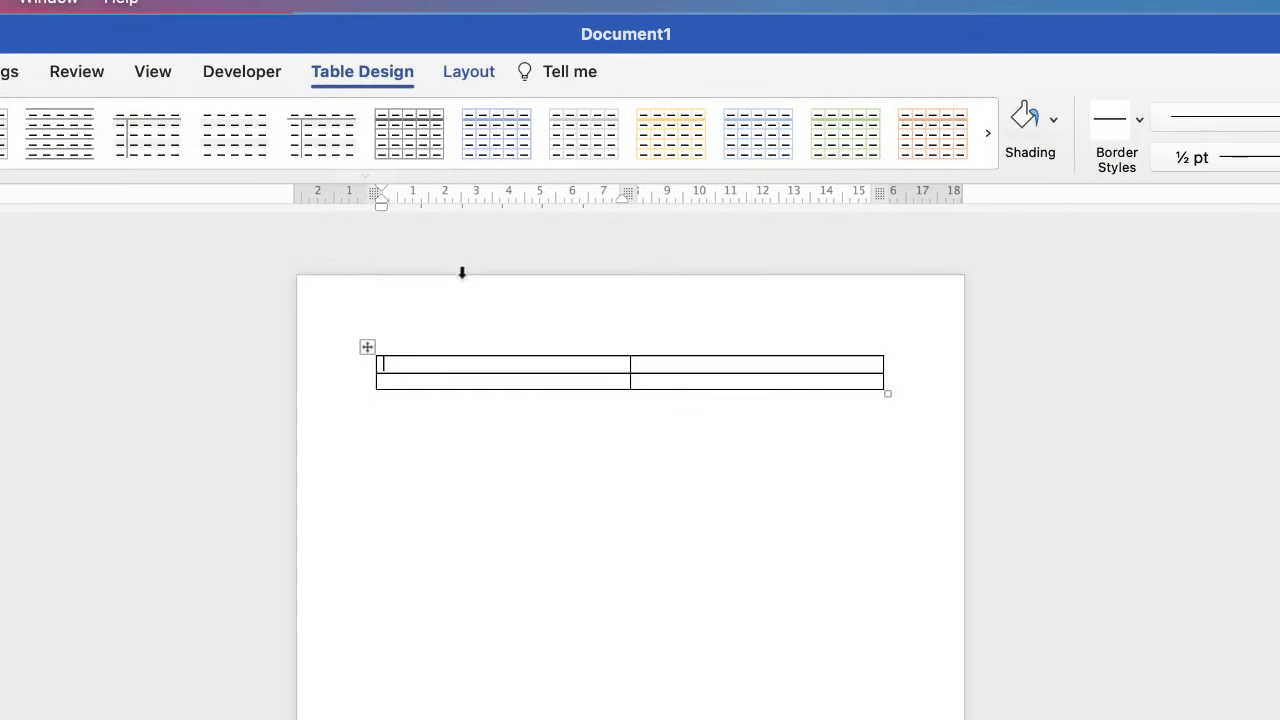
pyautogui.moveTo(400, 370)
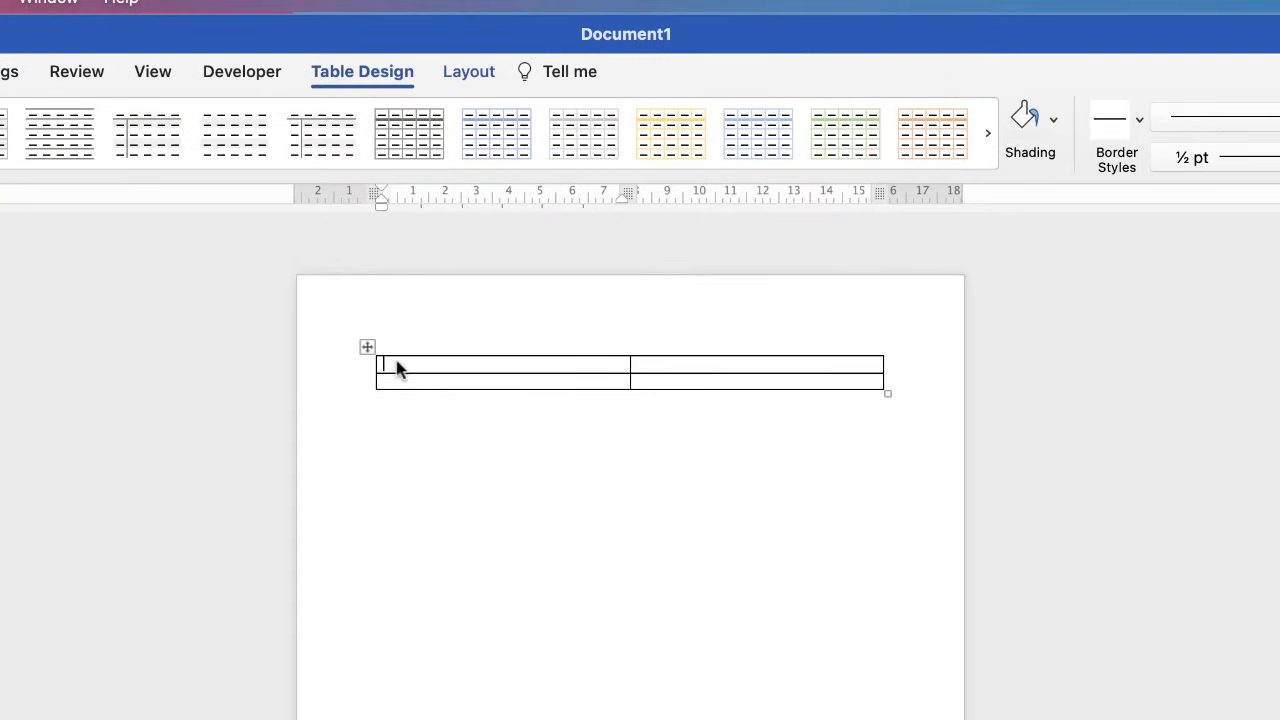
pyautogui.moveTo(608, 384)
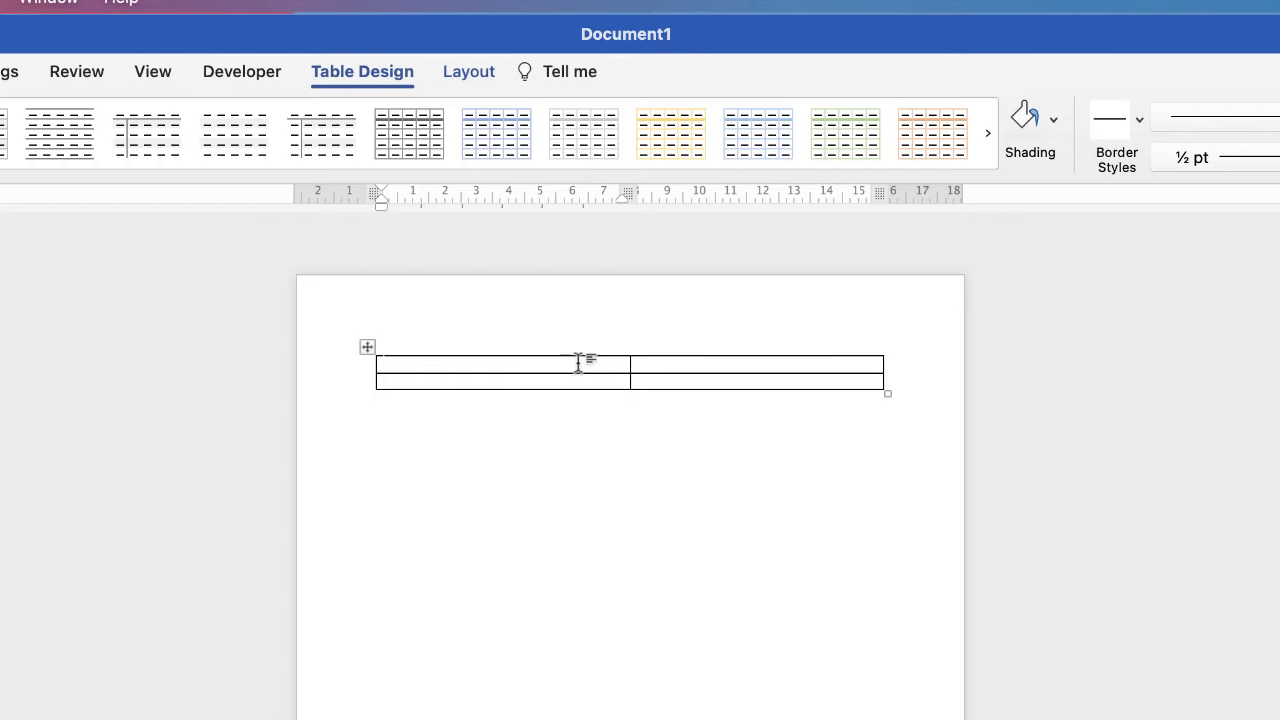
pyautogui.moveTo(404, 364)
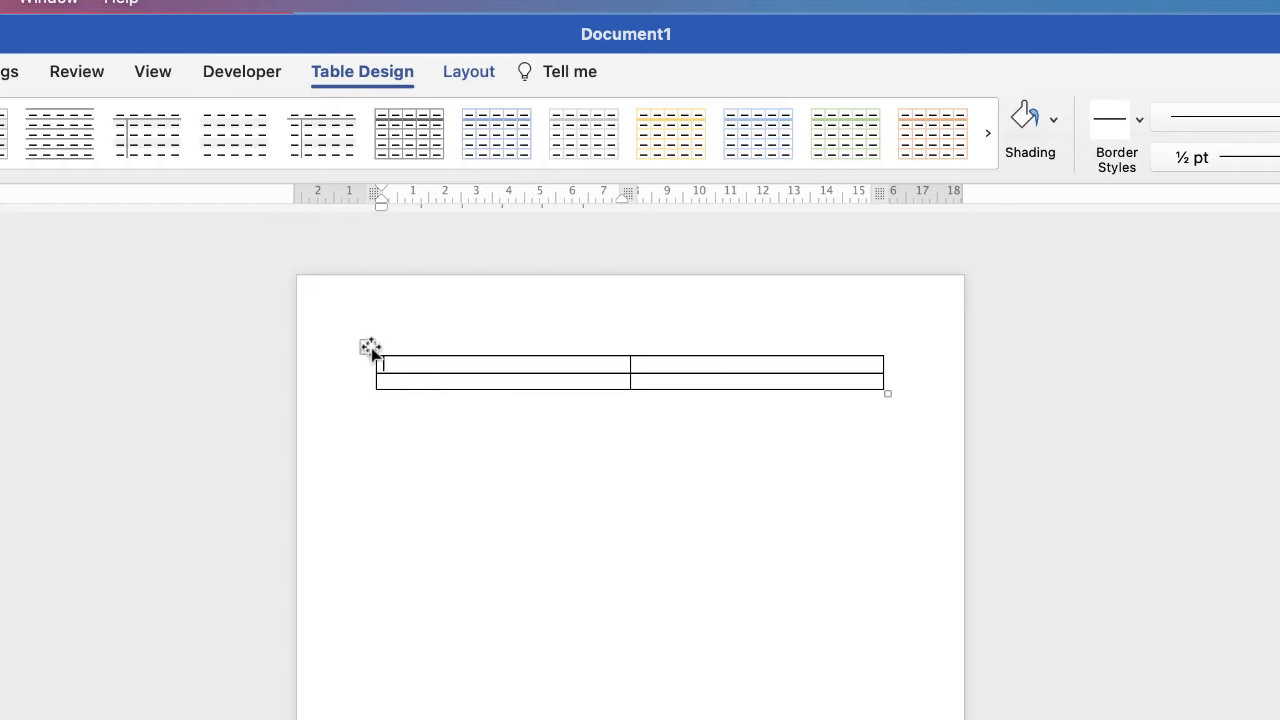
pyautogui.moveTo(368, 348)
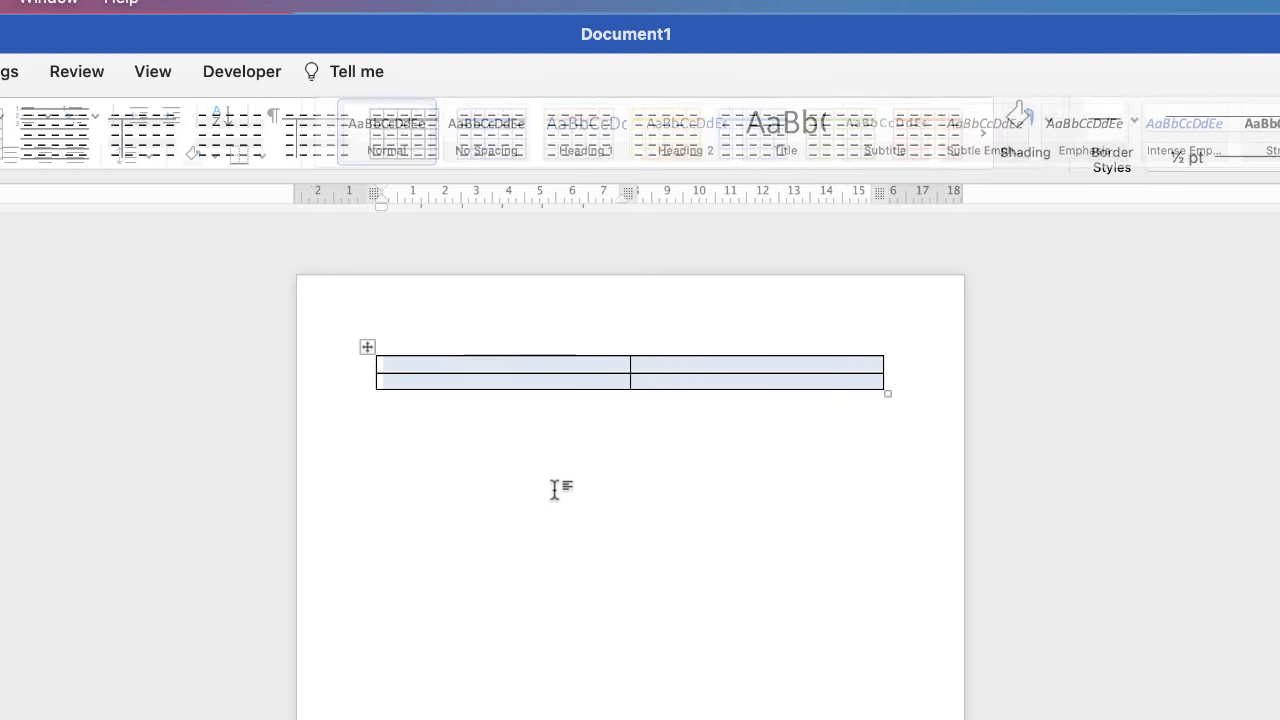
pyautogui.click(550, 376)
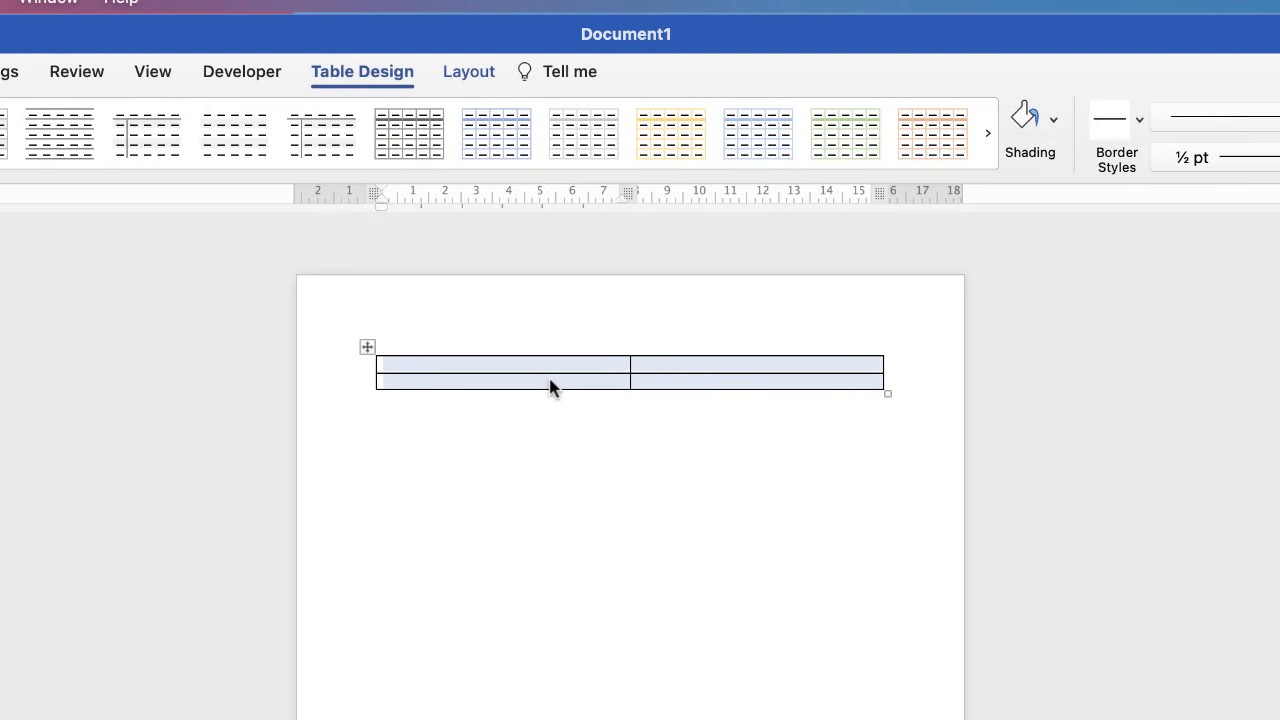
pyautogui.moveTo(468, 72)
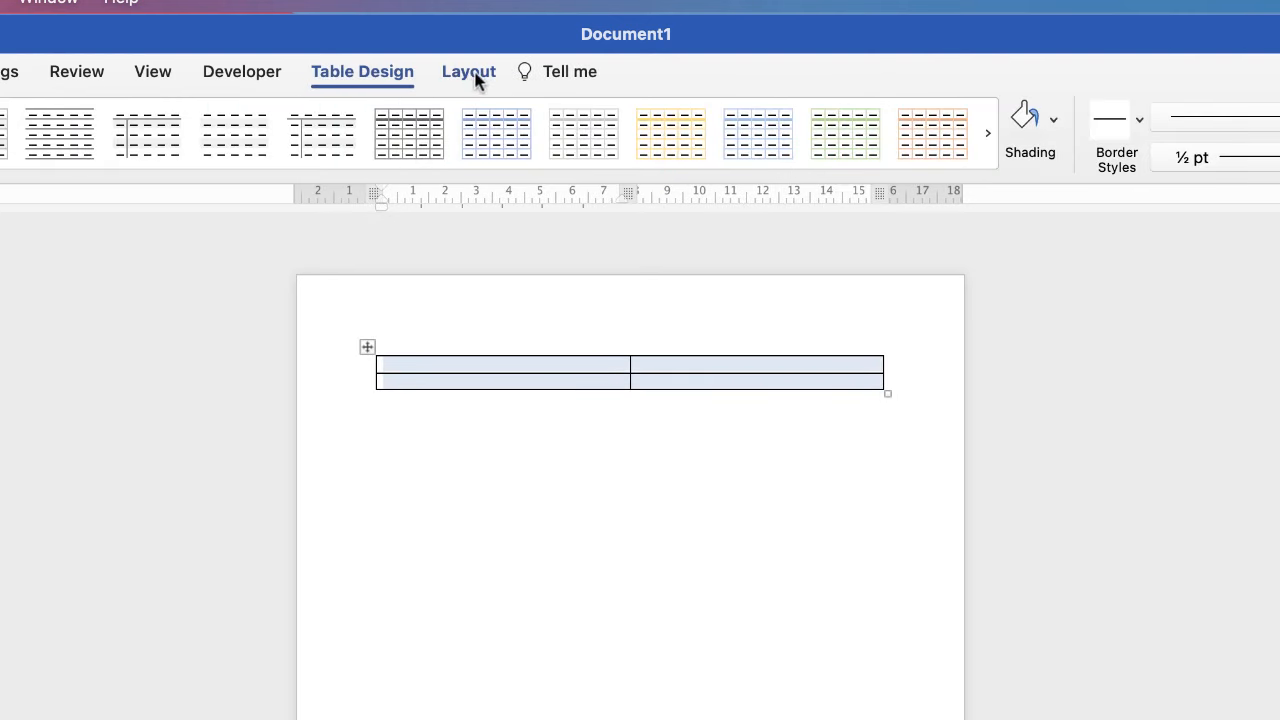
# Show the Table Layout settings to make the rows 7.95 cm tall like the width.
pyautogui.click(468, 72)
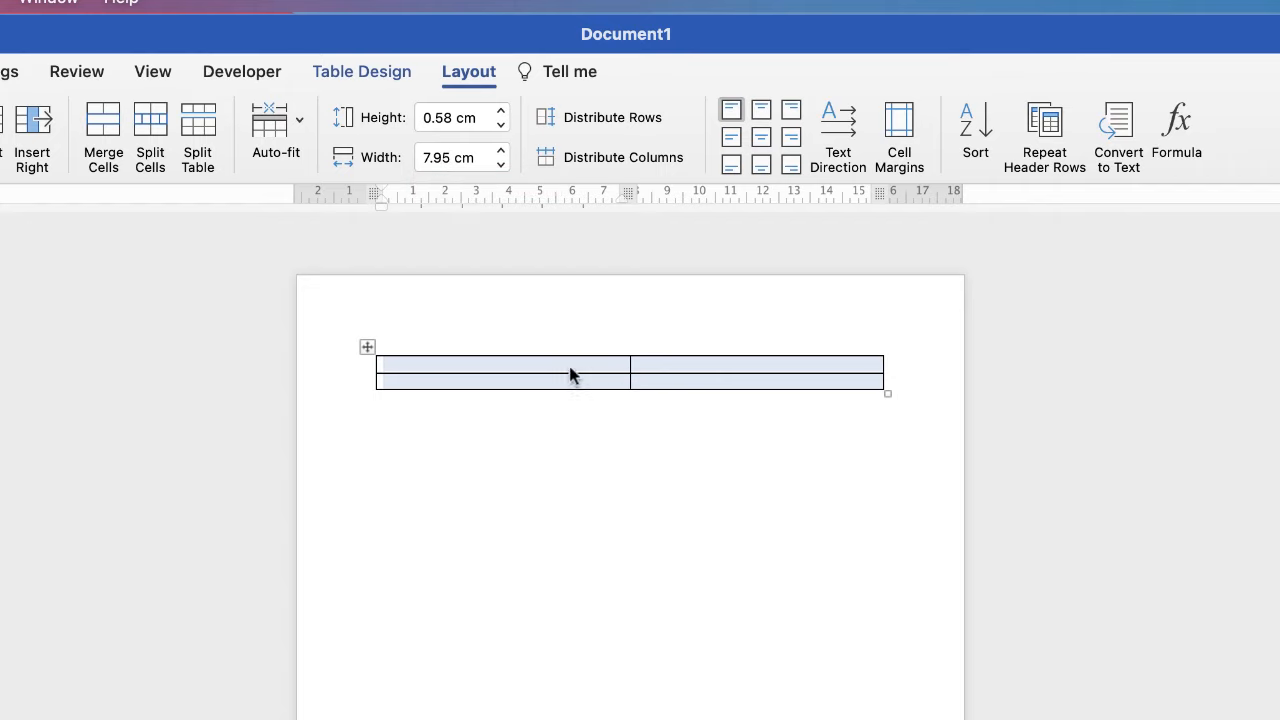
pyautogui.moveTo(378, 374)
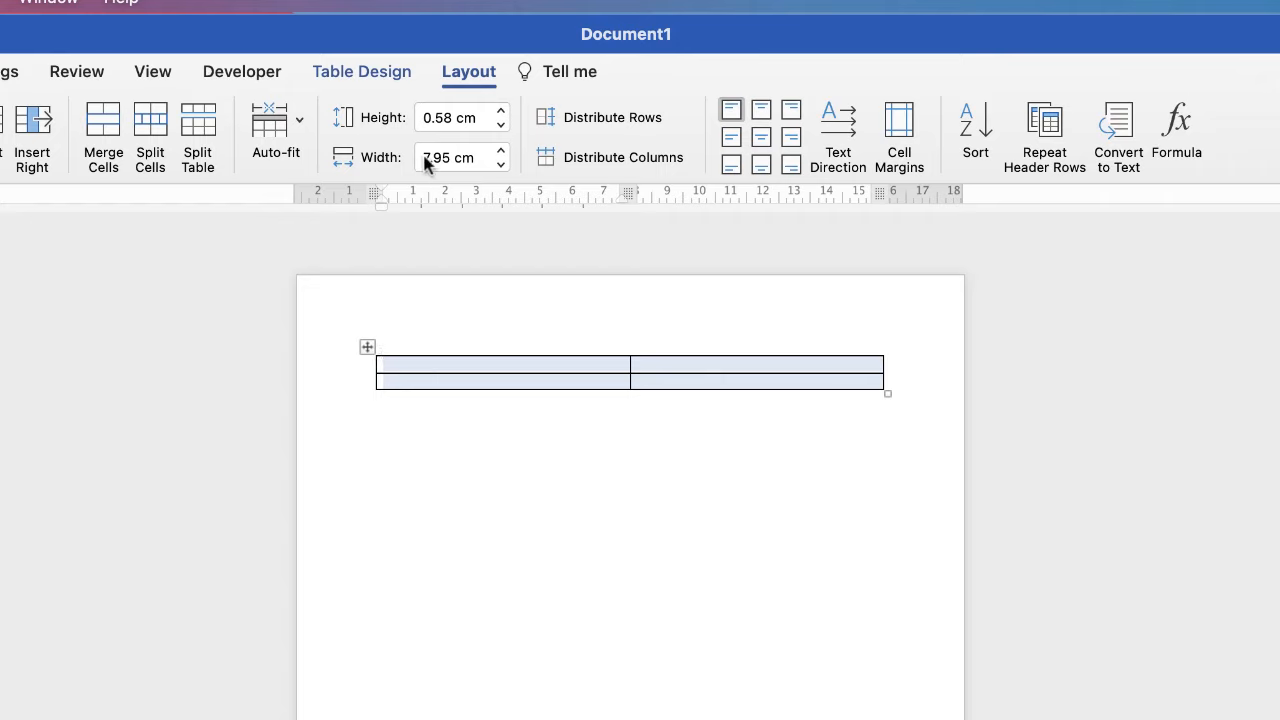
pyautogui.moveTo(448, 158)
pyautogui.write('7.95')
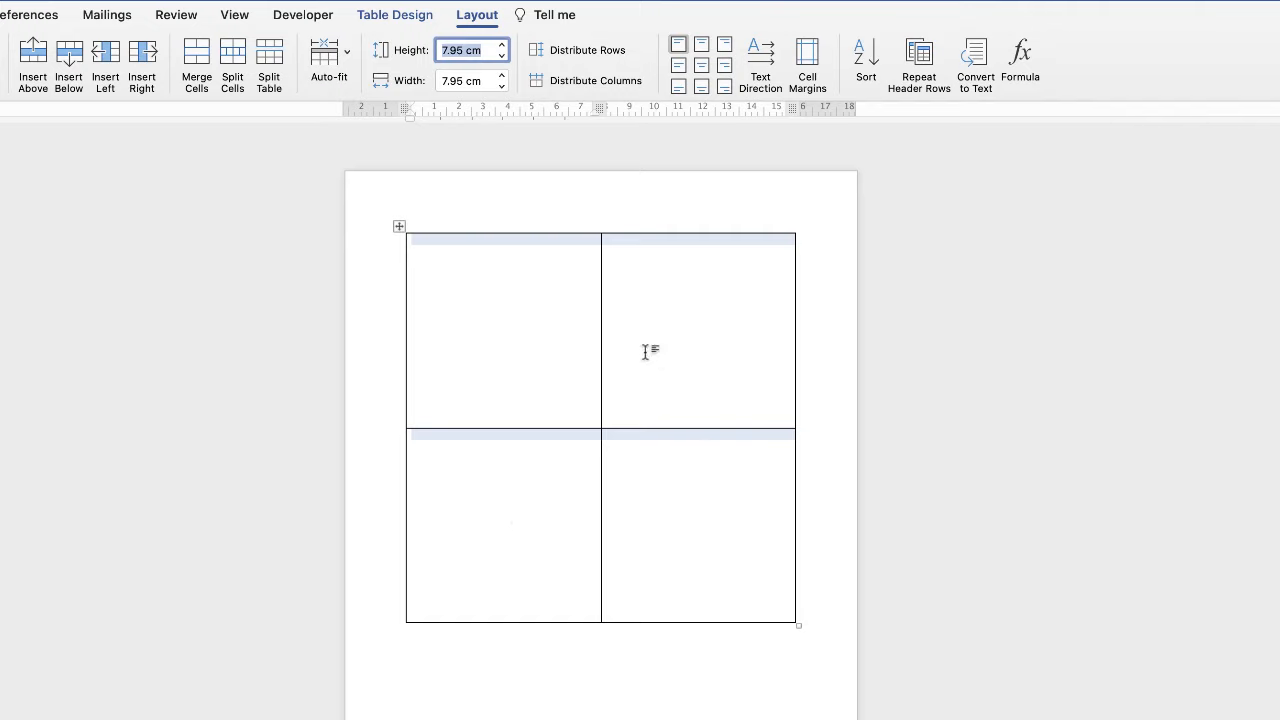
pyautogui.moveTo(692, 390)
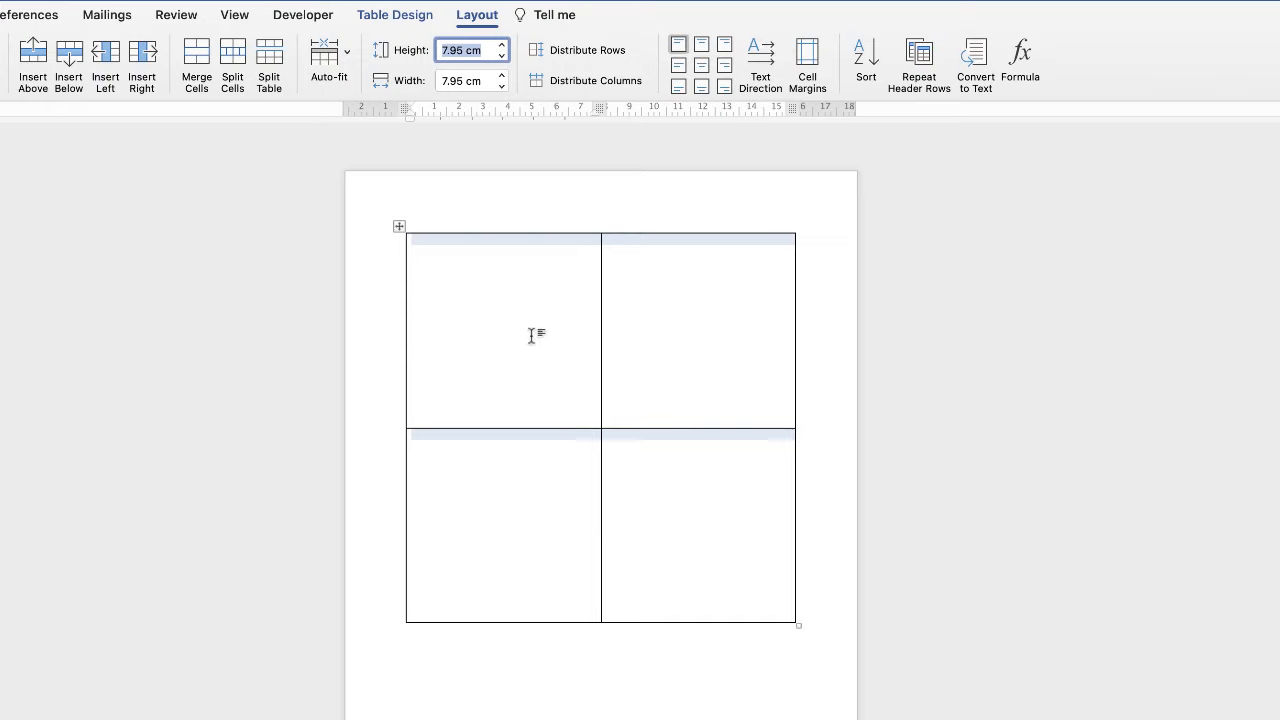
pyautogui.moveTo(528, 330)
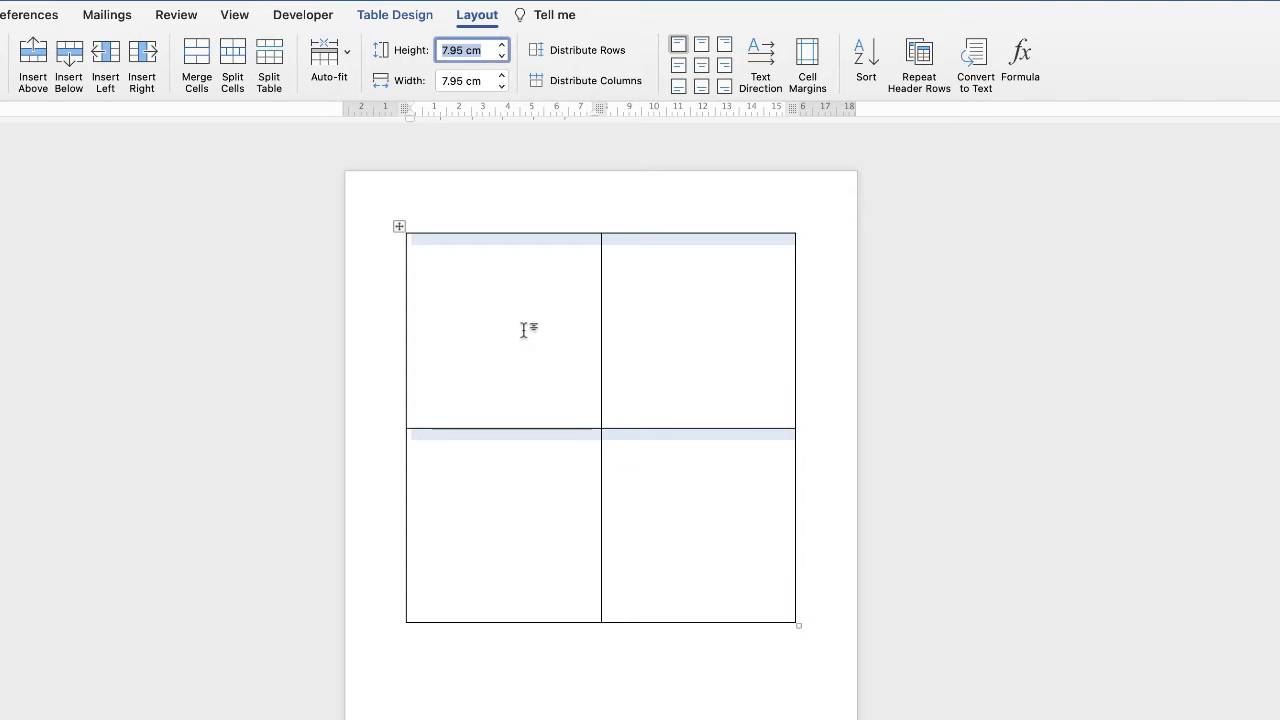
pyautogui.moveTo(452, 268)
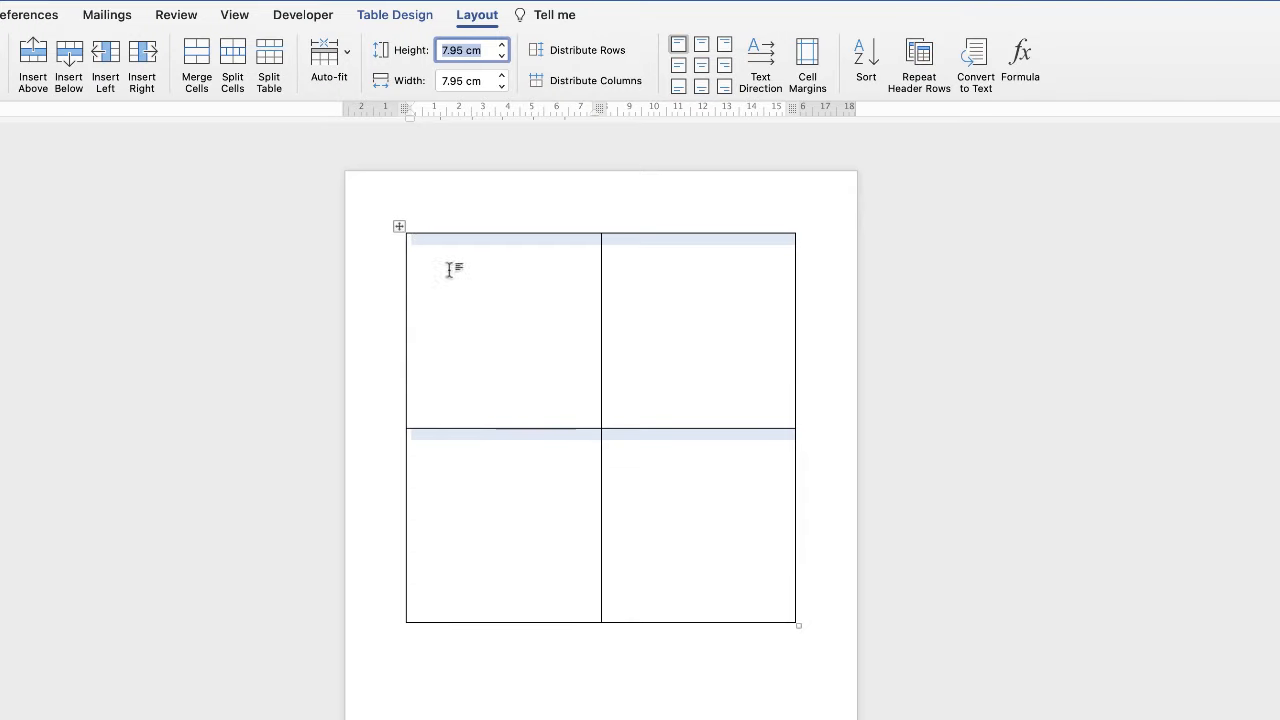
pyautogui.moveTo(448, 284)
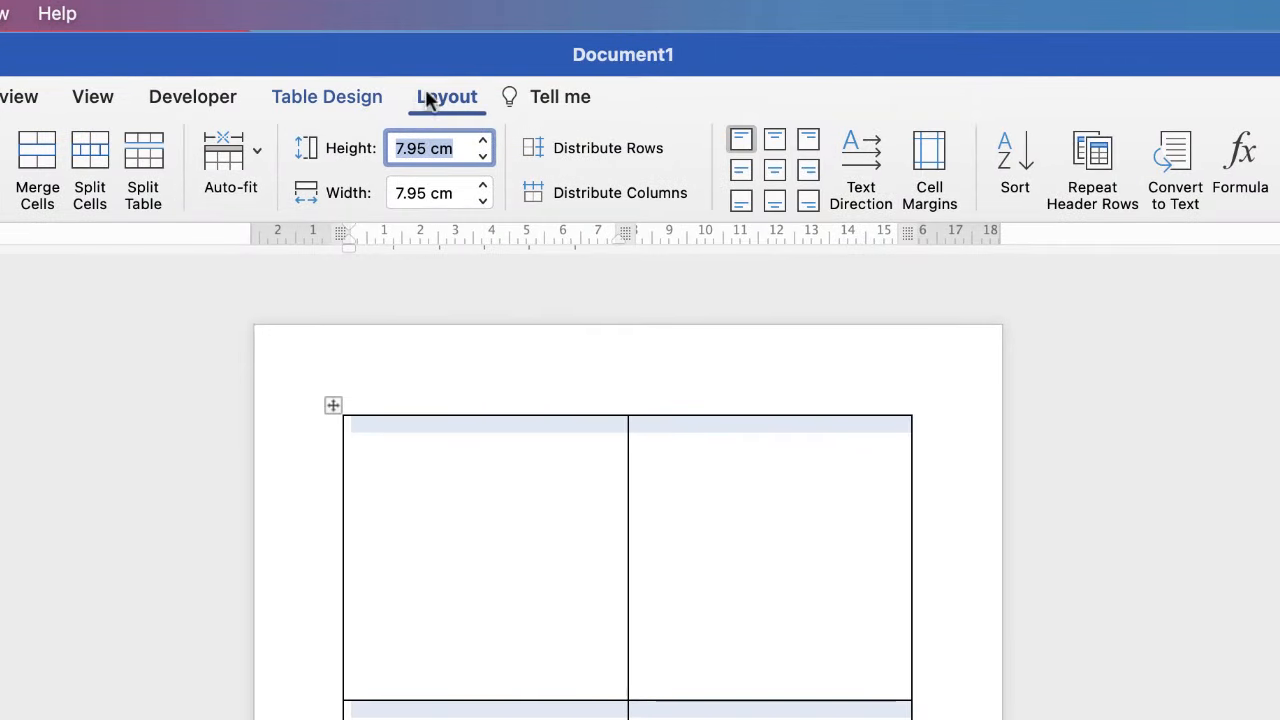
pyautogui.moveTo(428, 108)
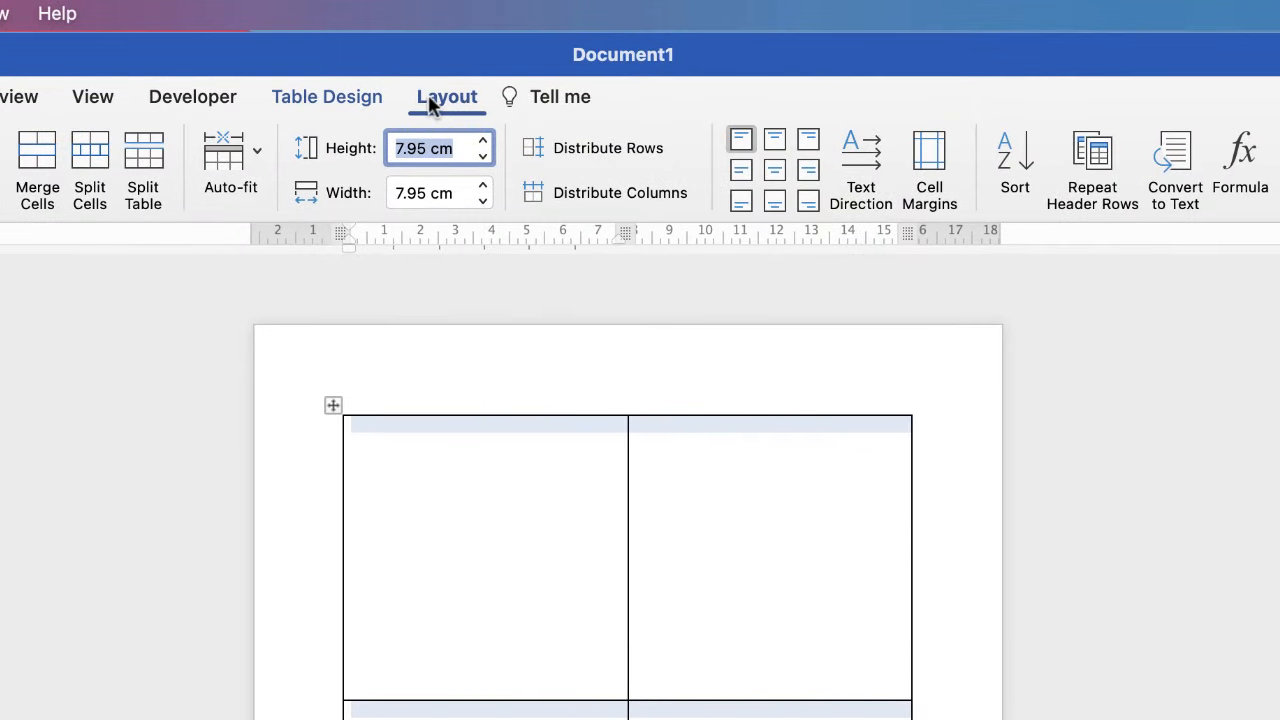
pyautogui.moveTo(224, 144)
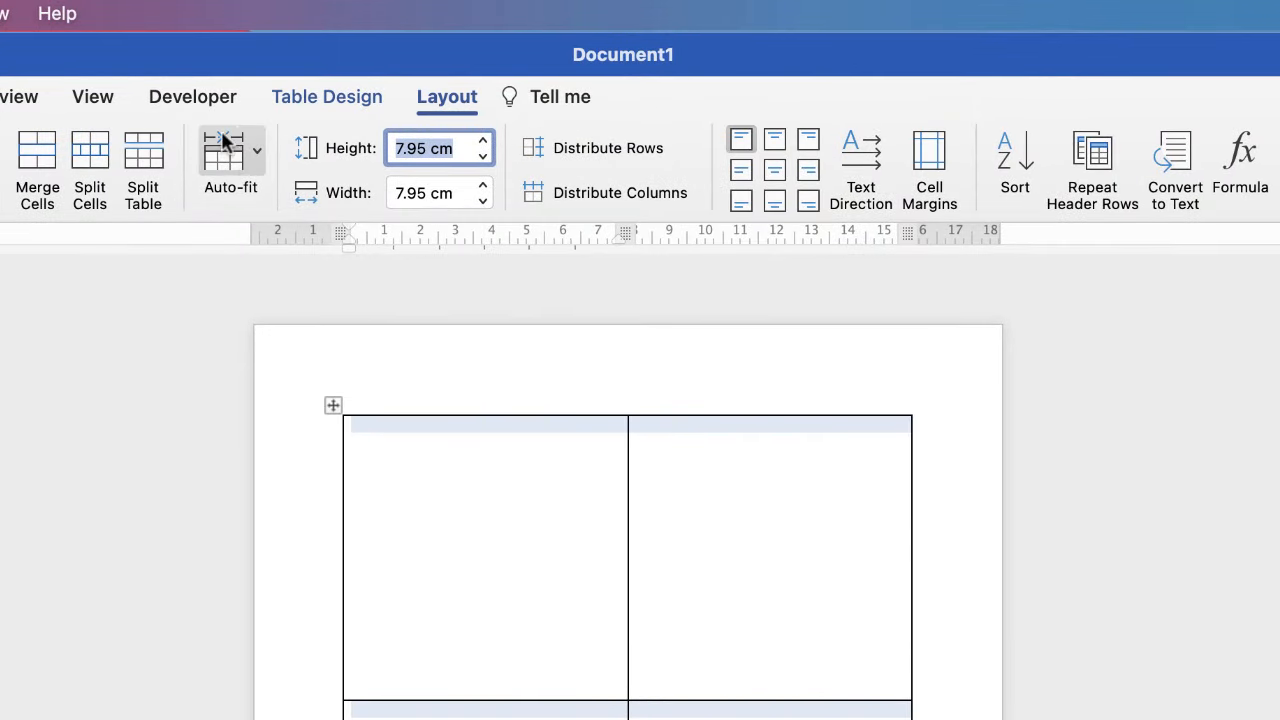
# Set the table's Auto-fit behaviour to Fixed Column Width.
pyautogui.click(230, 160)
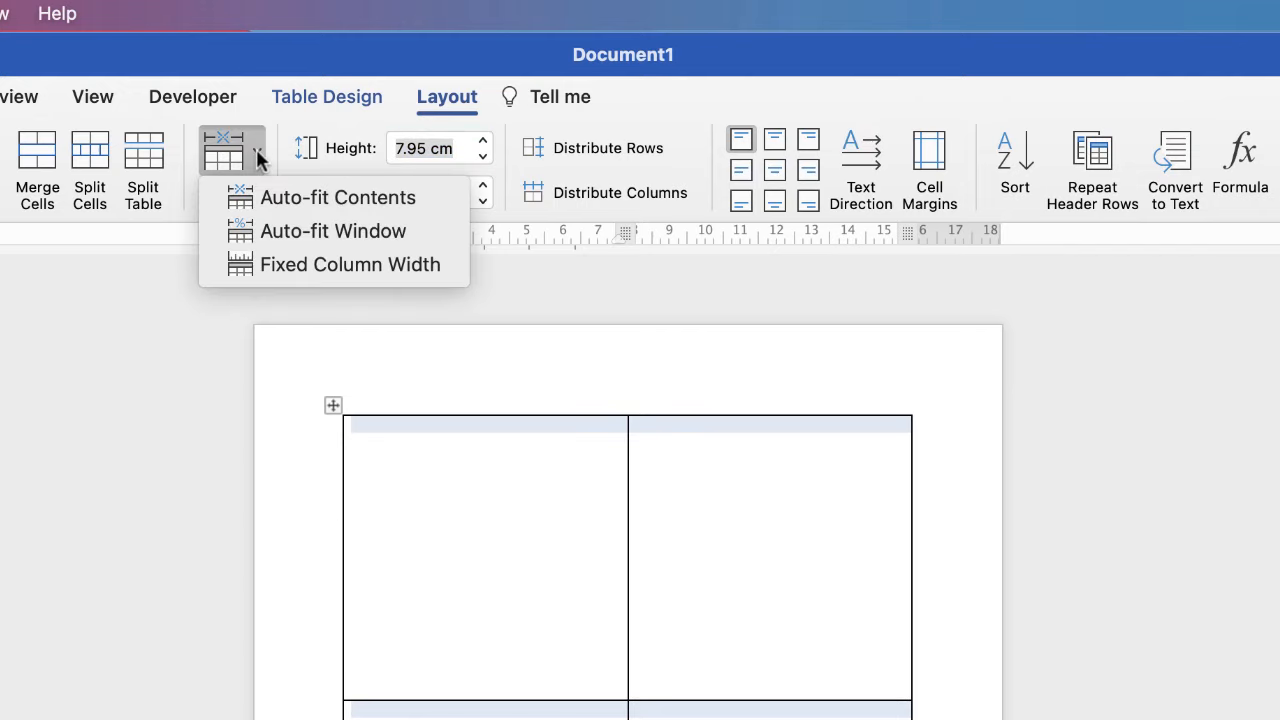
pyautogui.moveTo(348, 264)
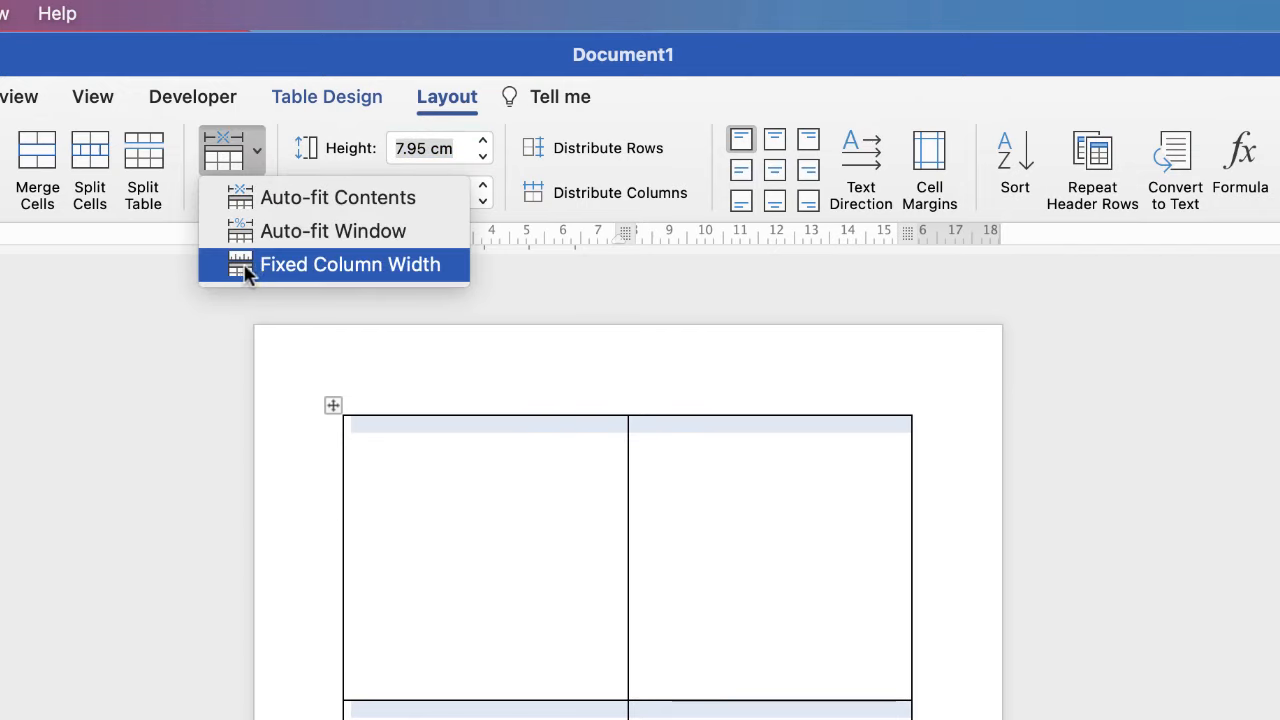
pyautogui.moveTo(380, 270)
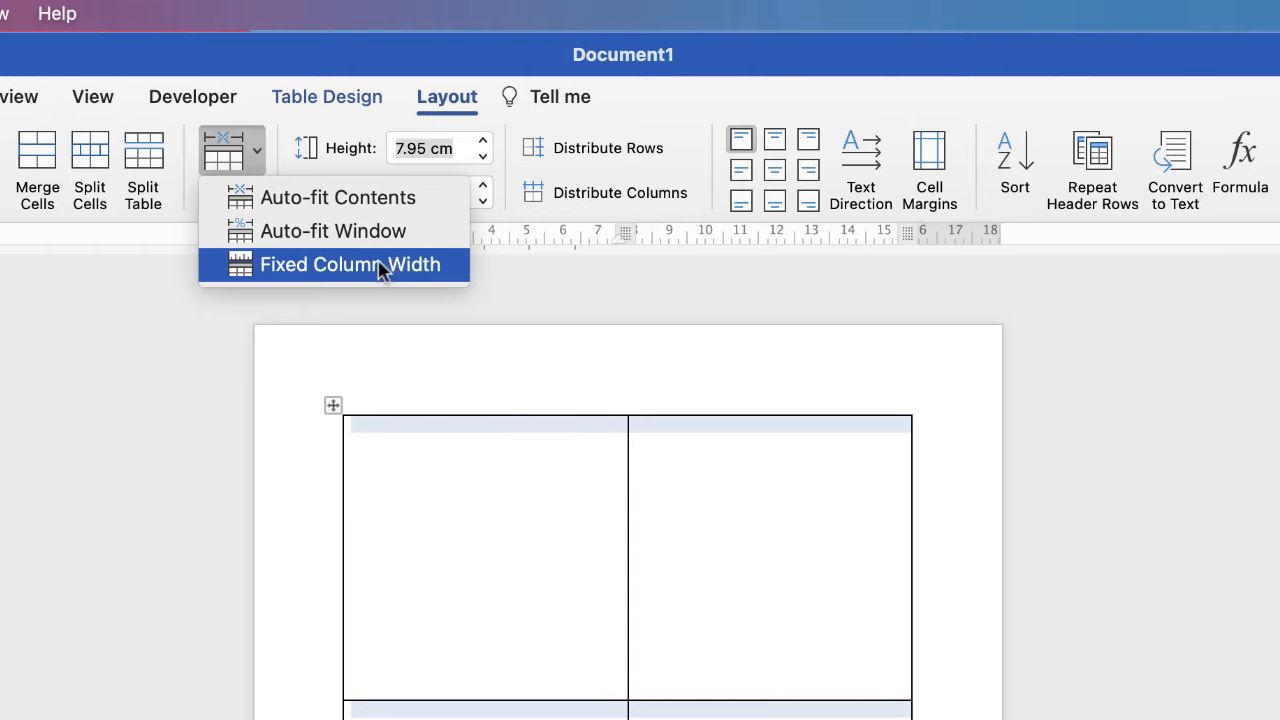
pyautogui.click(348, 264)
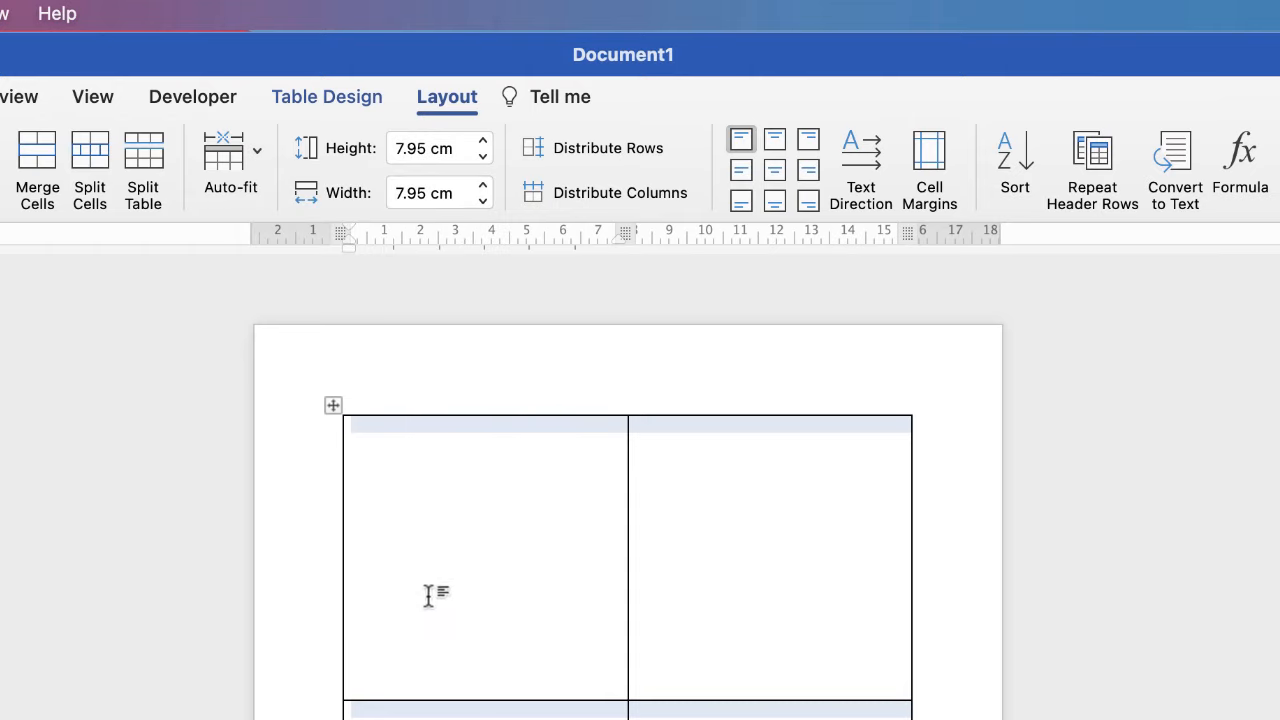
pyautogui.moveTo(430, 432)
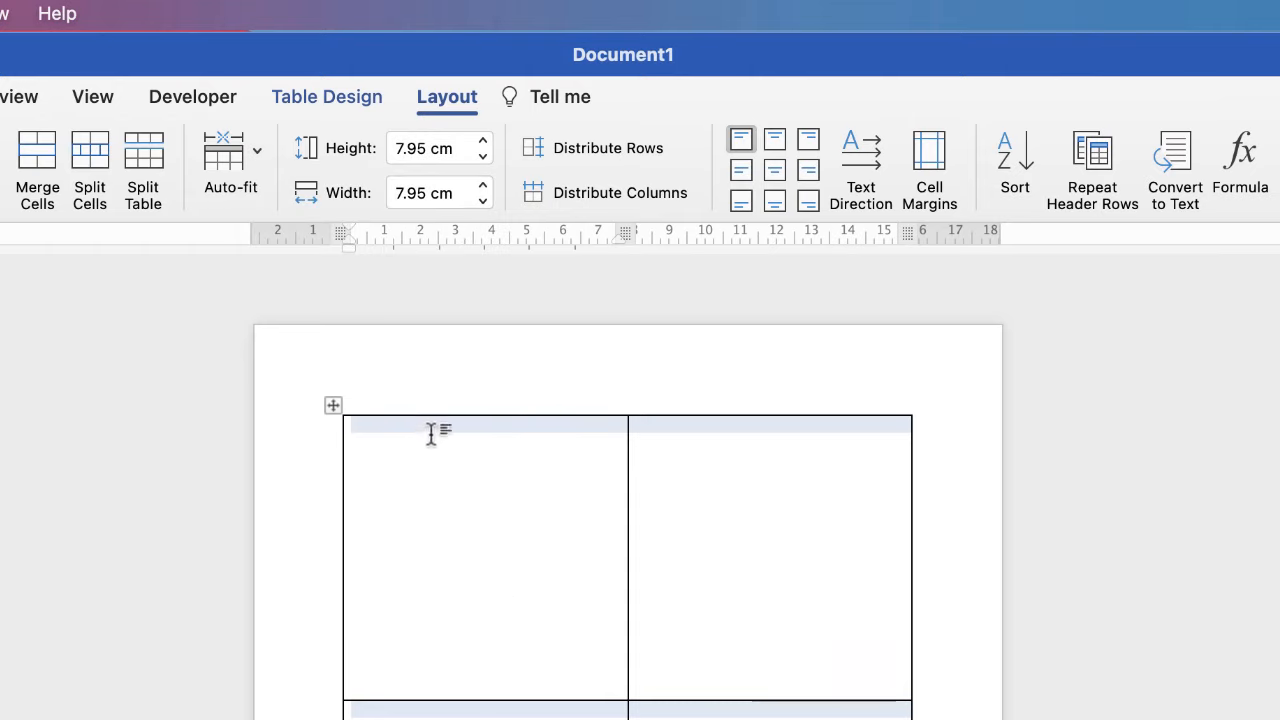
pyautogui.moveTo(458, 436)
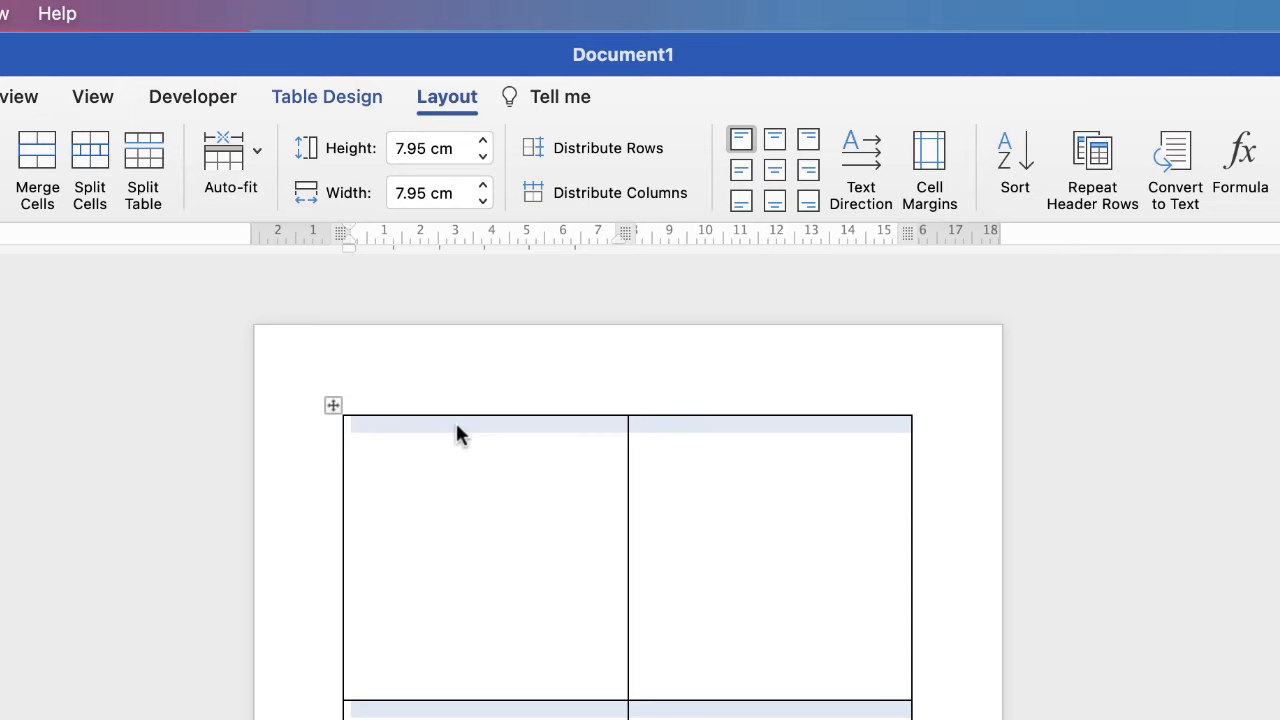
# In Table Properties, set the row height rule to Exactly.
pyautogui.rightClick(460, 432)
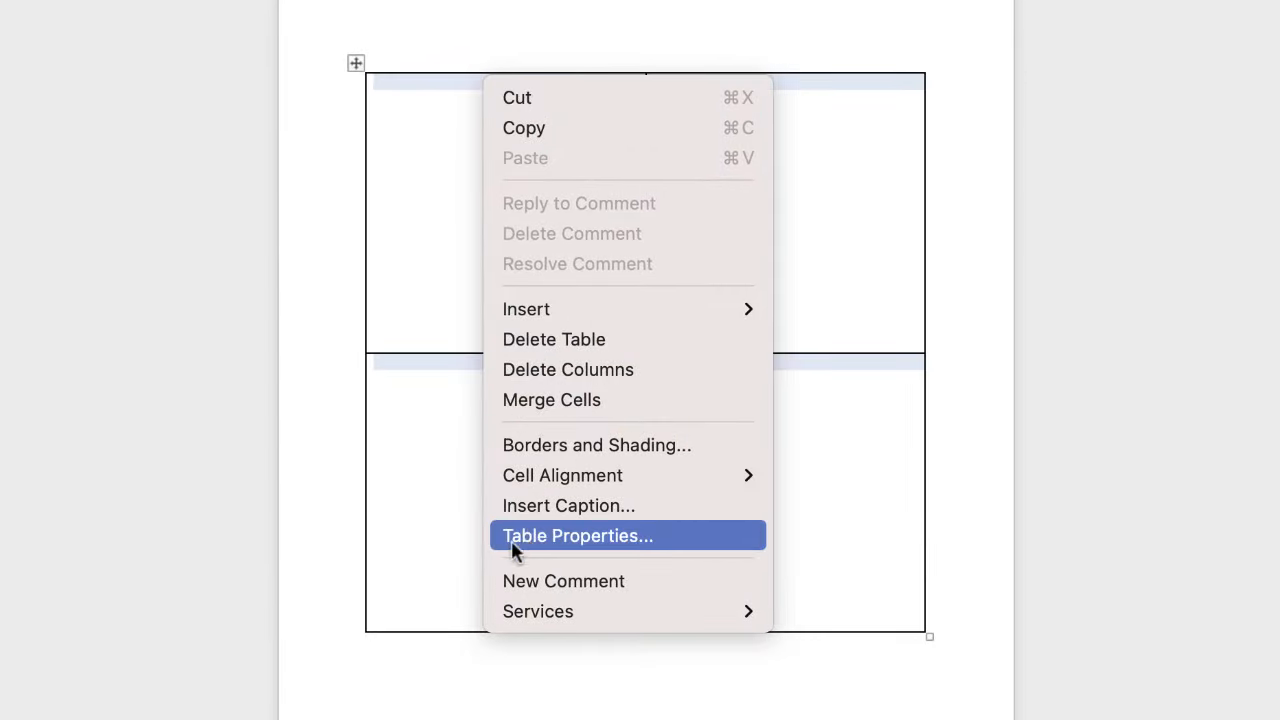
pyautogui.click(576, 536)
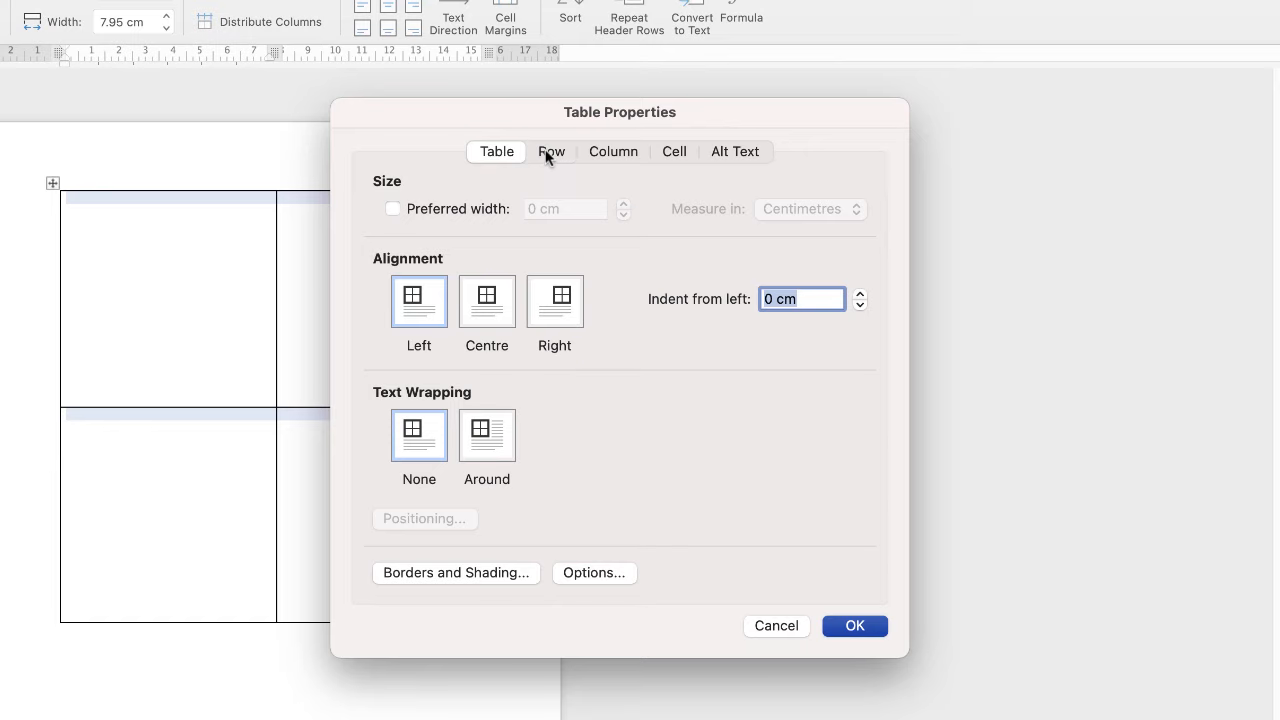
pyautogui.click(550, 152)
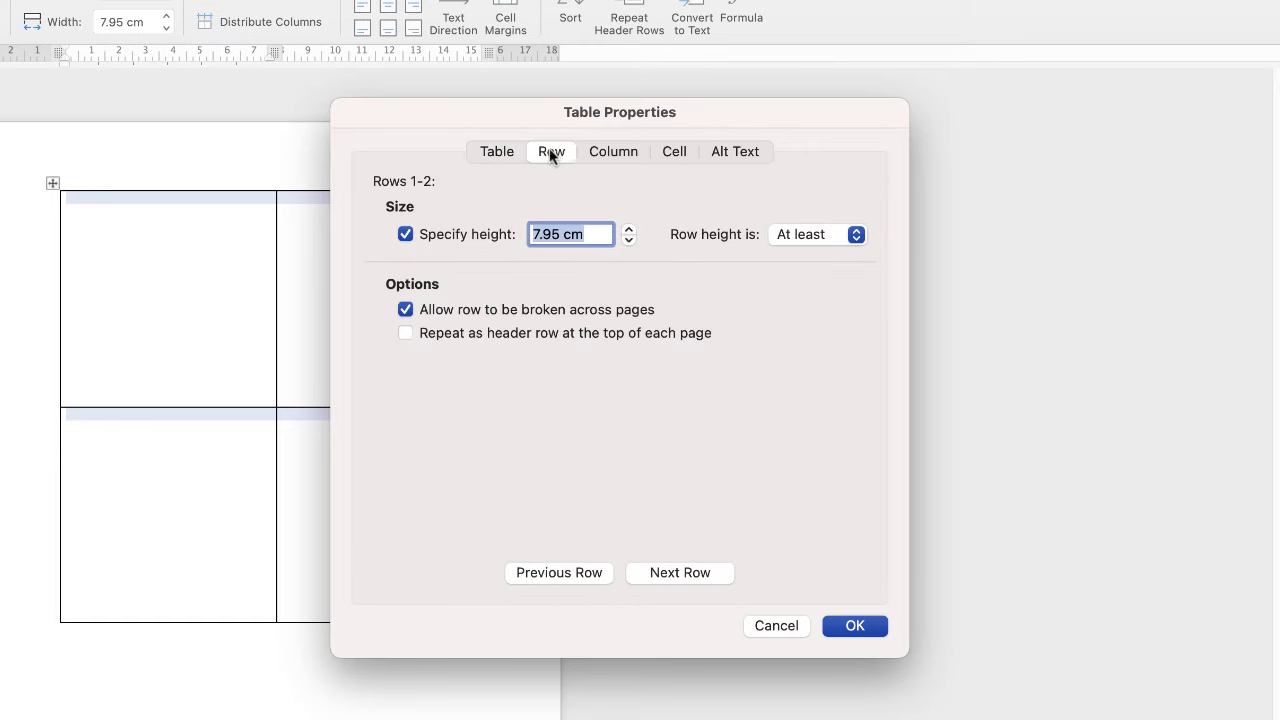
pyautogui.moveTo(704, 228)
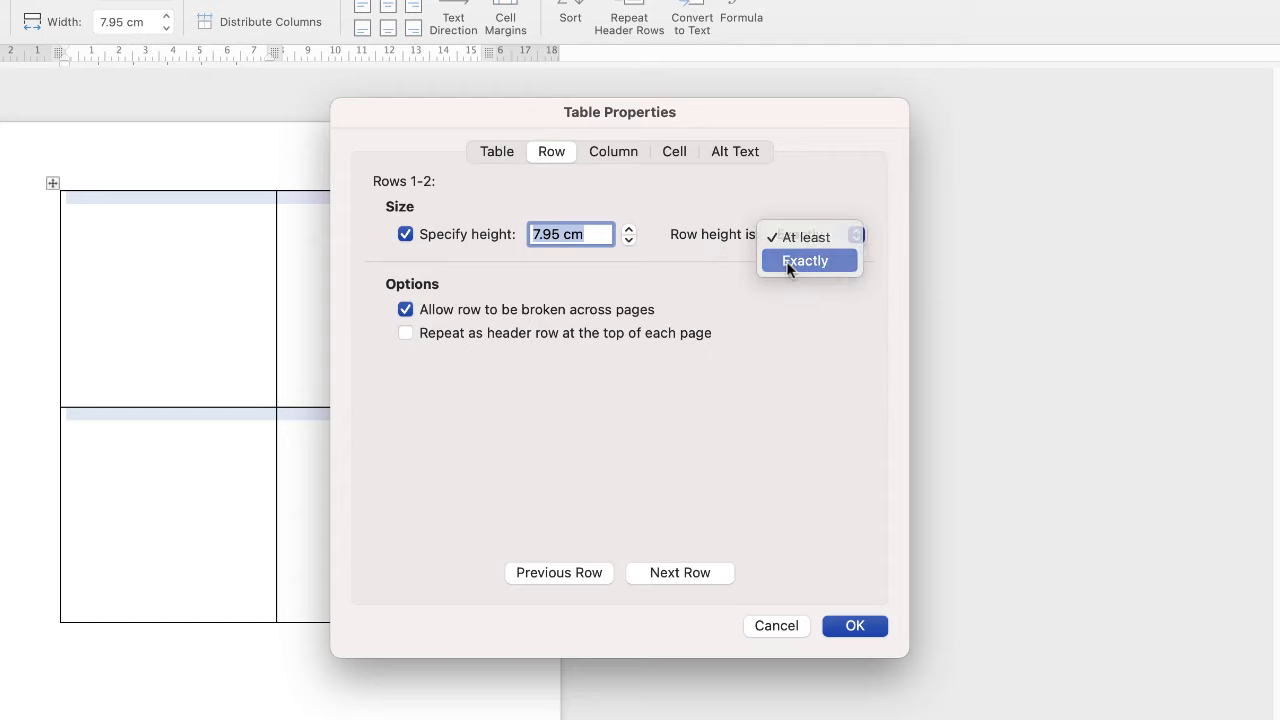
pyautogui.click(804, 260)
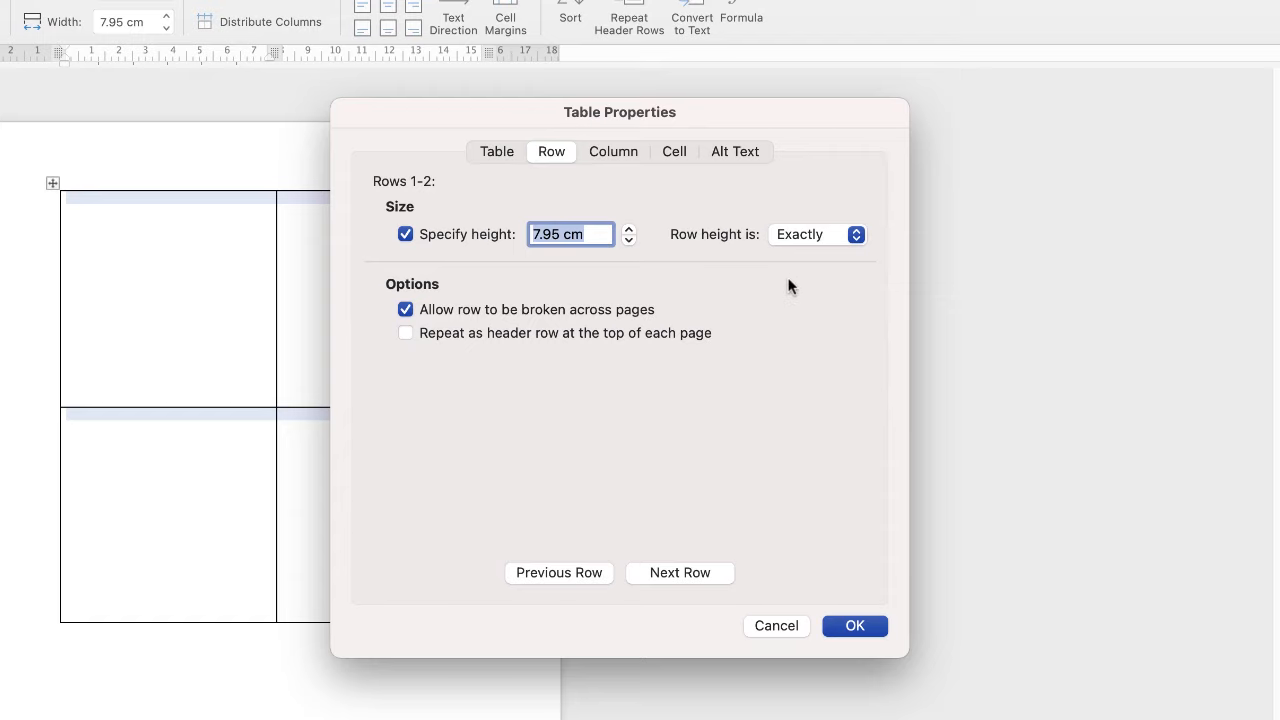
pyautogui.click(496, 152)
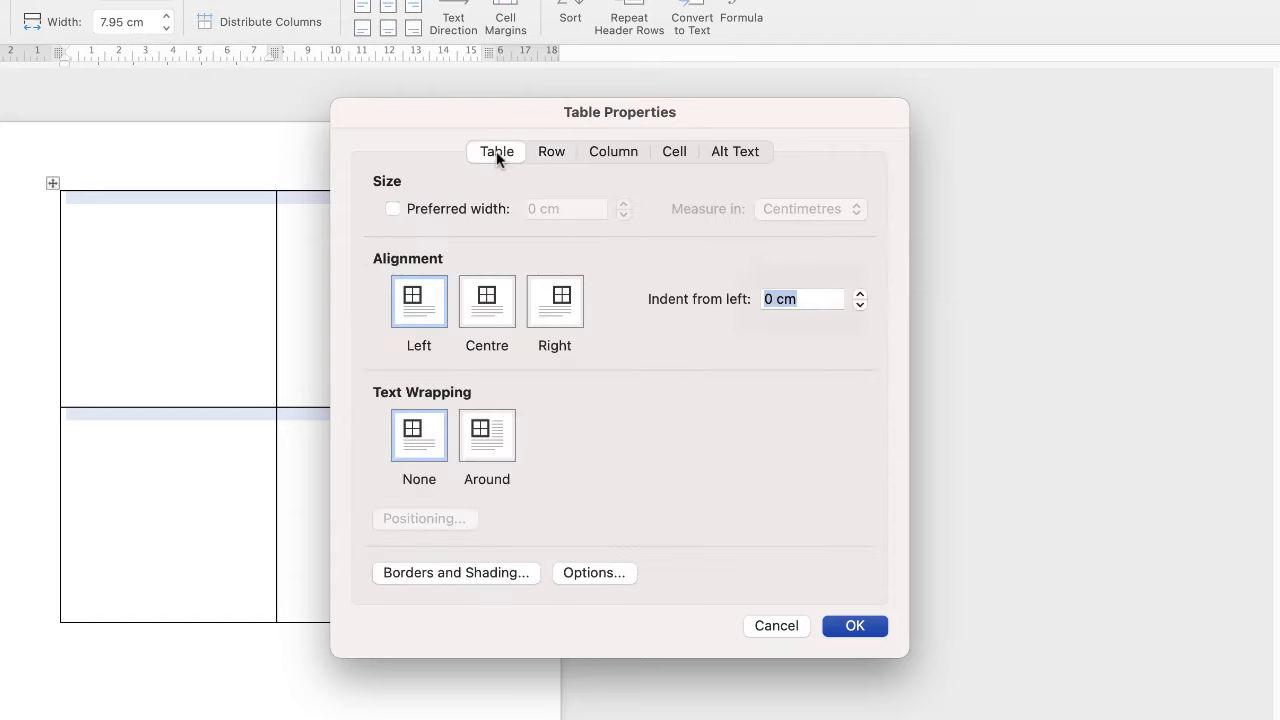
pyautogui.click(552, 152)
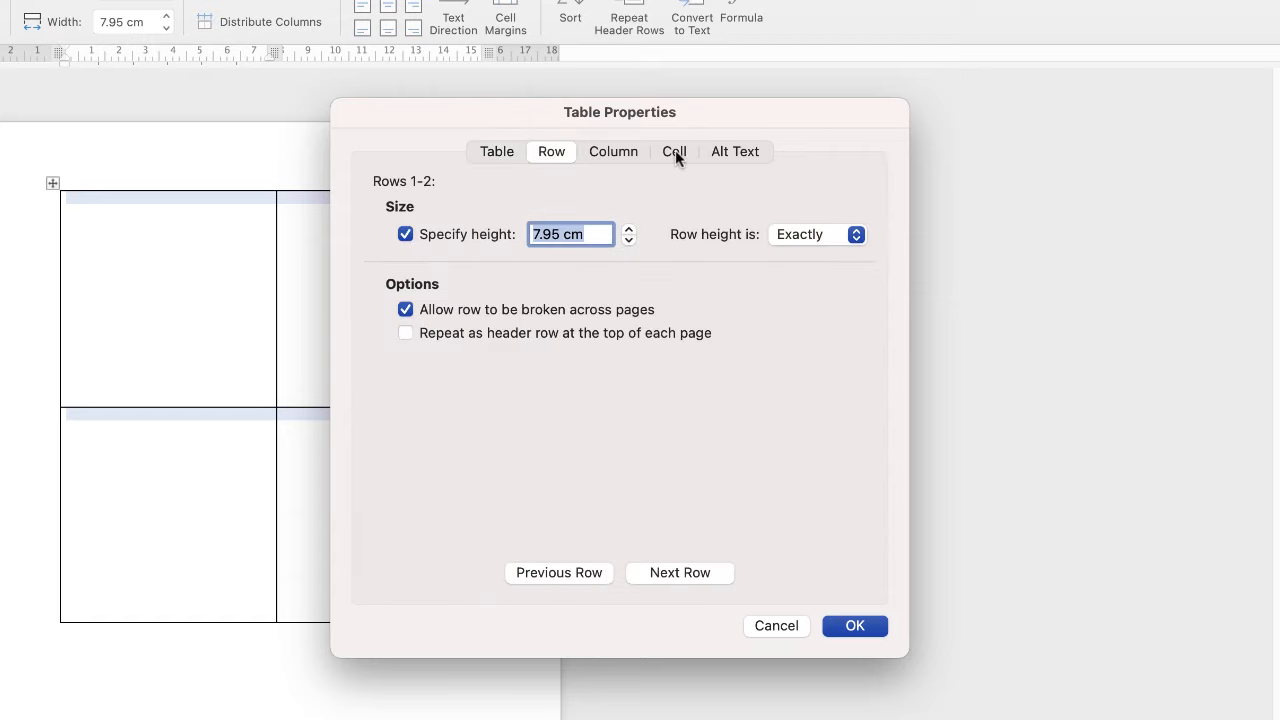
# Set cell vertical alignment to Centre and confirm the table properties.
pyautogui.click(672, 152)
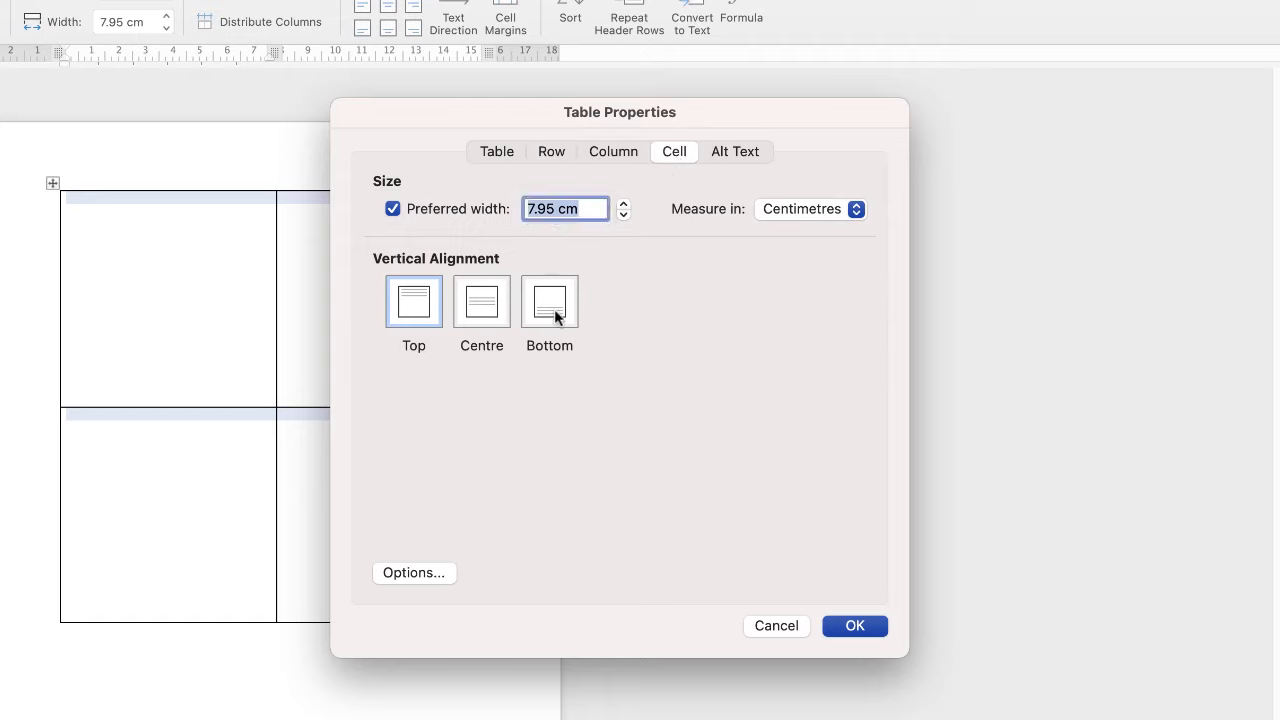
pyautogui.moveTo(482, 318)
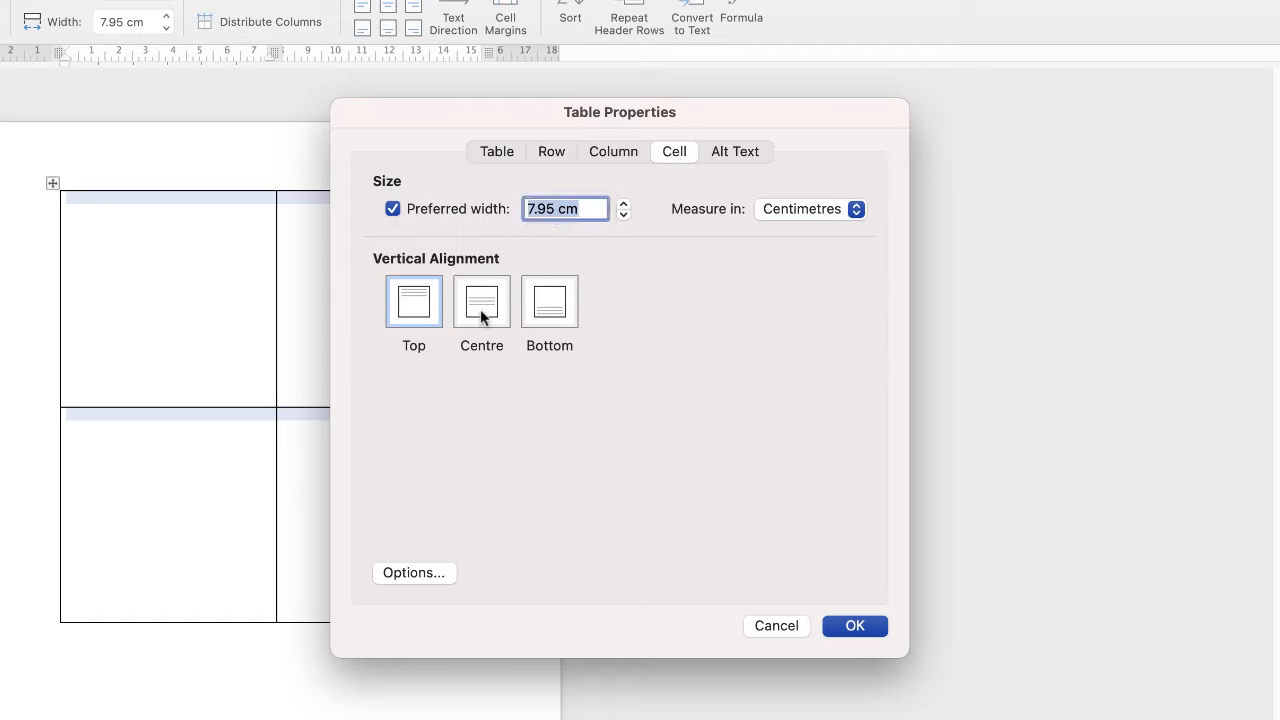
pyautogui.moveTo(482, 308)
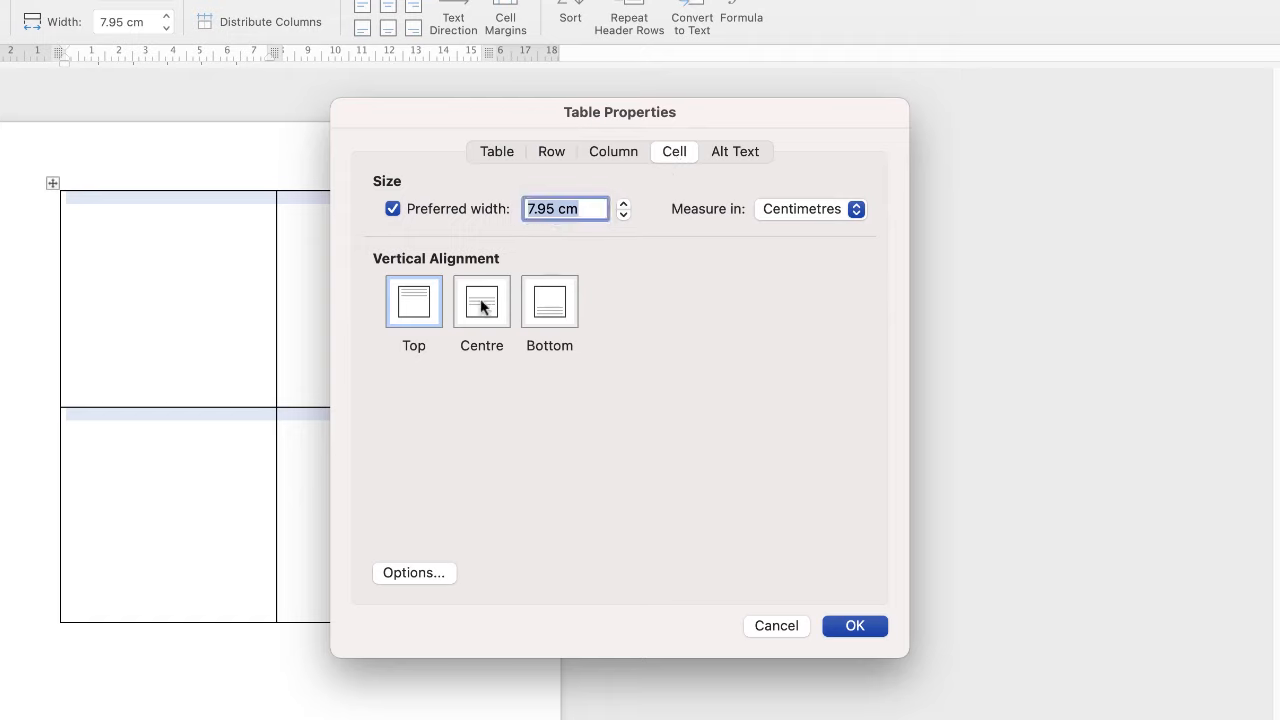
pyautogui.click(480, 300)
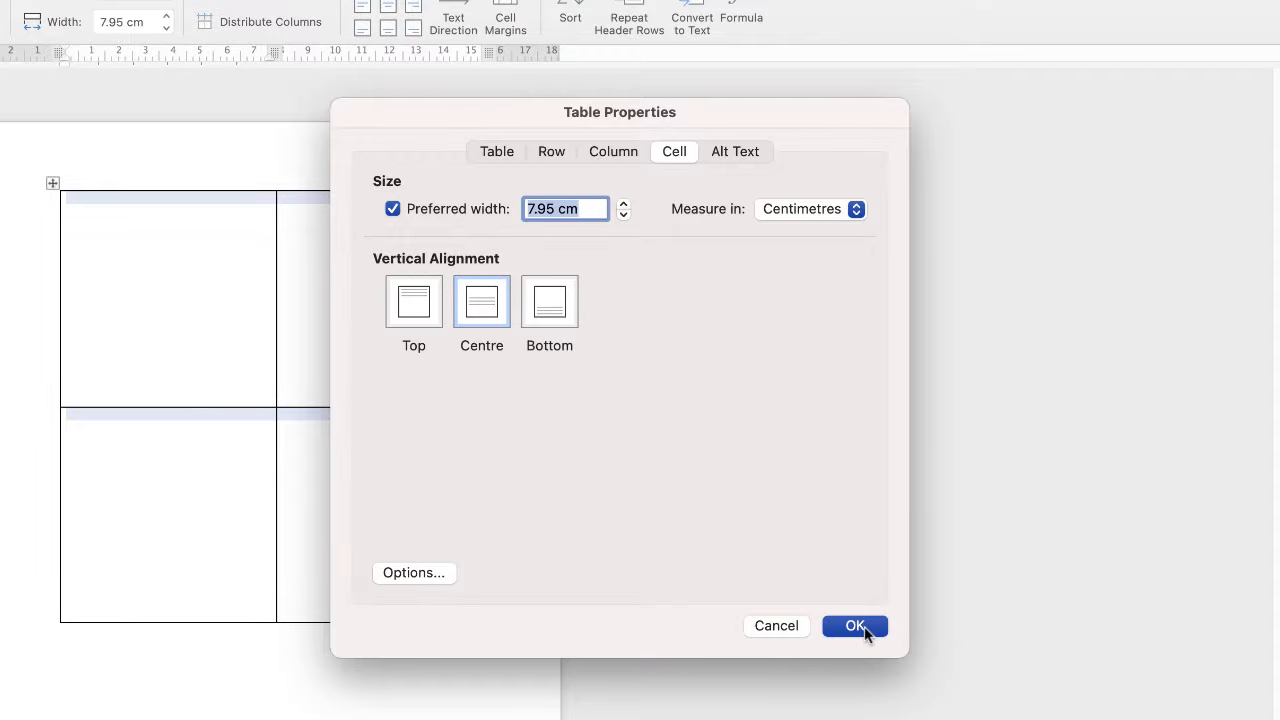
pyautogui.click(854, 624)
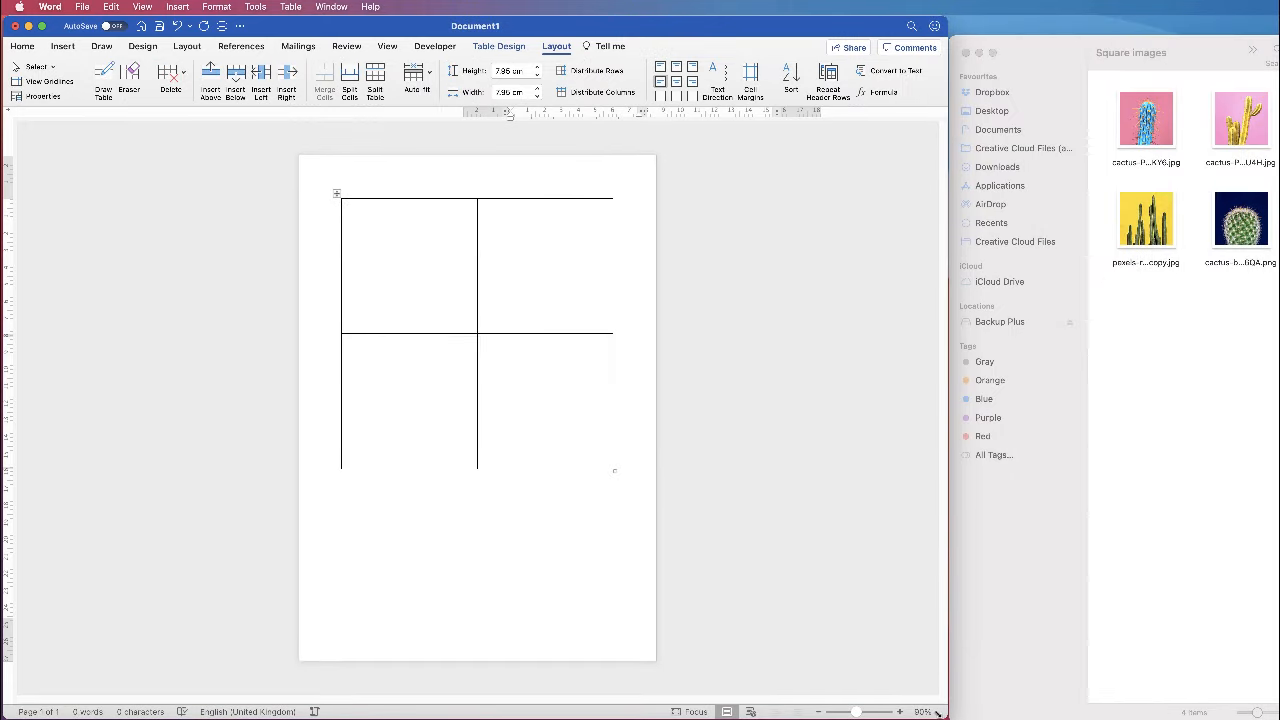
# Drag the blue, yellow-on-pink and round cactus photos from Finder into the table cells.
pyautogui.click(1130, 50)
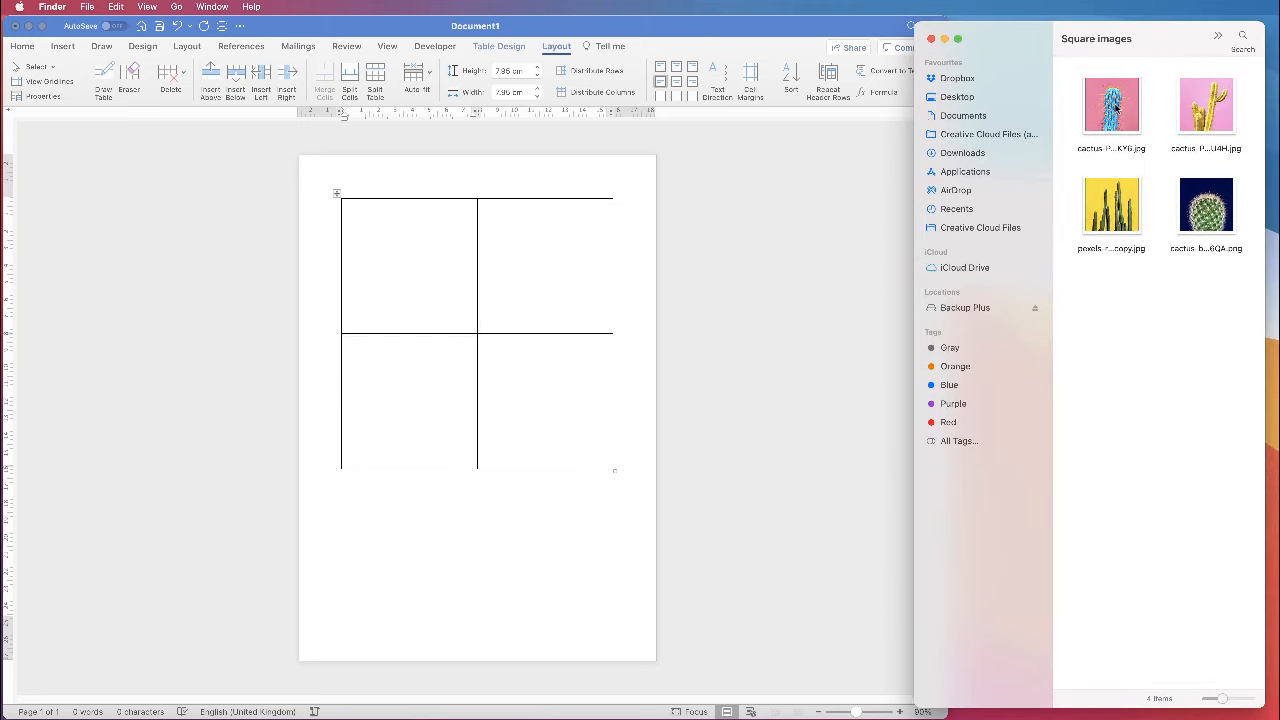
pyautogui.moveTo(1112, 106); pyautogui.dragTo(534, 250)
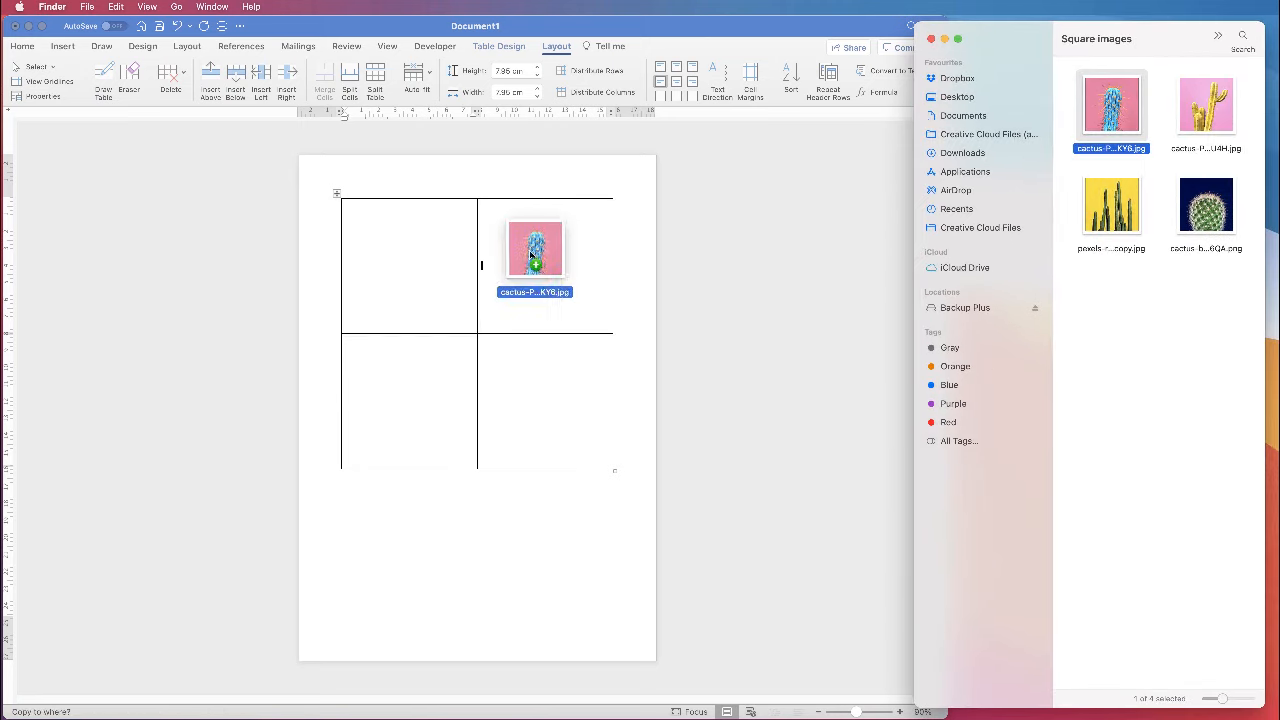
pyautogui.moveTo(534, 248); pyautogui.dragTo(408, 264)
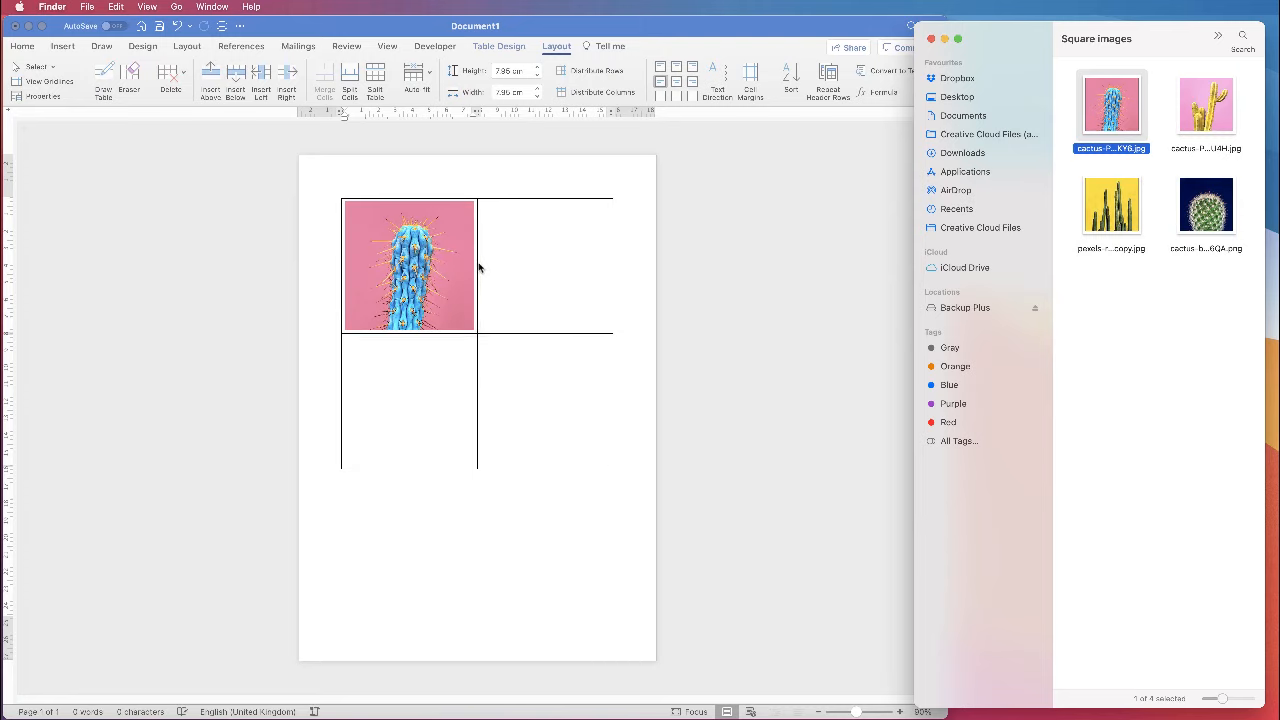
pyautogui.moveTo(1120, 136)
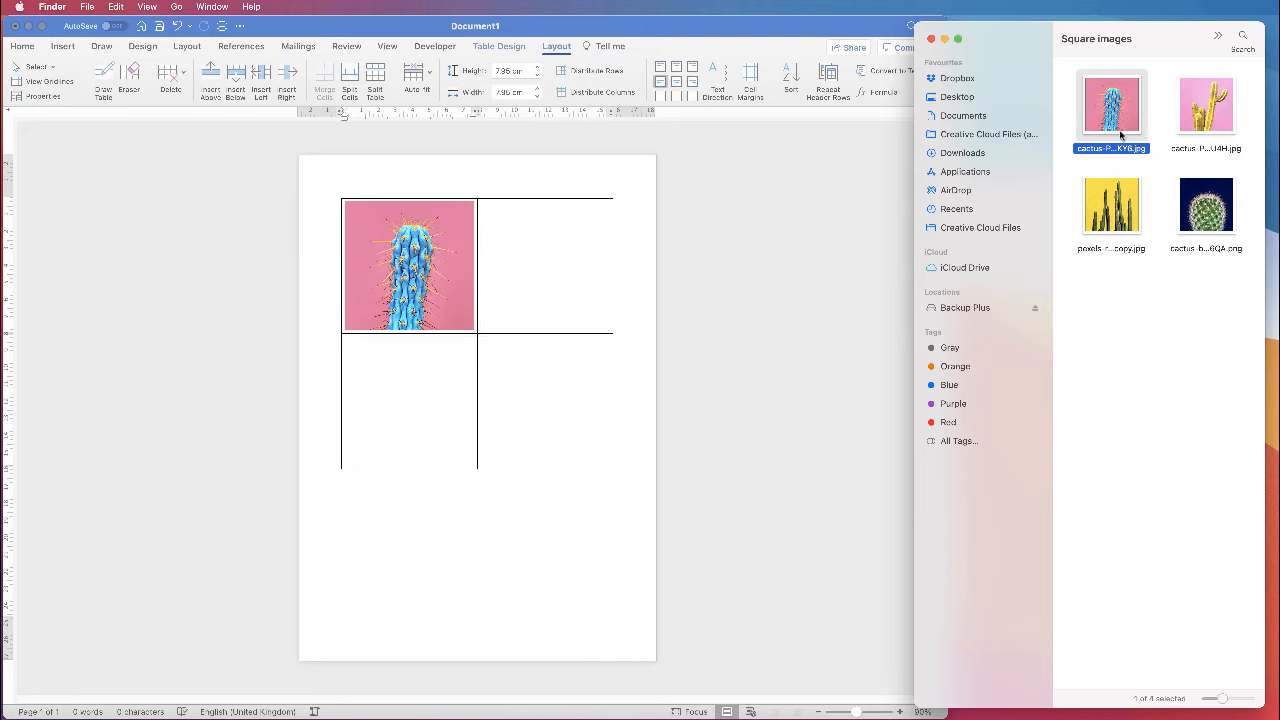
pyautogui.moveTo(1206, 106); pyautogui.dragTo(548, 248)
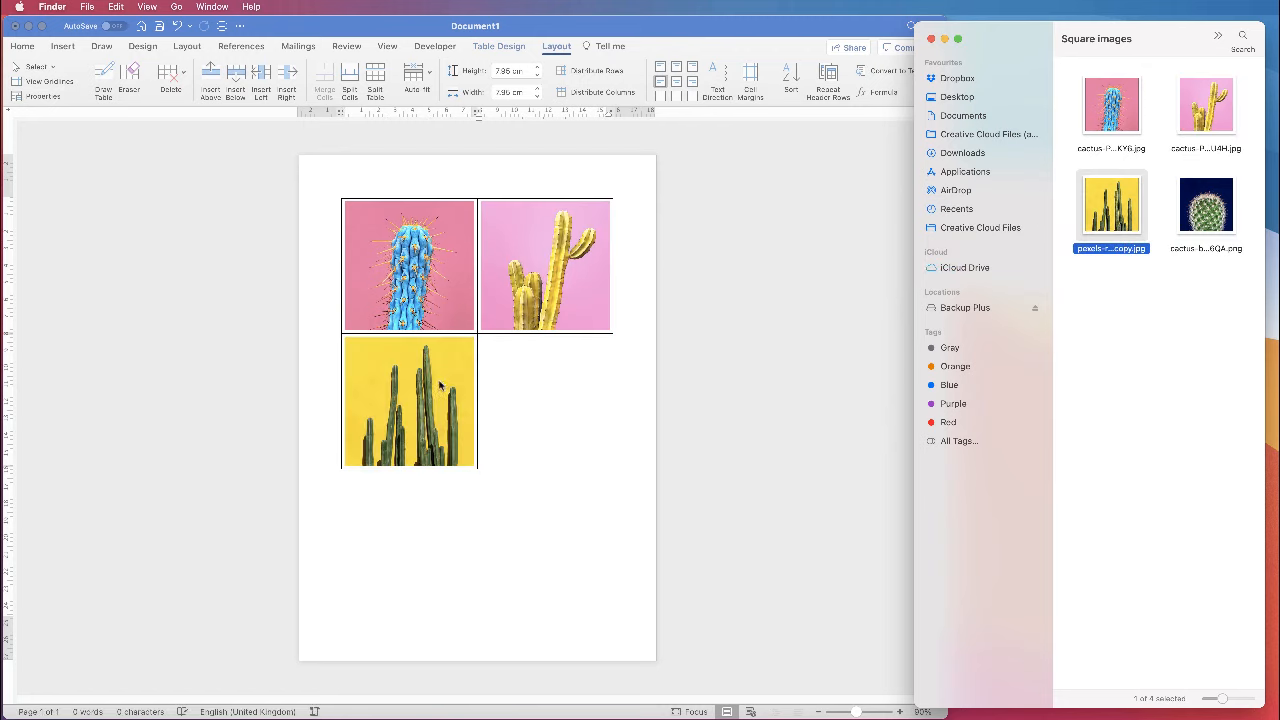
pyautogui.moveTo(1206, 204); pyautogui.dragTo(636, 378)
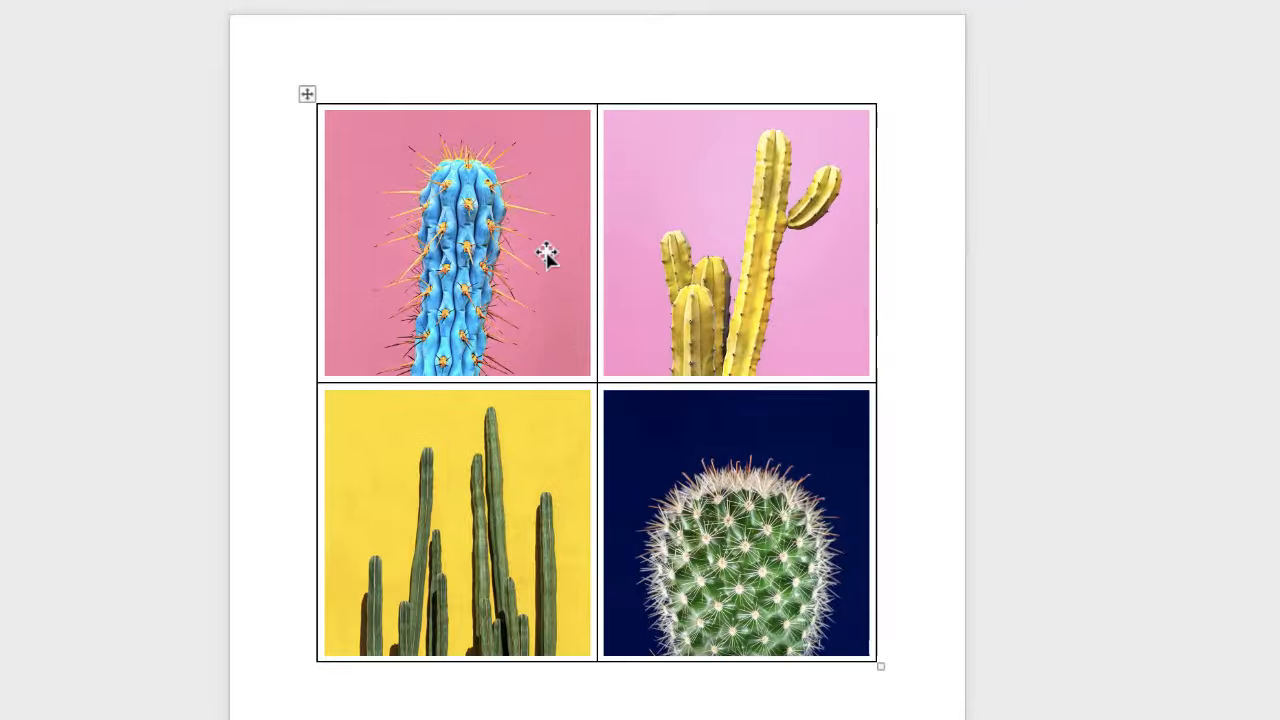
pyautogui.moveTo(496, 320)
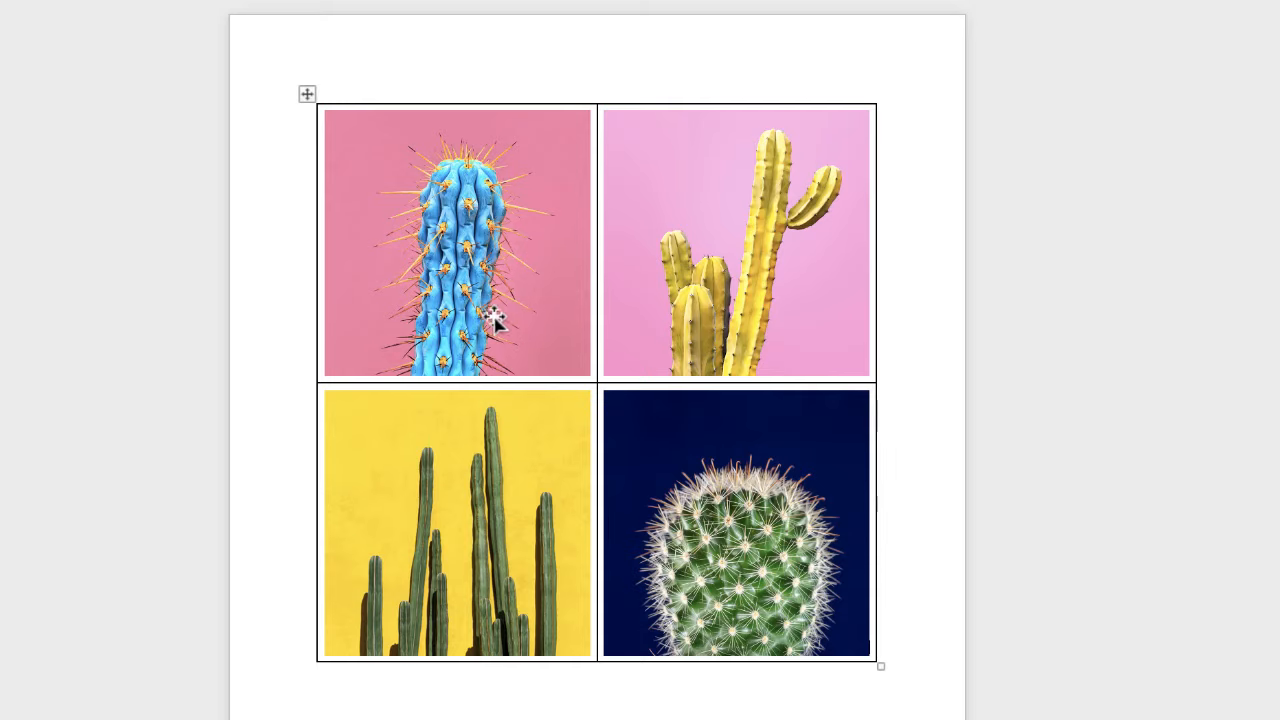
pyautogui.moveTo(676, 276)
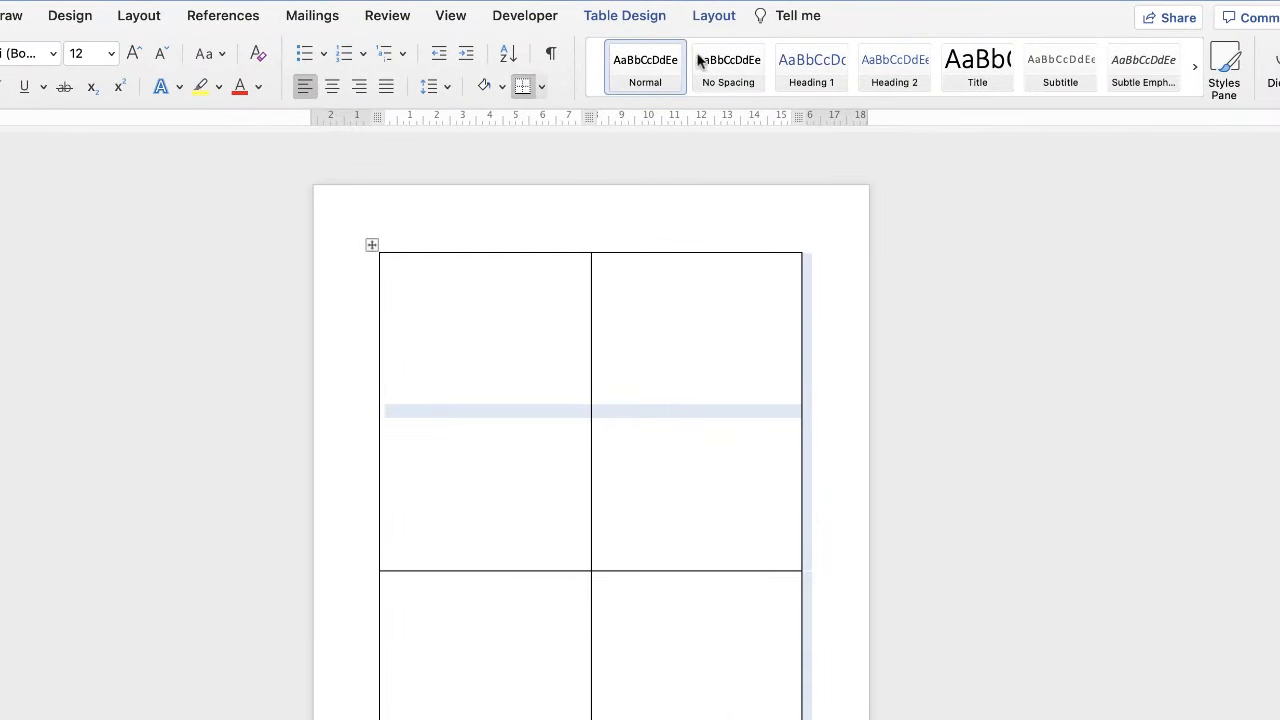
# Set row height to 5.95 cm and drag Bed Dog.jpg into a table cell.
pyautogui.click(712, 16)
pyautogui.write('5.95')
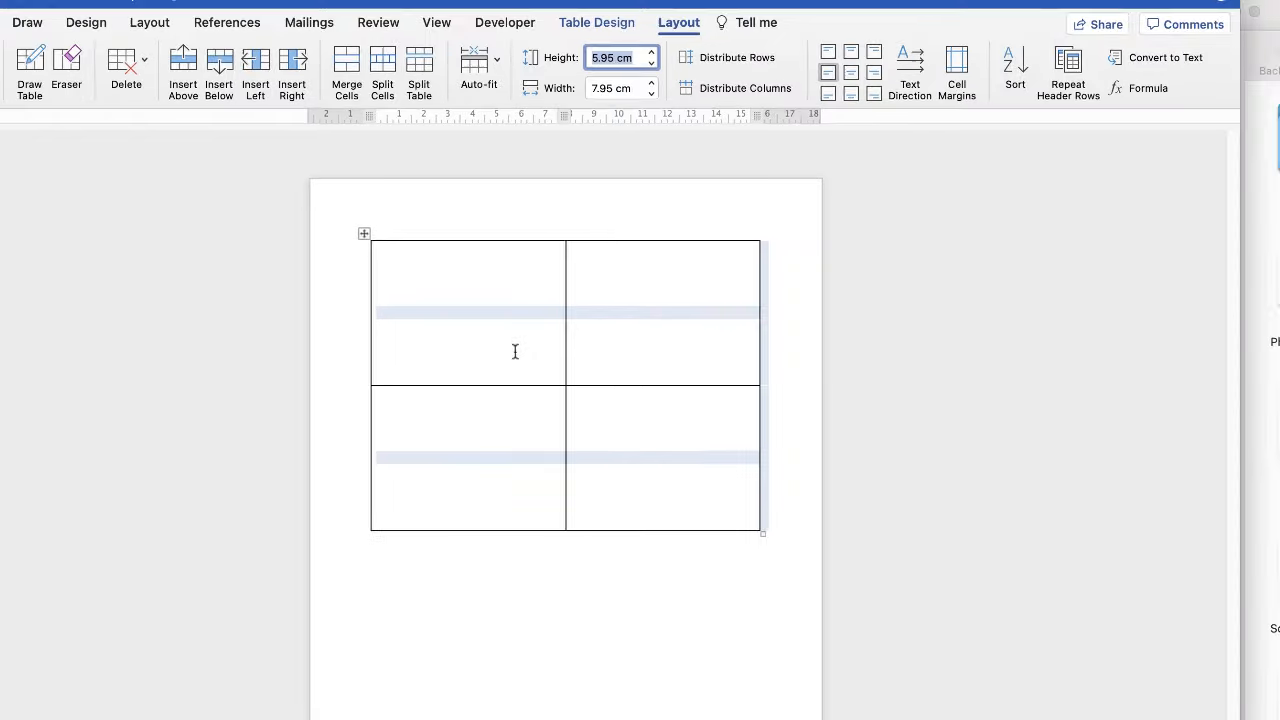
pyautogui.moveTo(1092, 324); pyautogui.dragTo(644, 290)
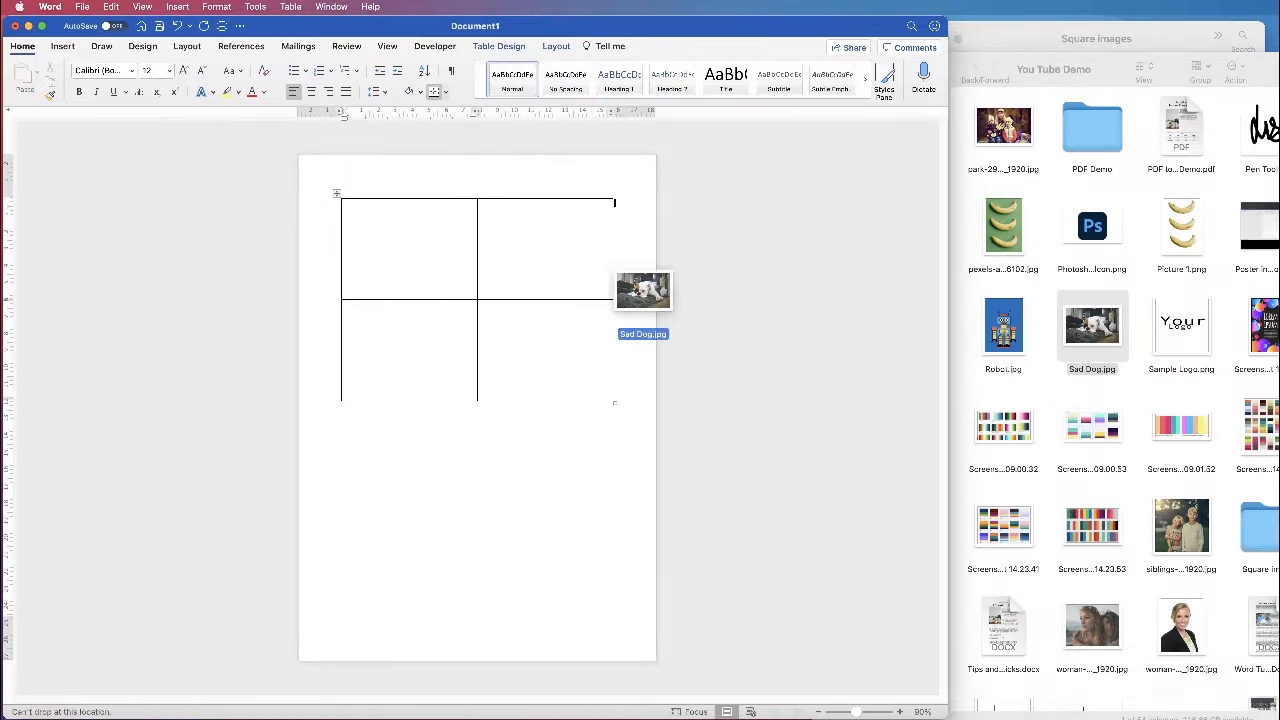
pyautogui.moveTo(644, 290); pyautogui.dragTo(410, 248)
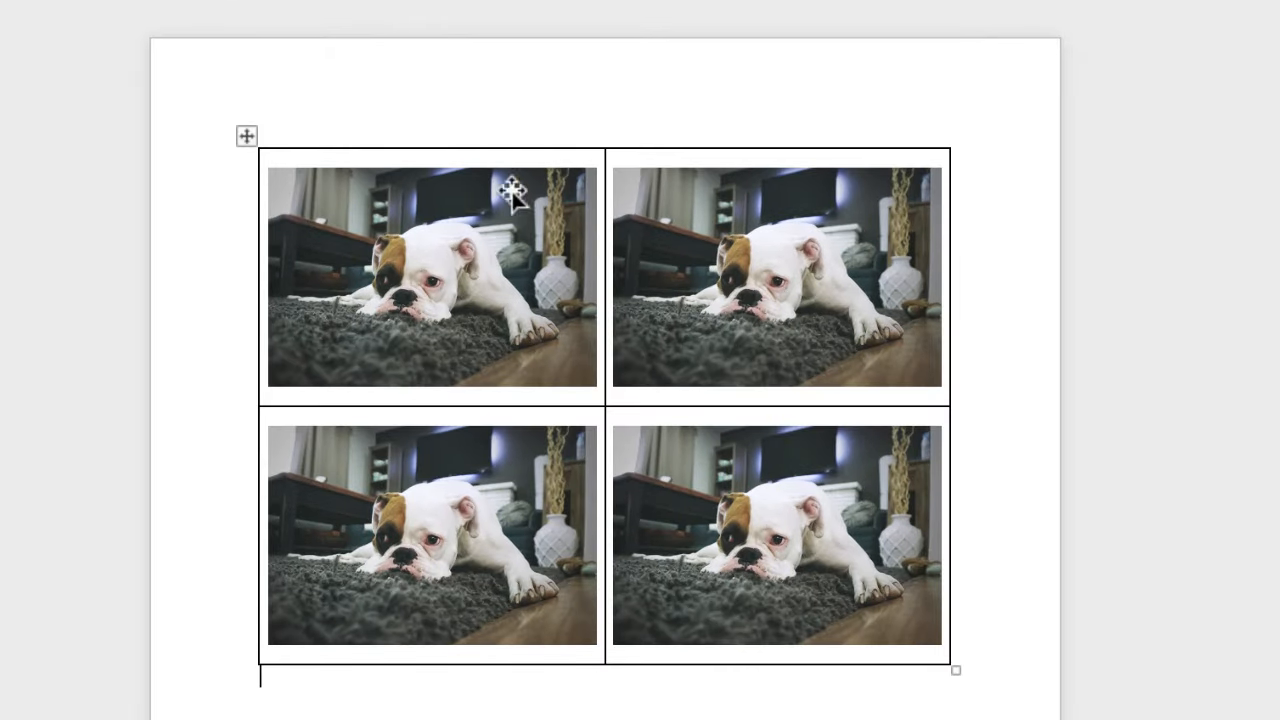
pyautogui.moveTo(836, 450)
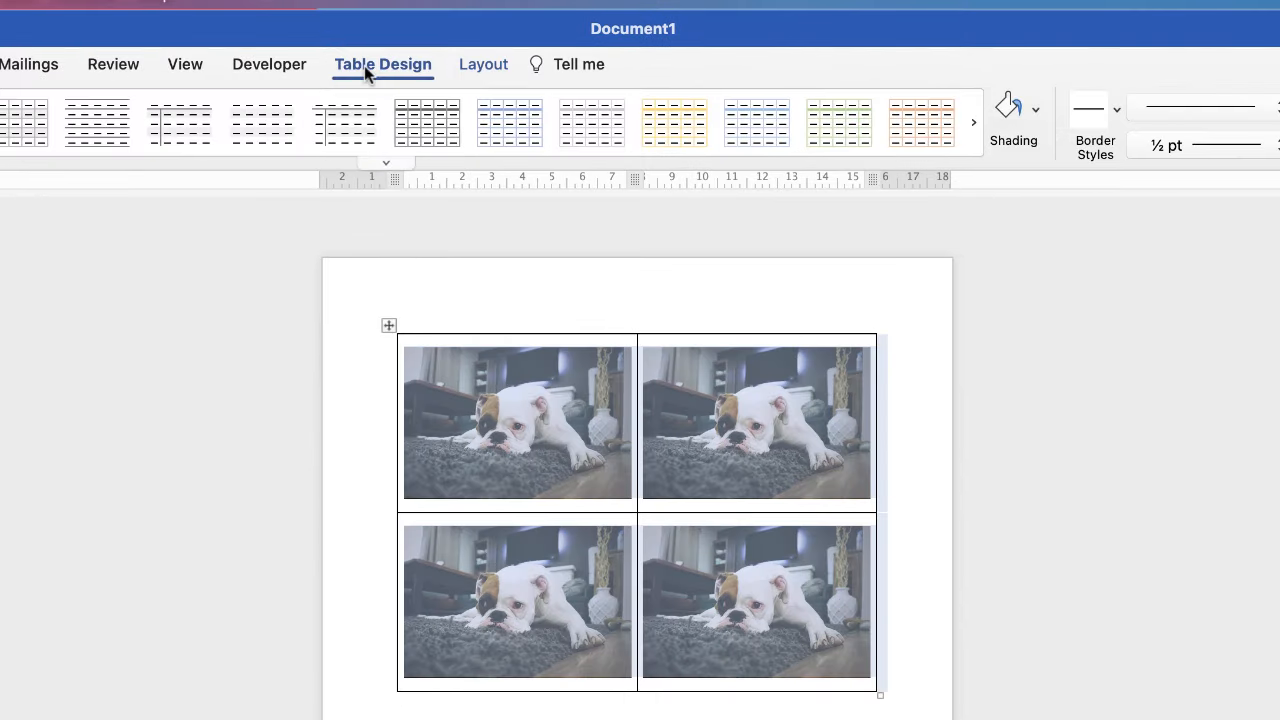
pyautogui.moveTo(420, 68)
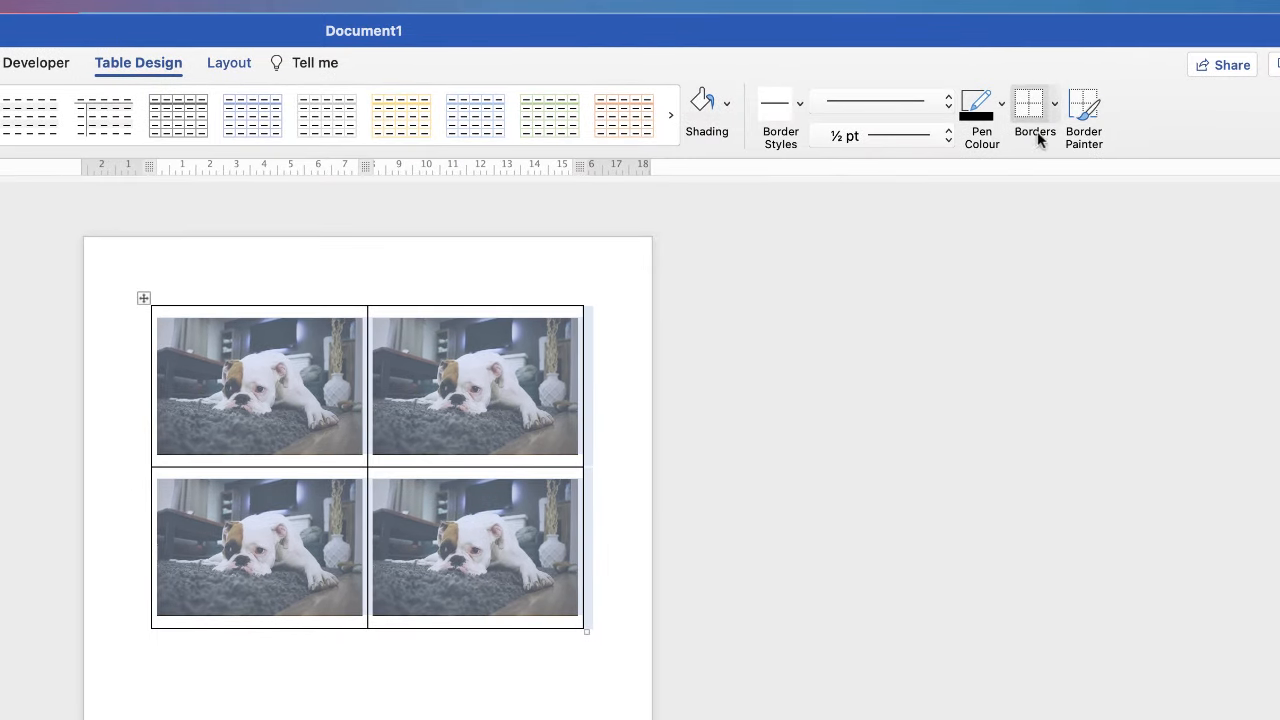
# Apply No Border to the dog photo table from the Borders list.
pyautogui.click(1054, 104)
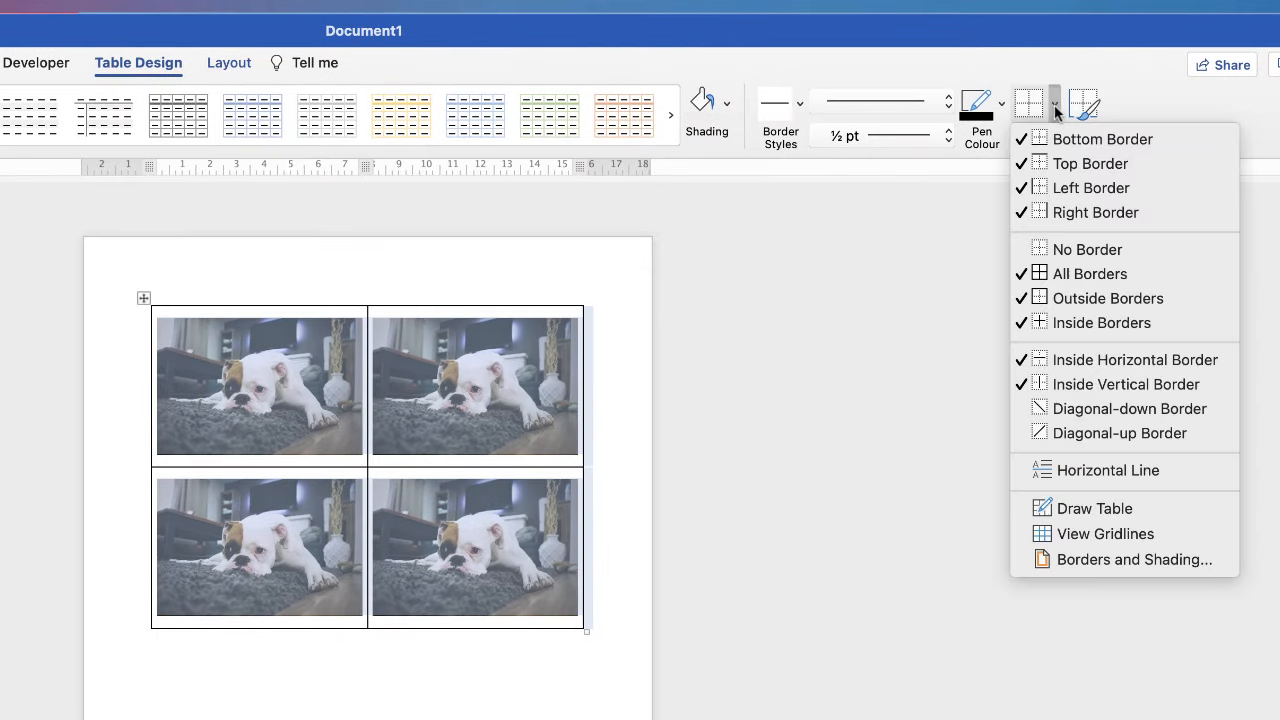
pyautogui.moveTo(1088, 248)
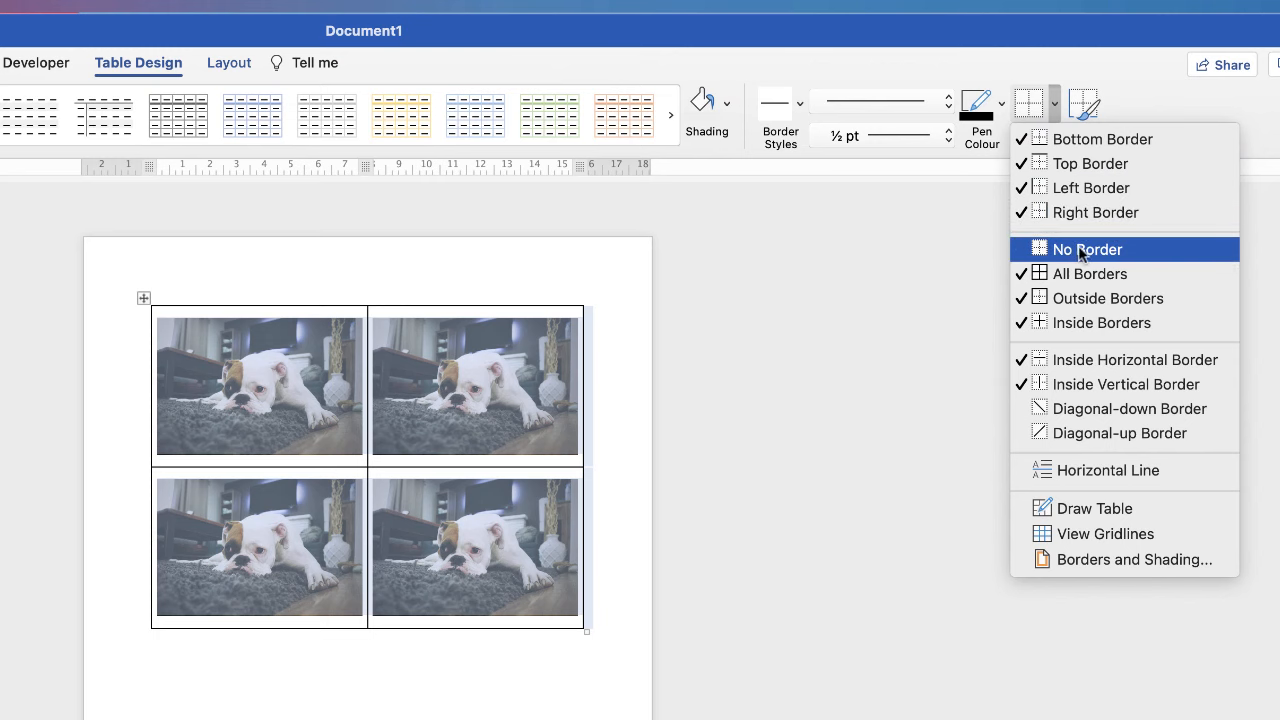
pyautogui.click(1088, 248)
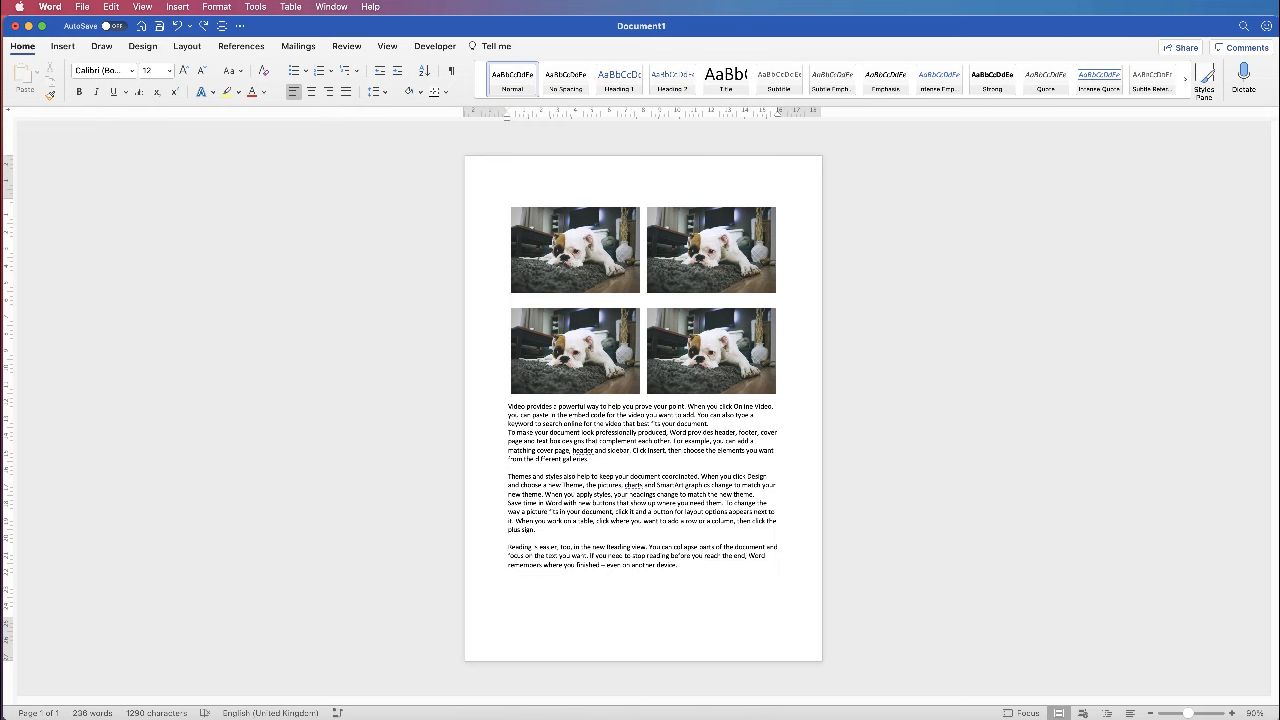
pyautogui.click(508, 466)
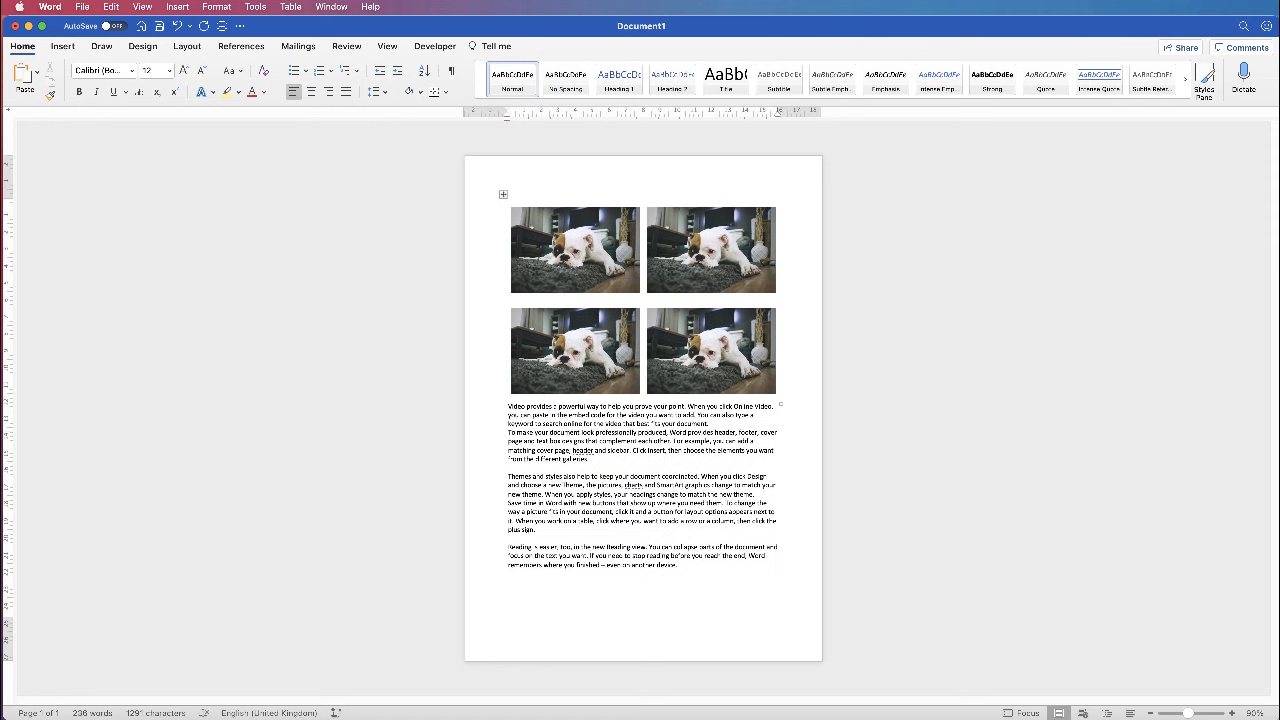
pyautogui.click(576, 250)
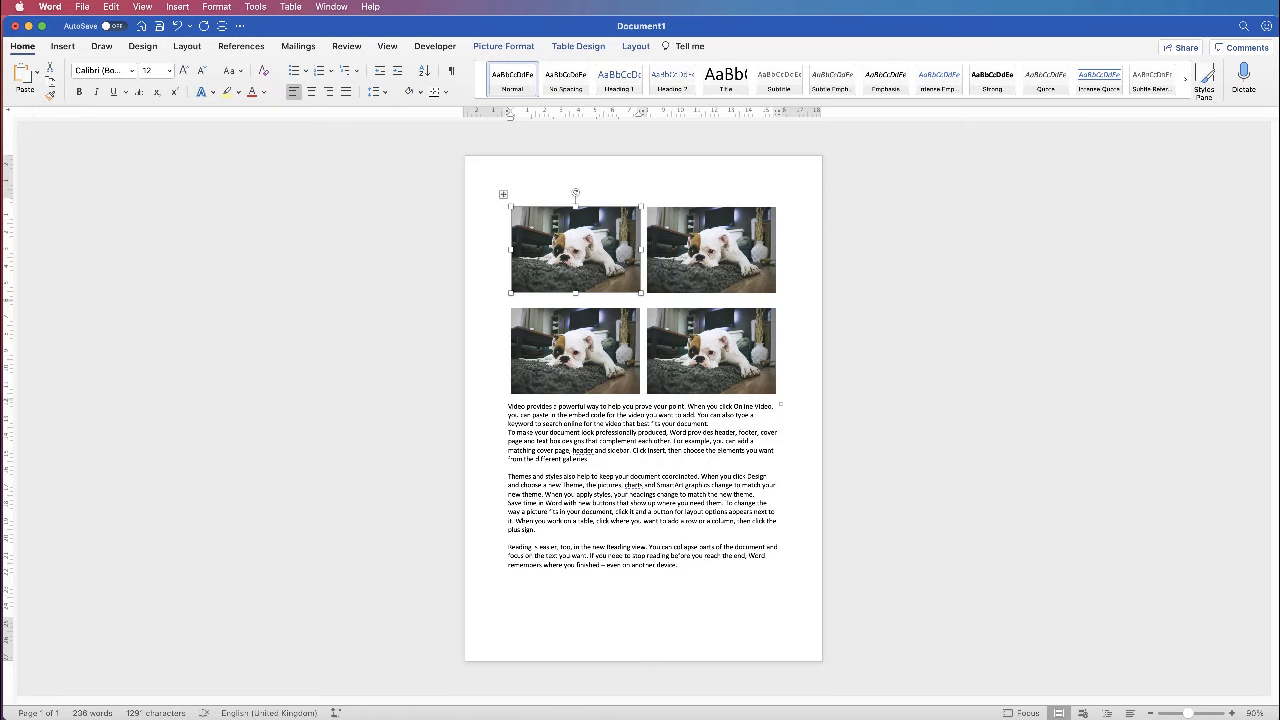
# Switch documents and insert a one-column, two-row table on the blank line between paragraphs.
pyautogui.press('delete')
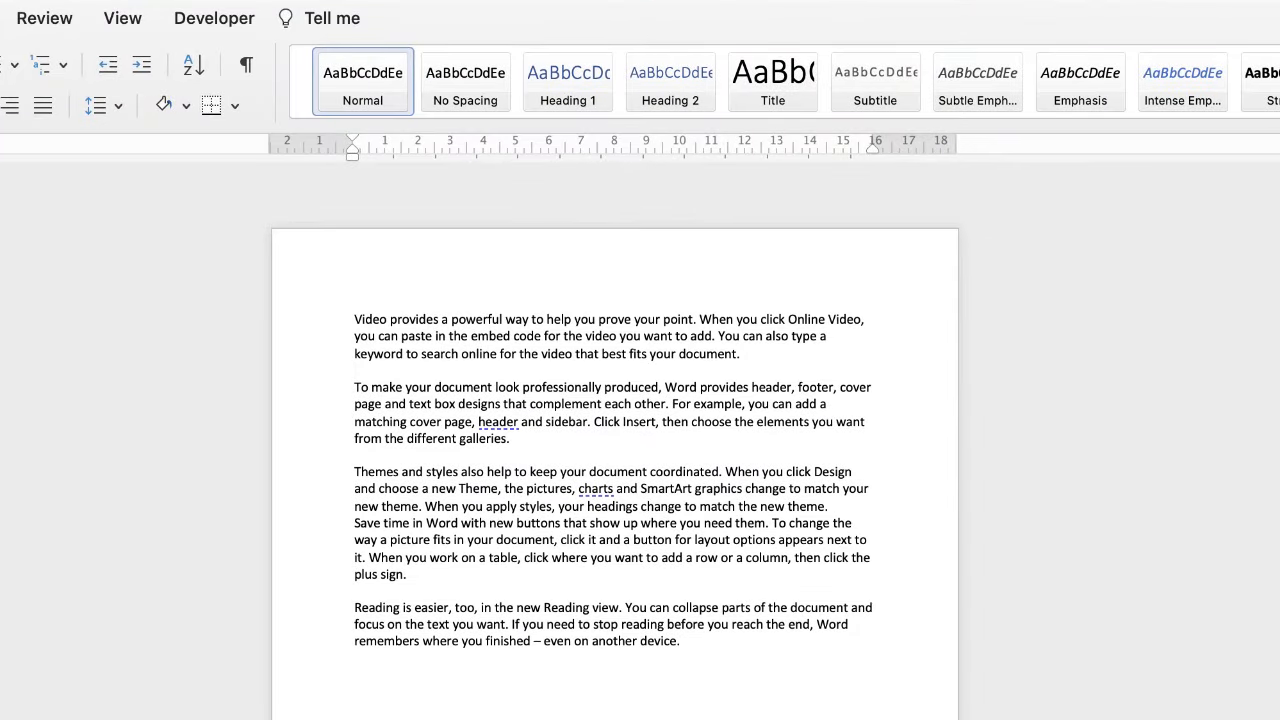
pyautogui.click(512, 438)
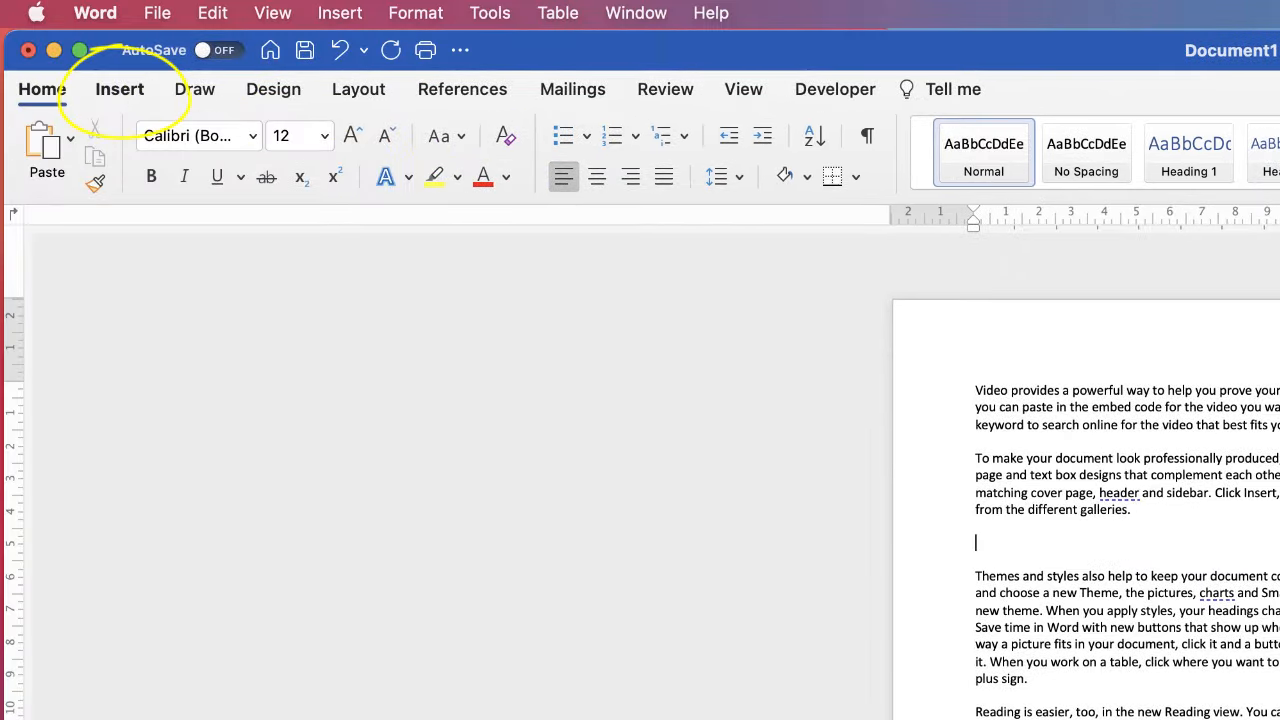
pyautogui.click(120, 88)
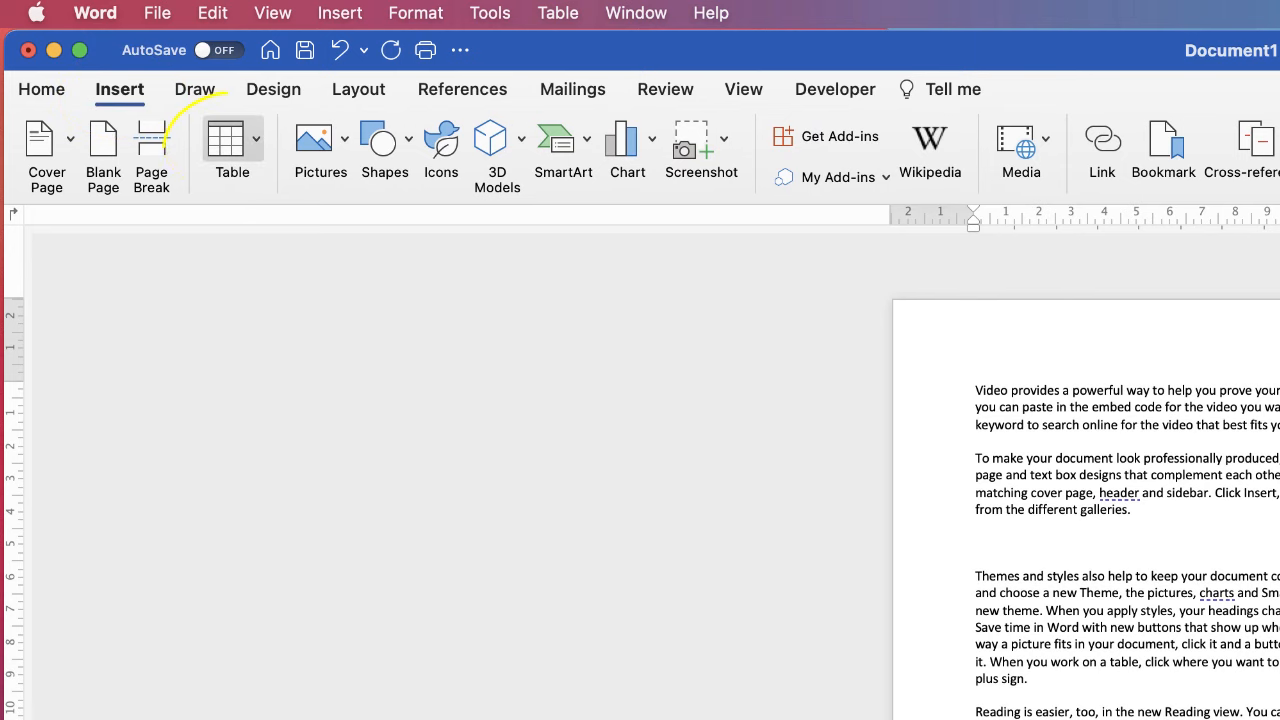
pyautogui.click(232, 150)
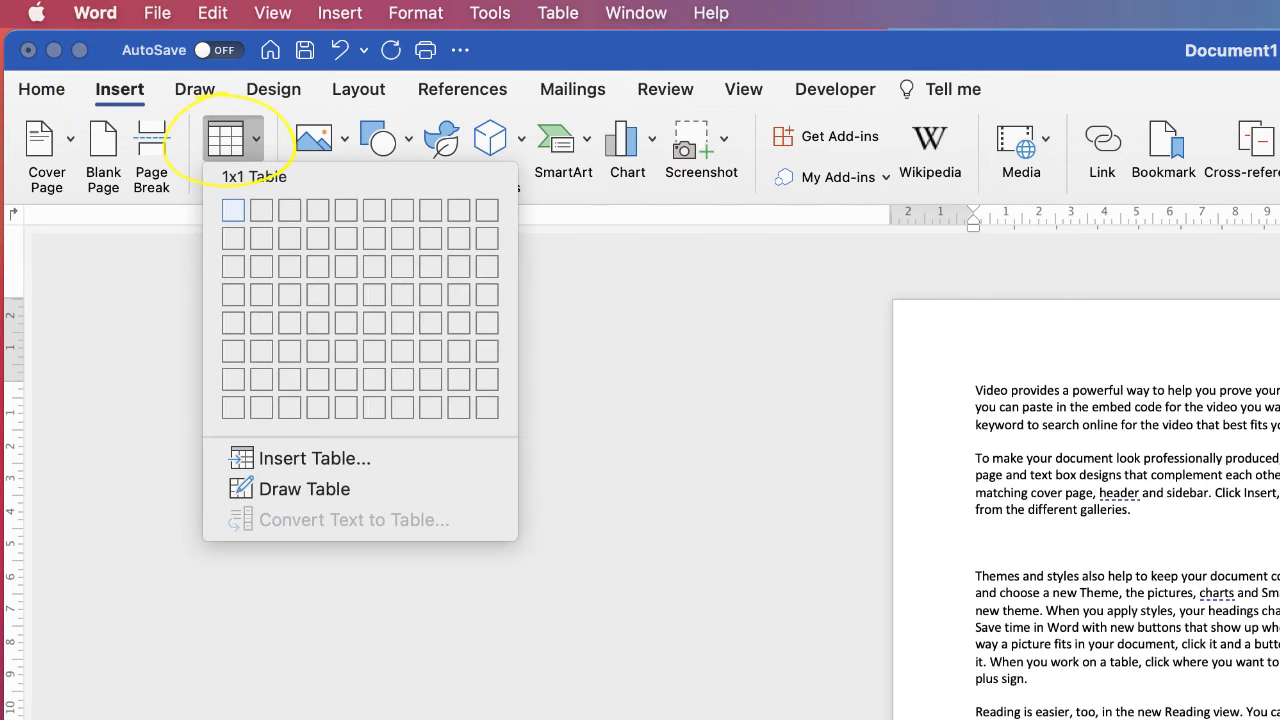
pyautogui.moveTo(232, 238)
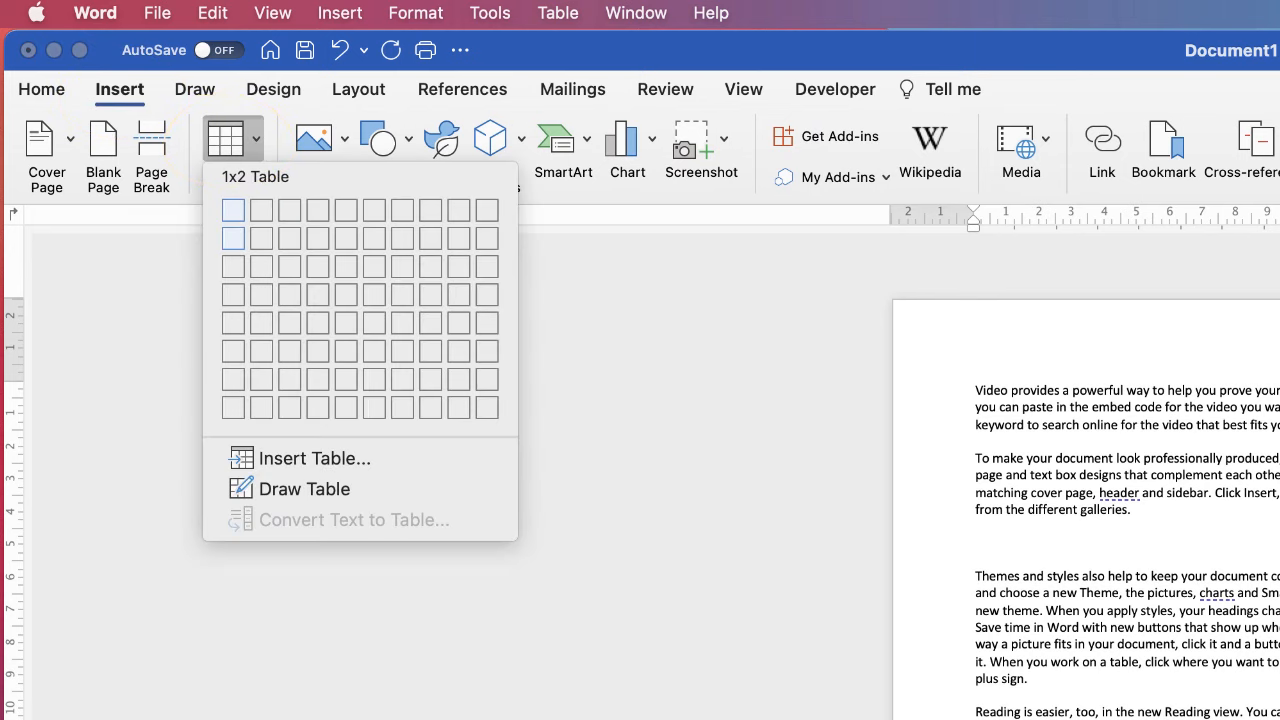
pyautogui.click(232, 238)
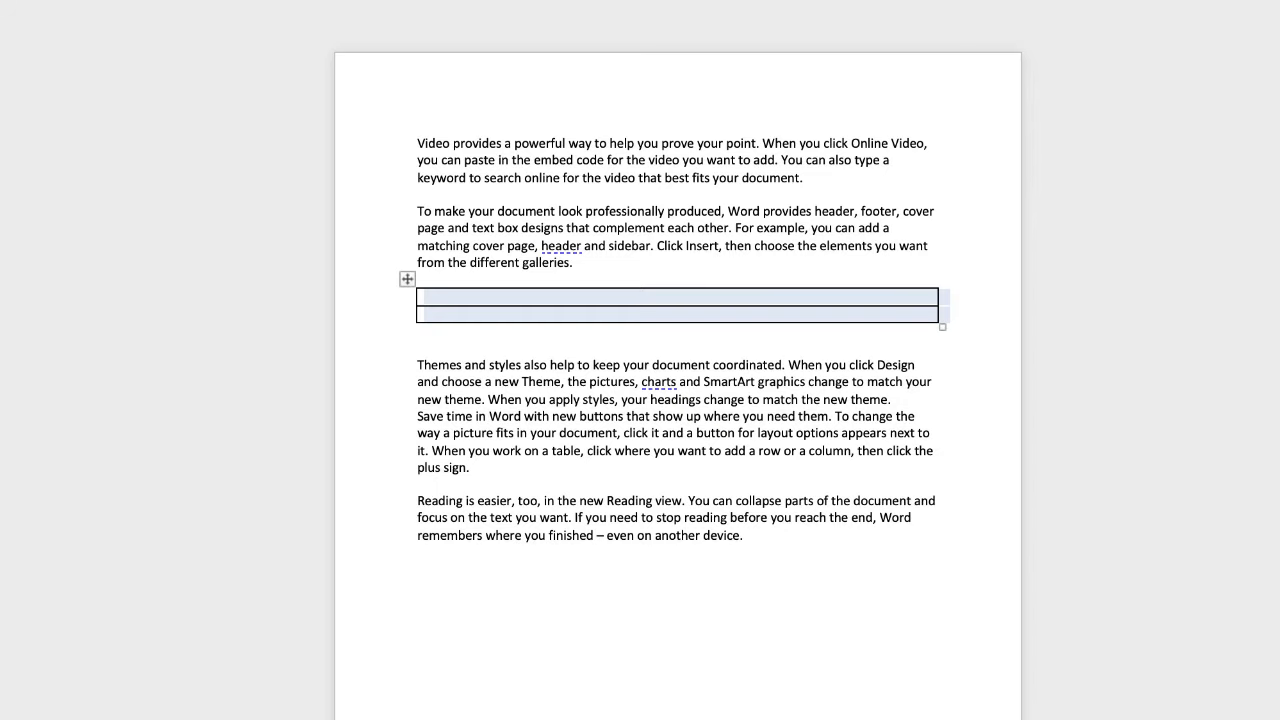
# Select the table Width value on Table Layout to replace it with 7.95 cm.
pyautogui.scroll(3)
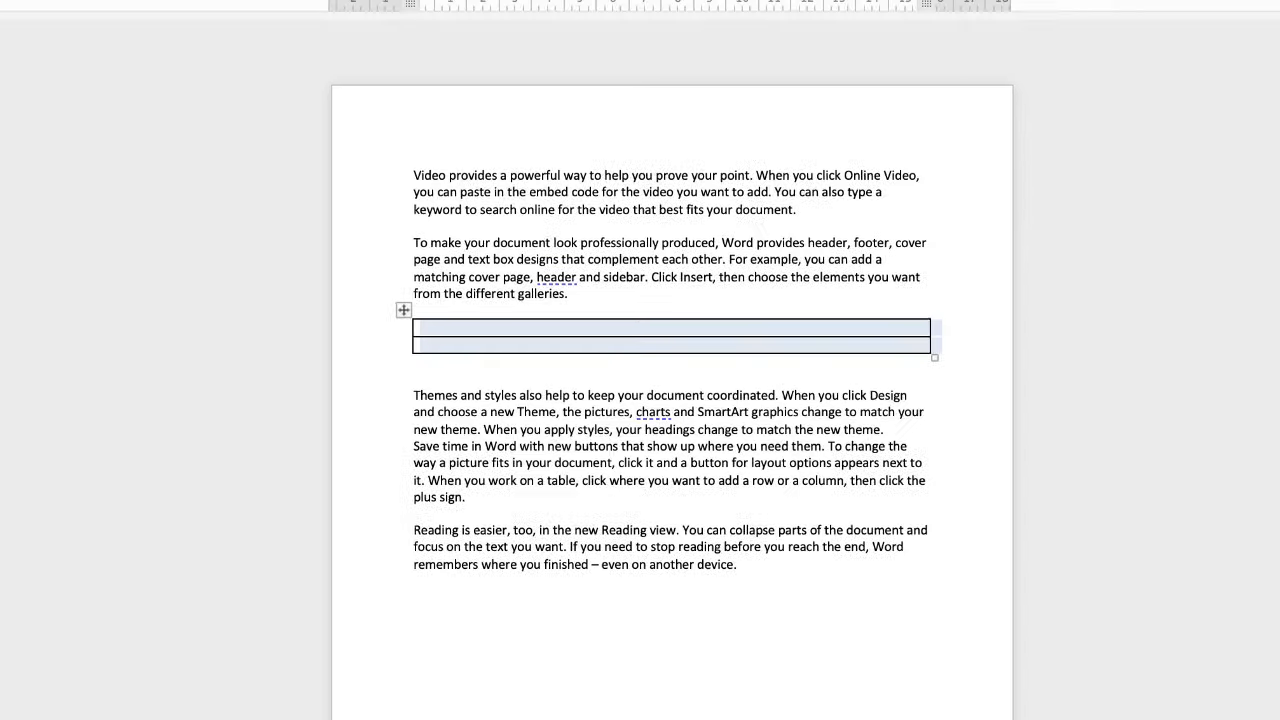
pyautogui.click(480, 84)
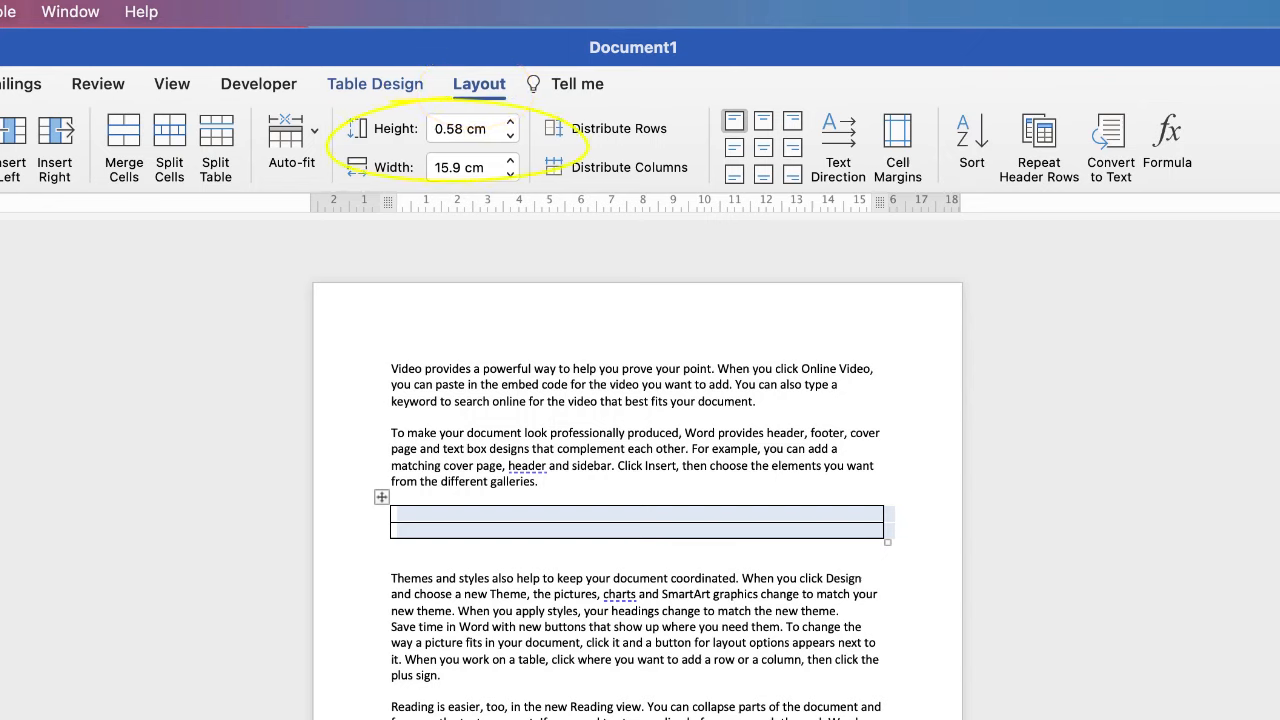
pyautogui.click(464, 168)
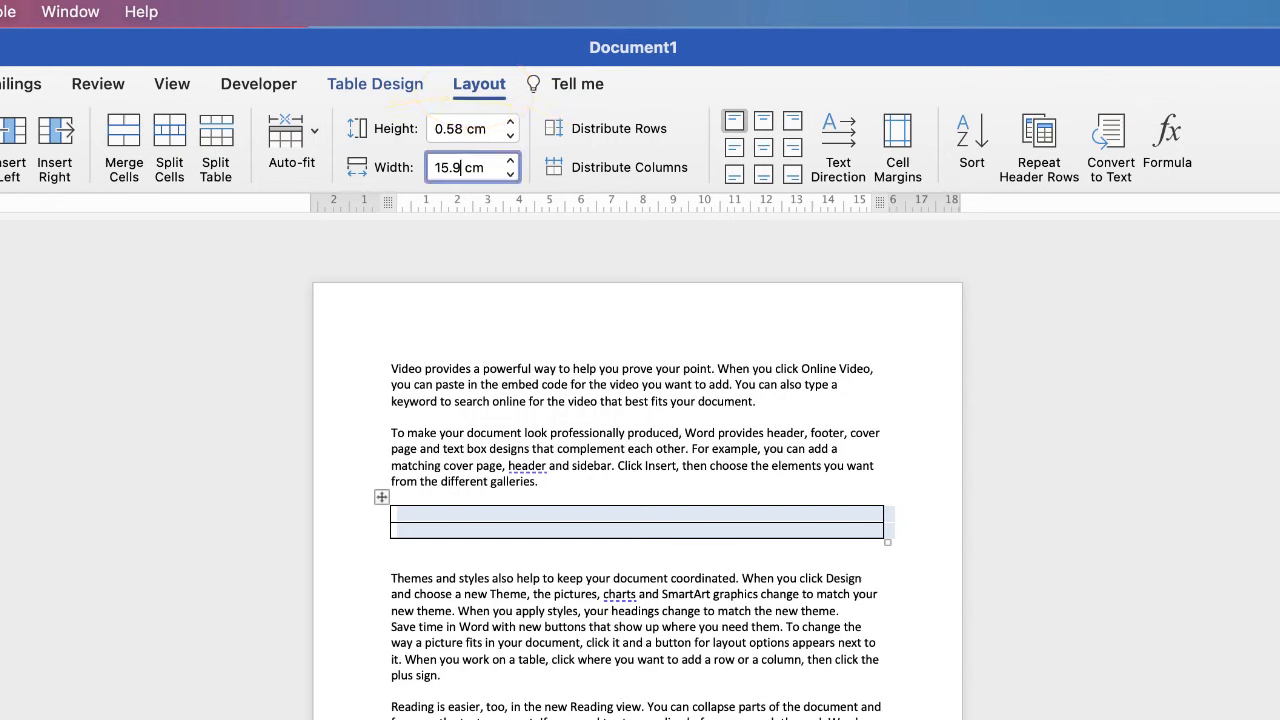
pyautogui.tripleClick(464, 166)
pyautogui.write('7.85')
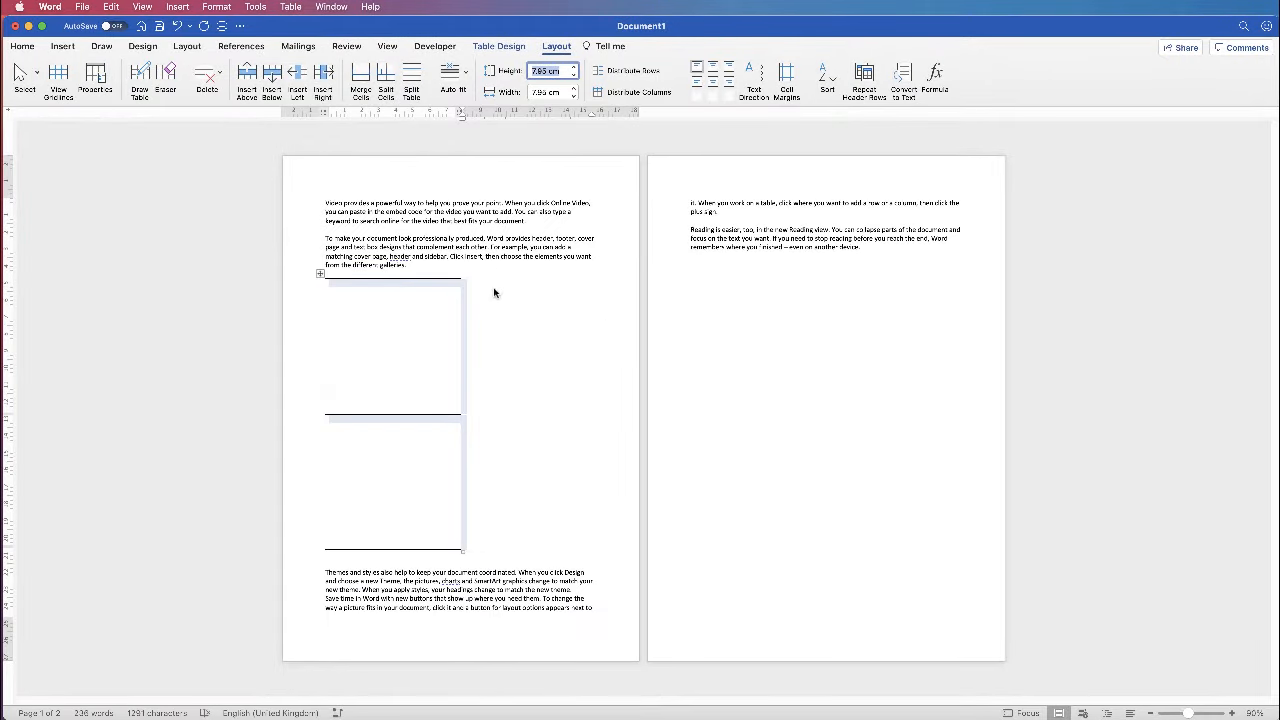
pyautogui.moveTo(520, 276)
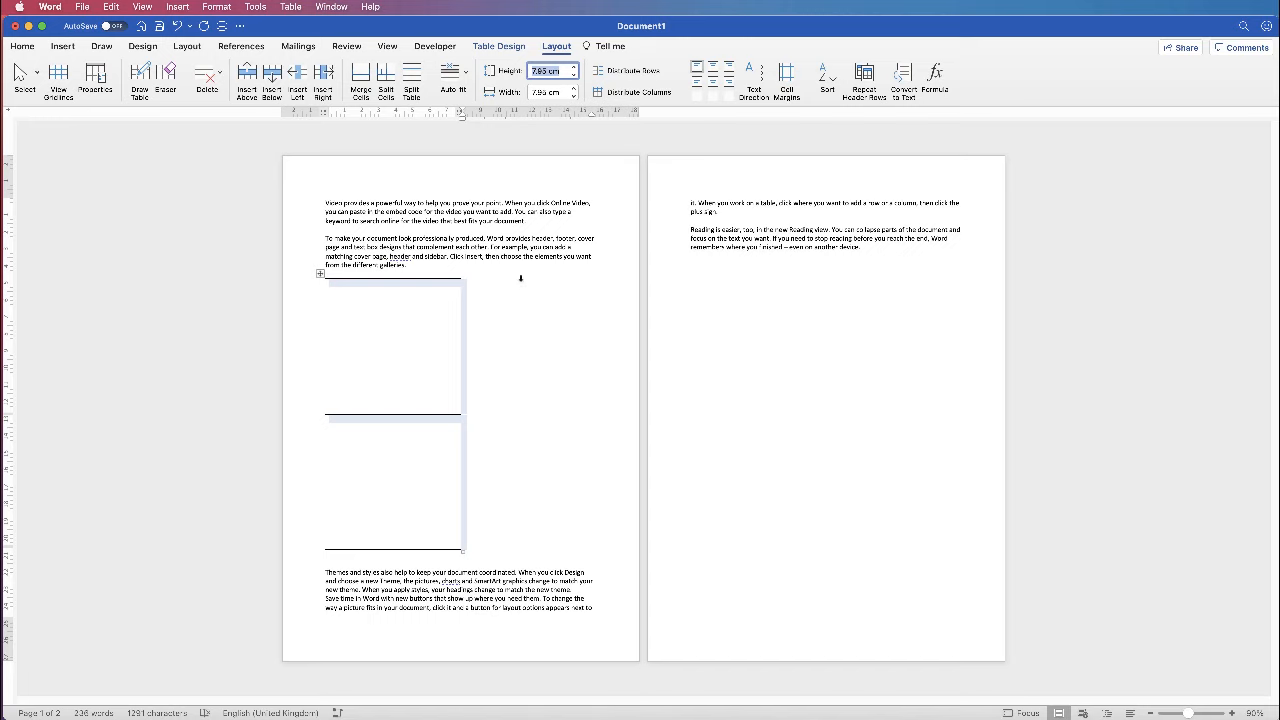
pyautogui.moveTo(518, 342)
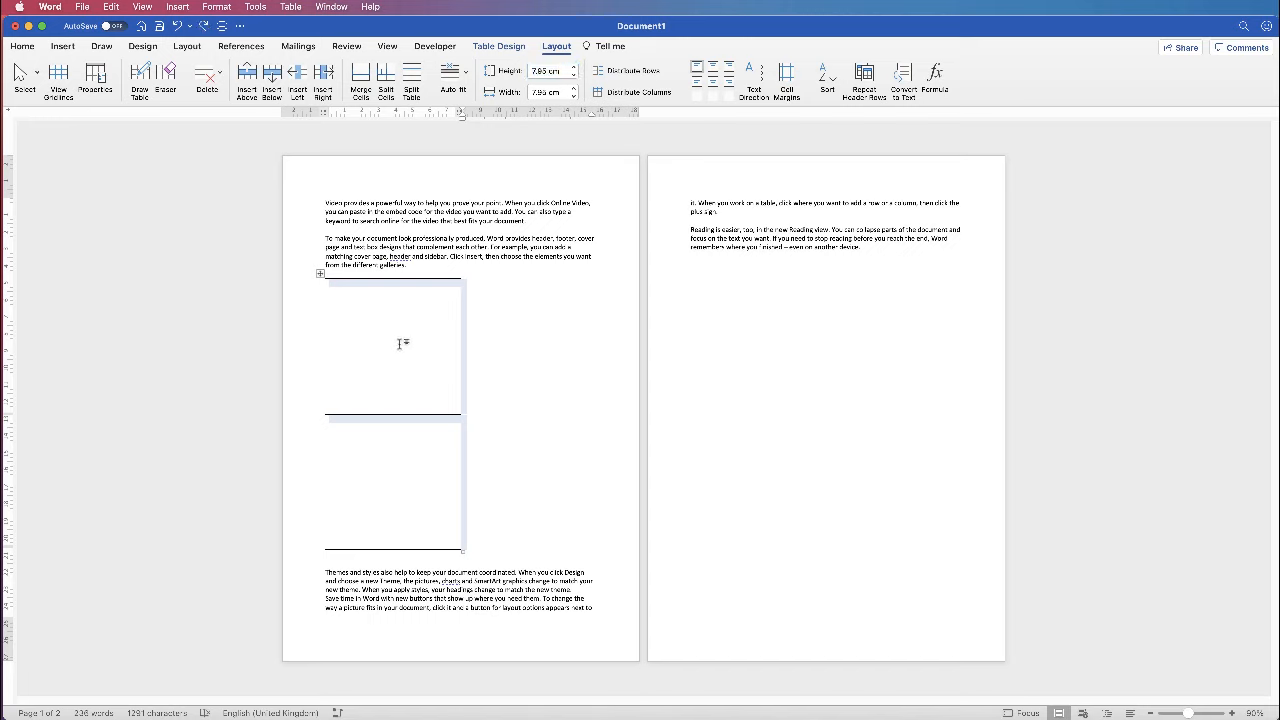
pyautogui.moveTo(452, 292)
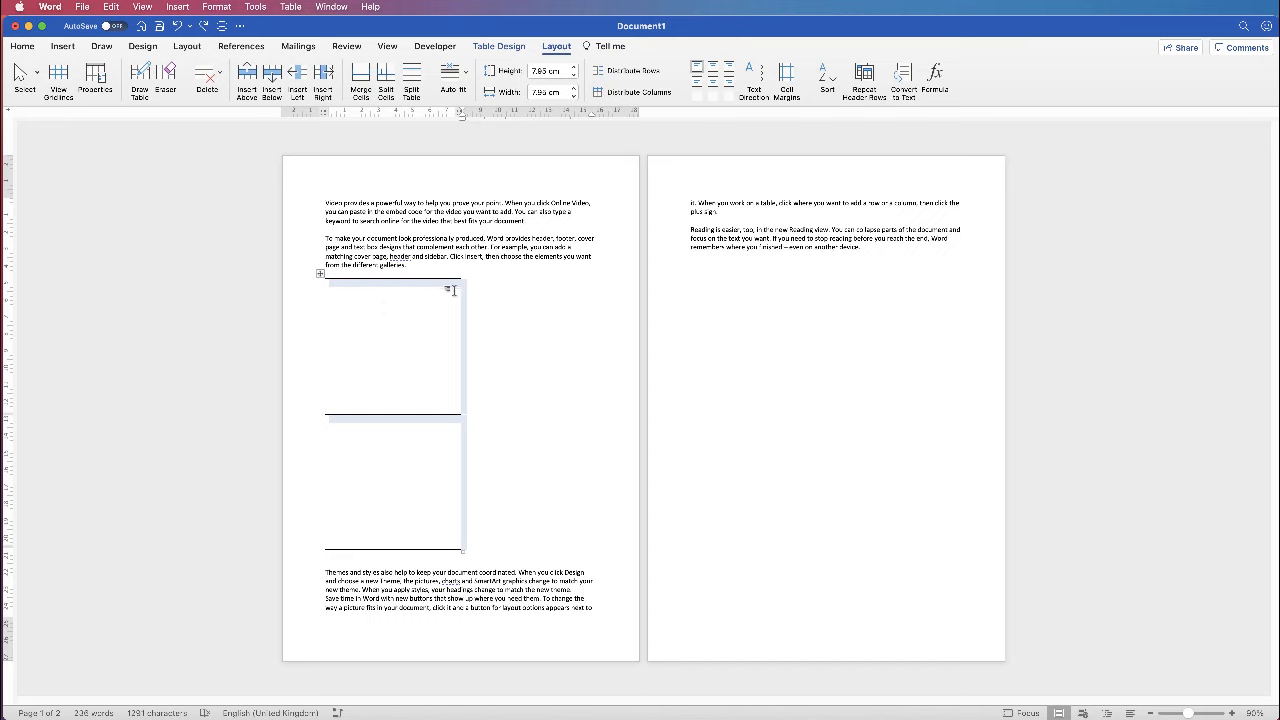
pyautogui.moveTo(336, 406)
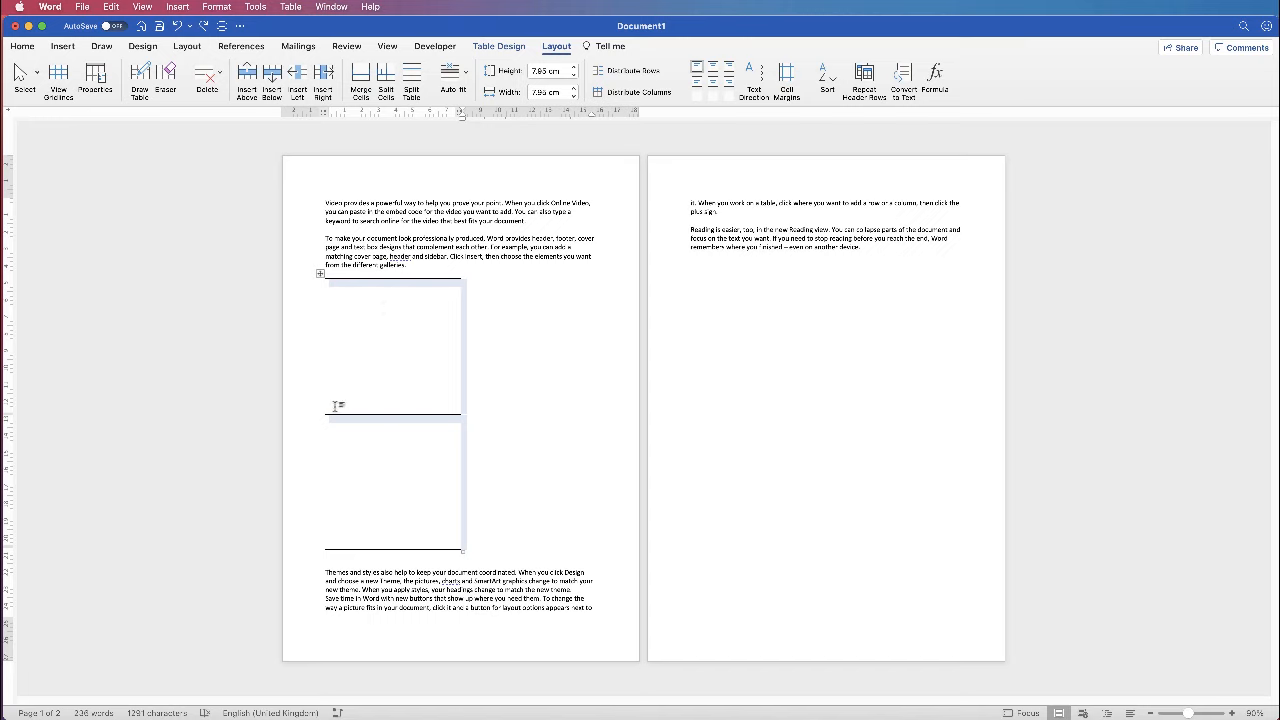
pyautogui.moveTo(452, 358)
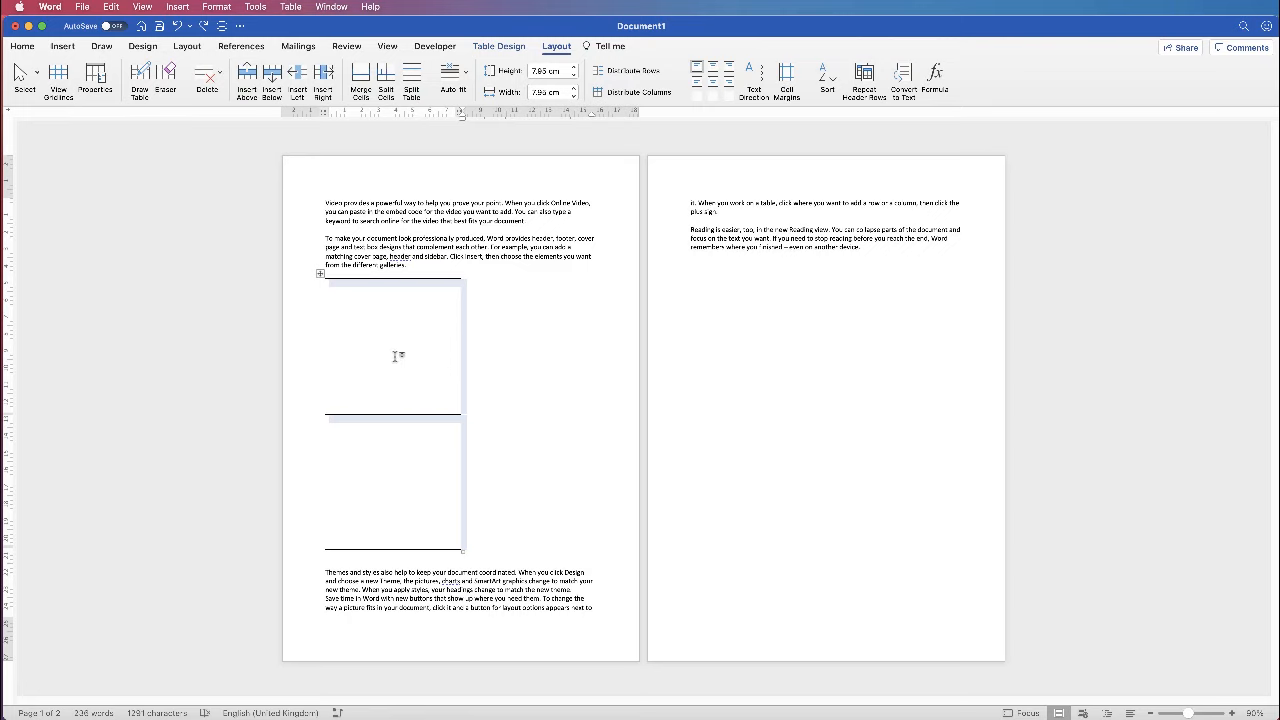
pyautogui.moveTo(328, 288)
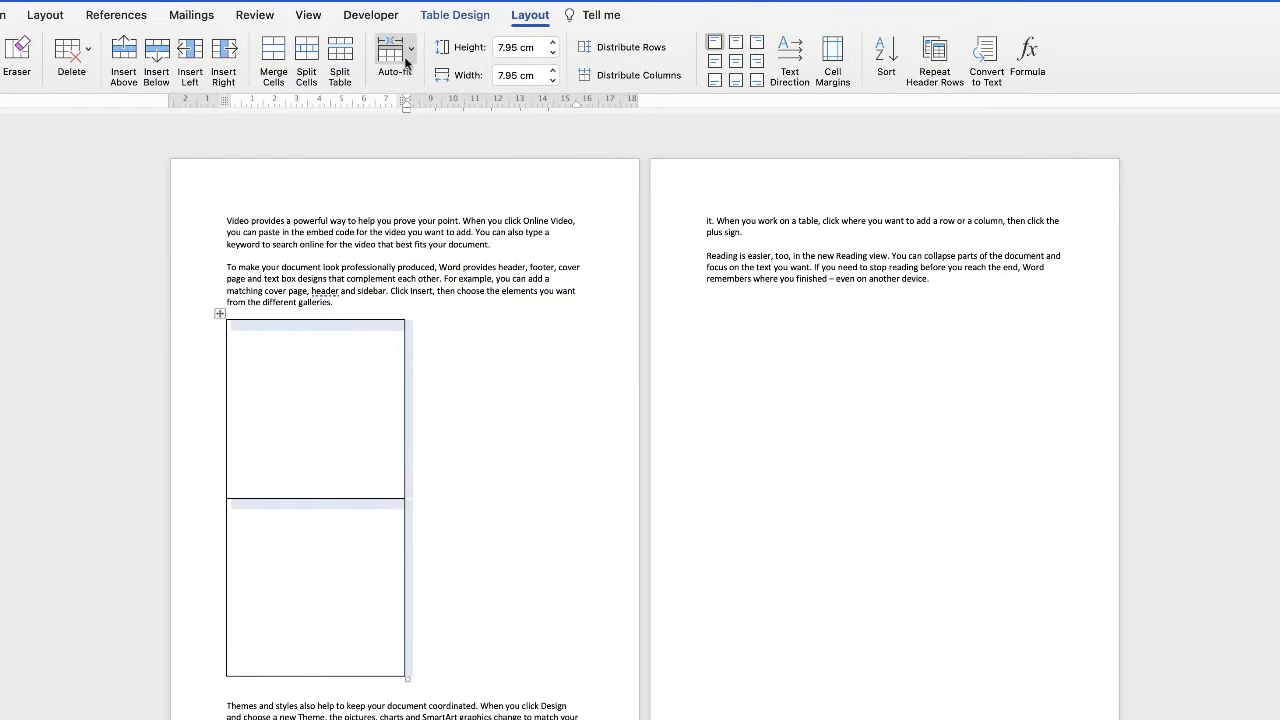
# Set the table's AutoFit behaviour to Fixed Column Width.
pyautogui.click(396, 50)
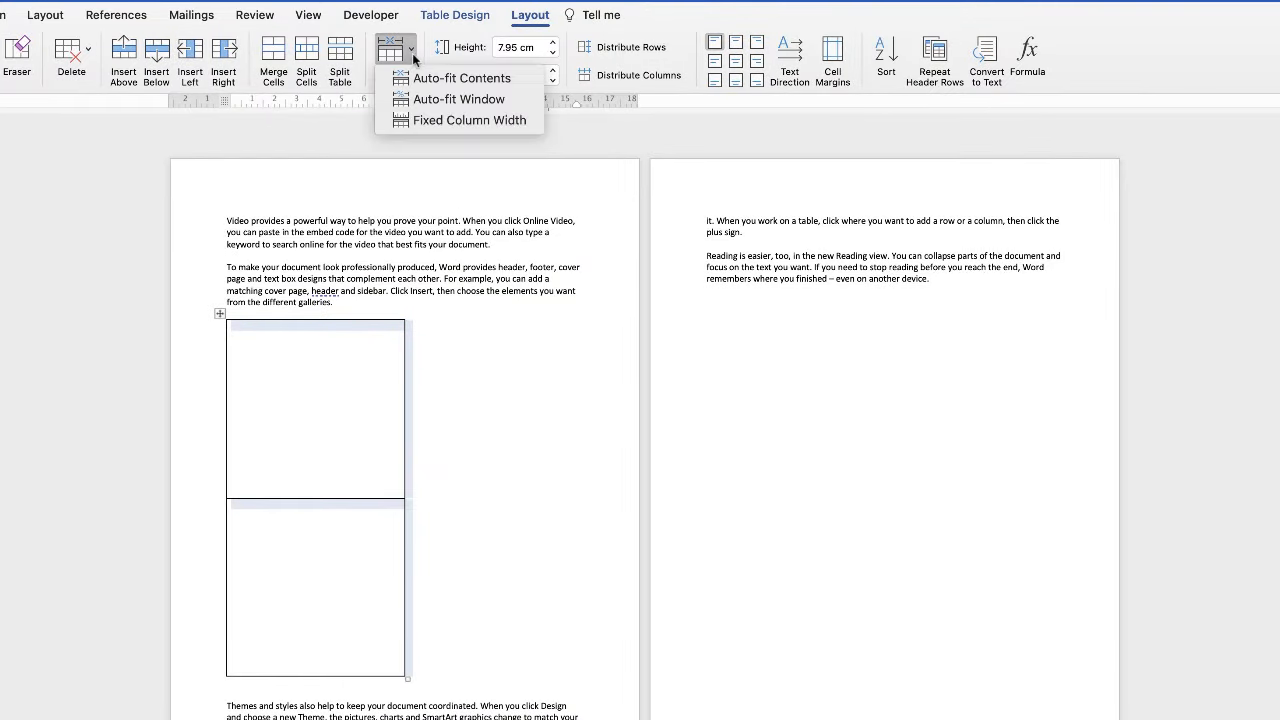
pyautogui.click(464, 100)
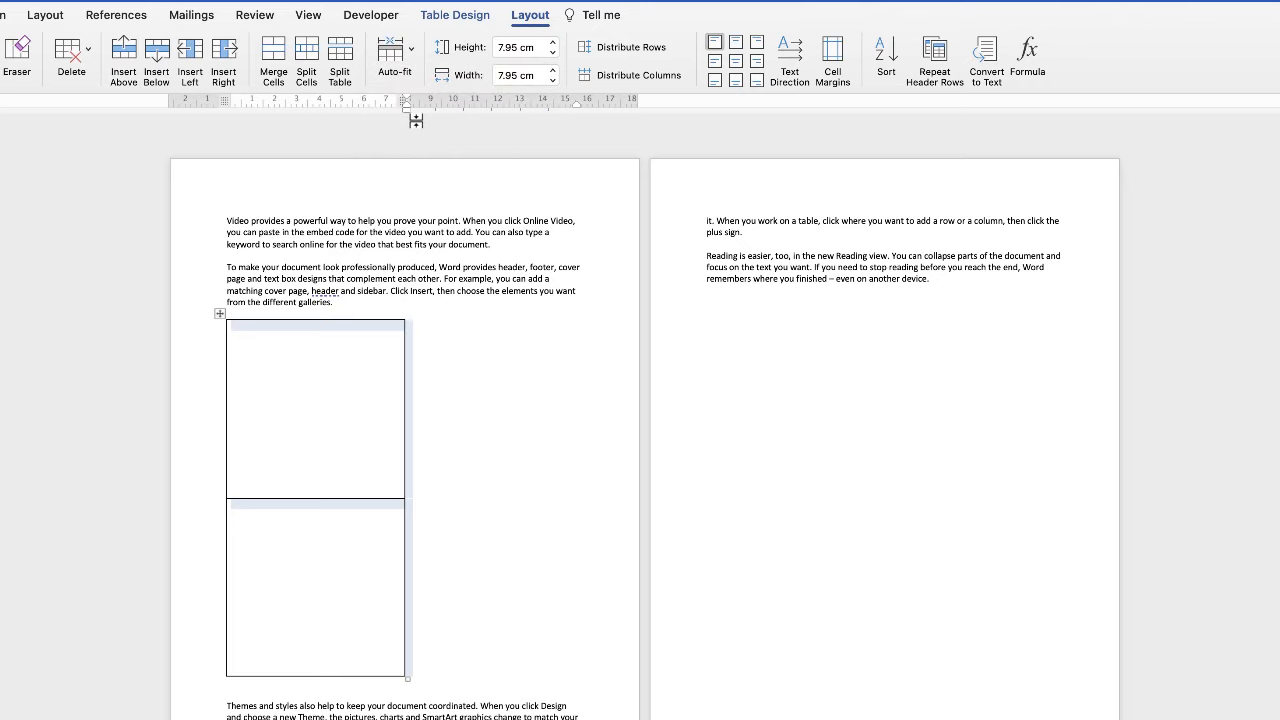
pyautogui.moveTo(330, 360)
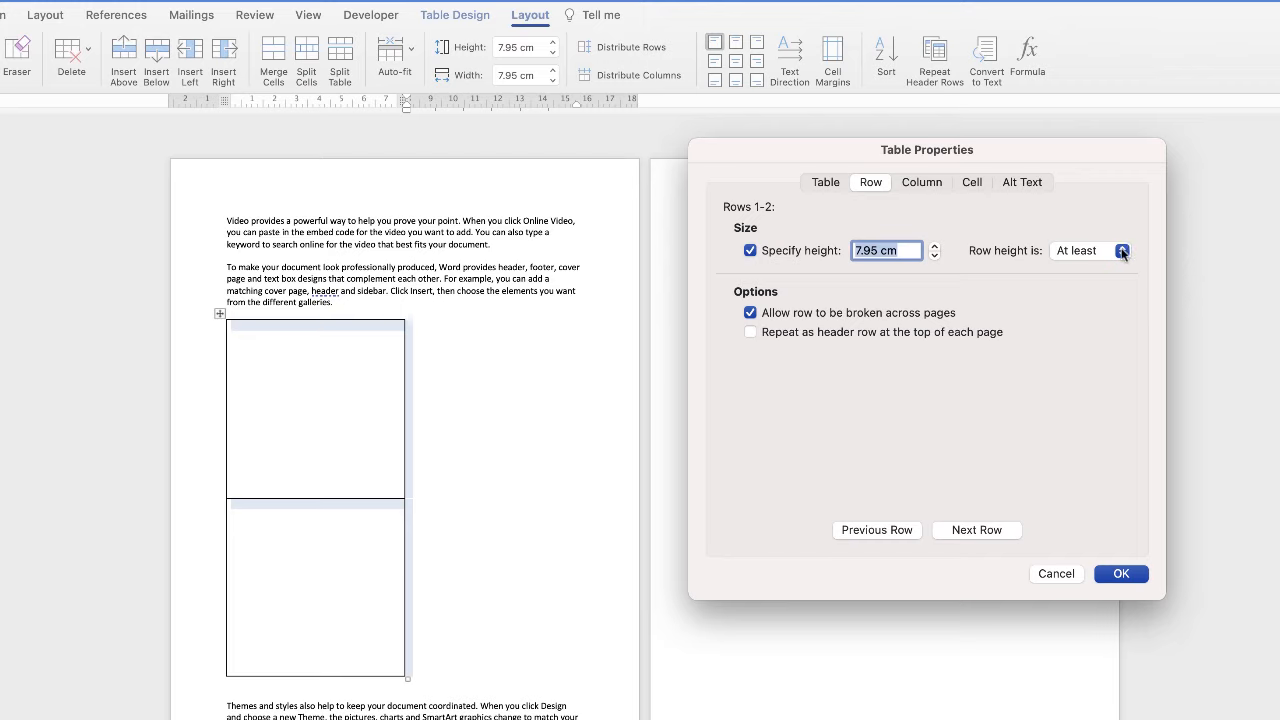
# Make the 7.95 cm row height Exactly and centre cell contents vertically, then confirm.
pyautogui.click(1120, 250)
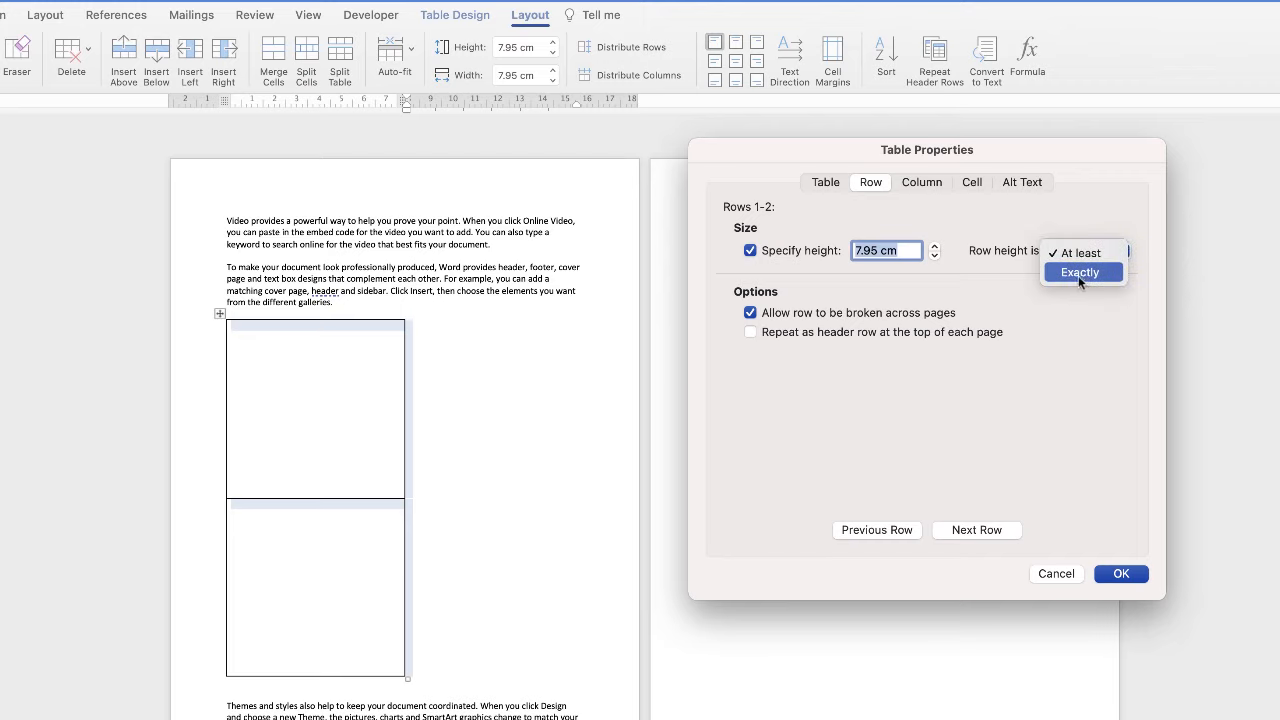
pyautogui.click(1080, 272)
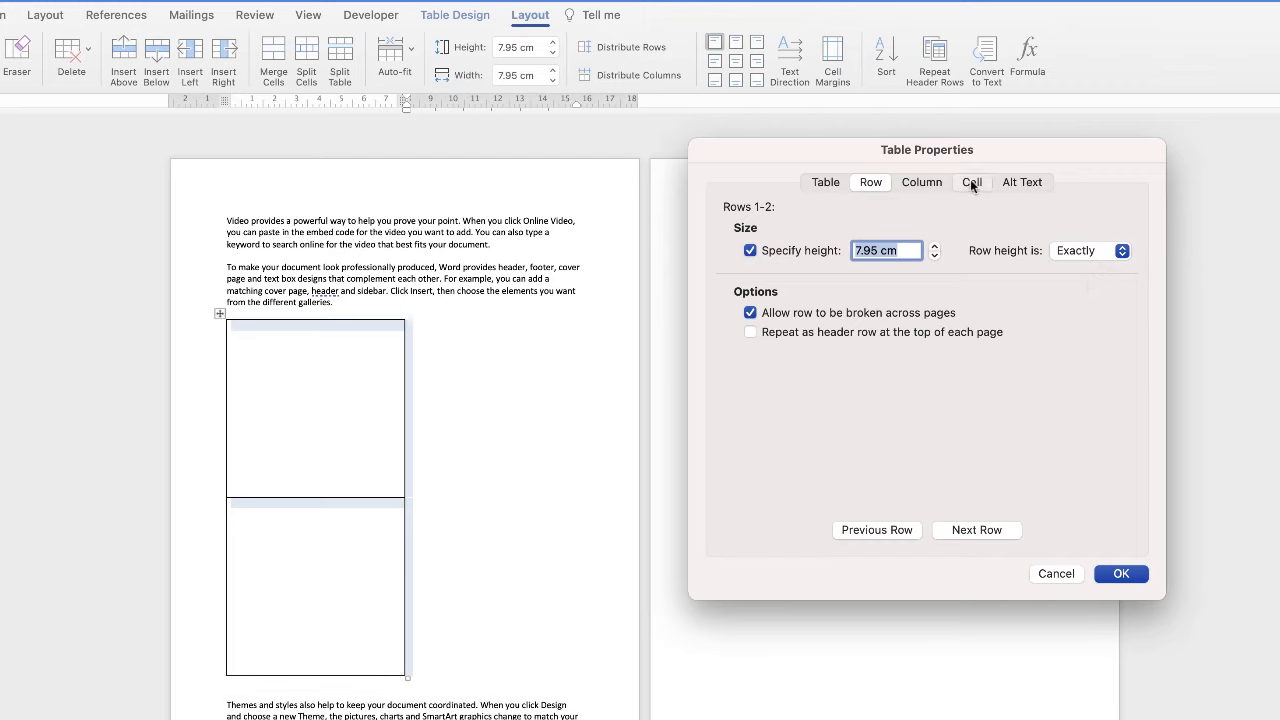
pyautogui.click(972, 182)
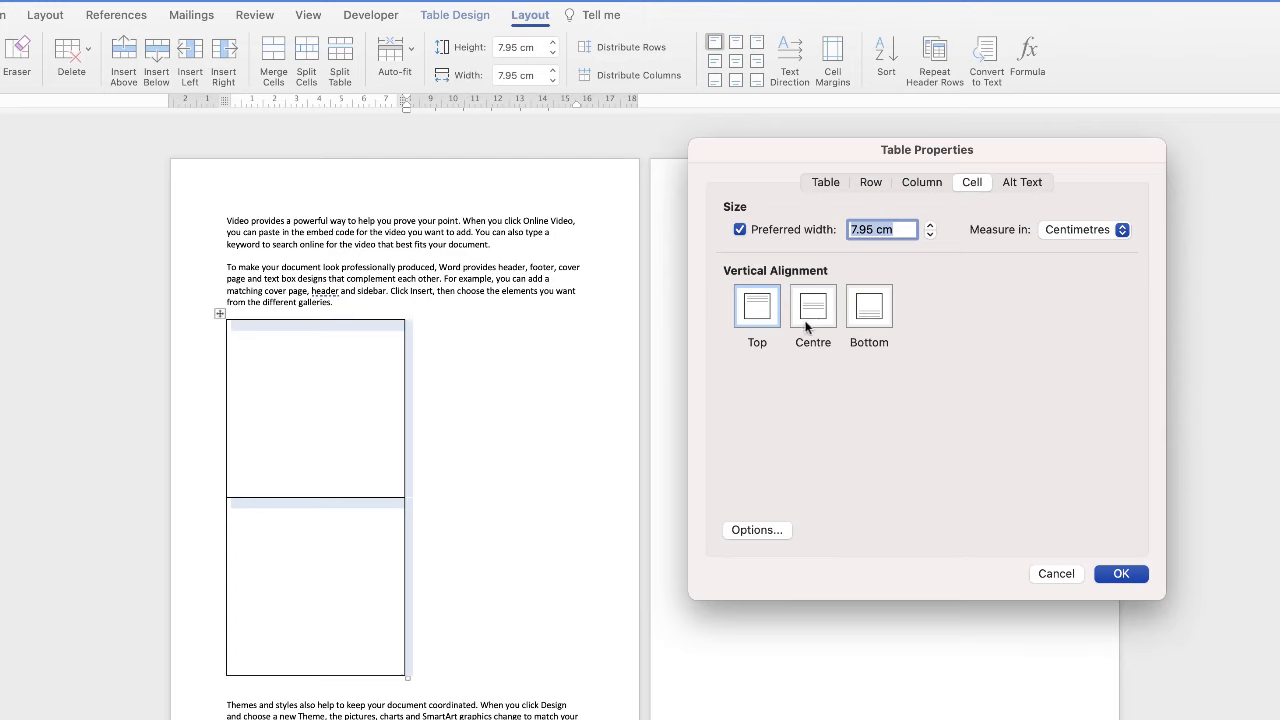
pyautogui.click(812, 304)
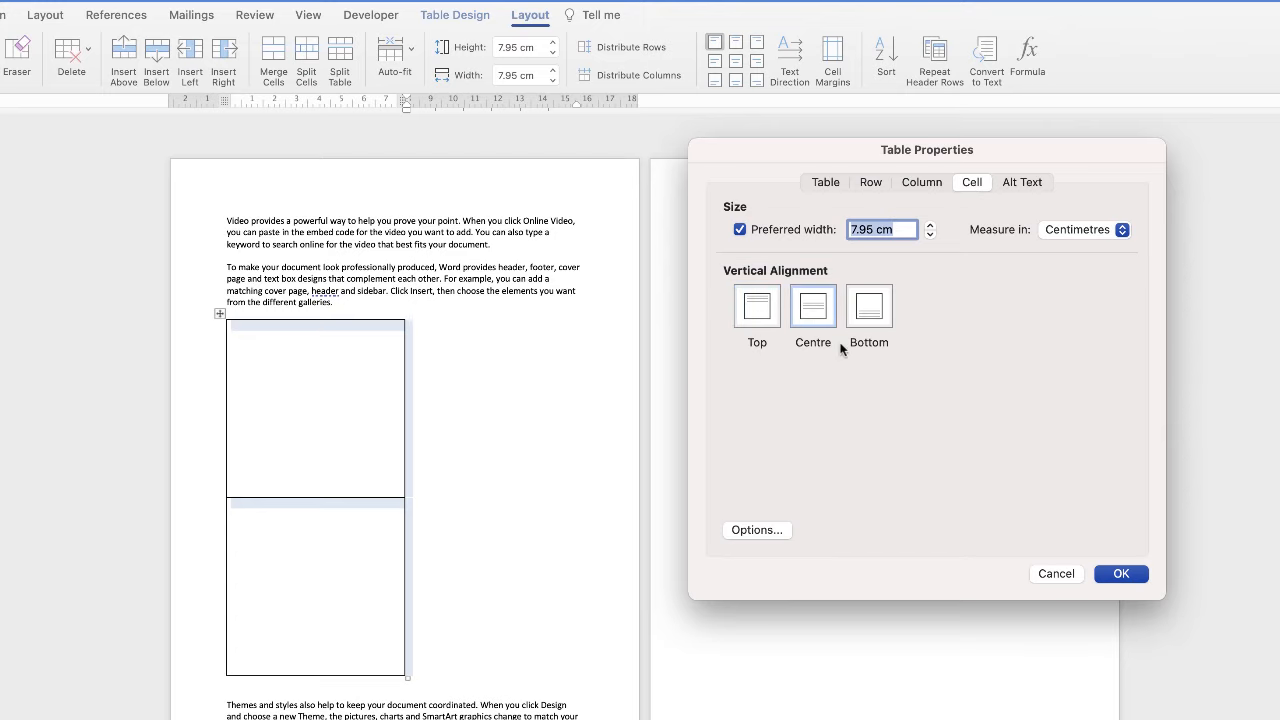
pyautogui.click(1120, 572)
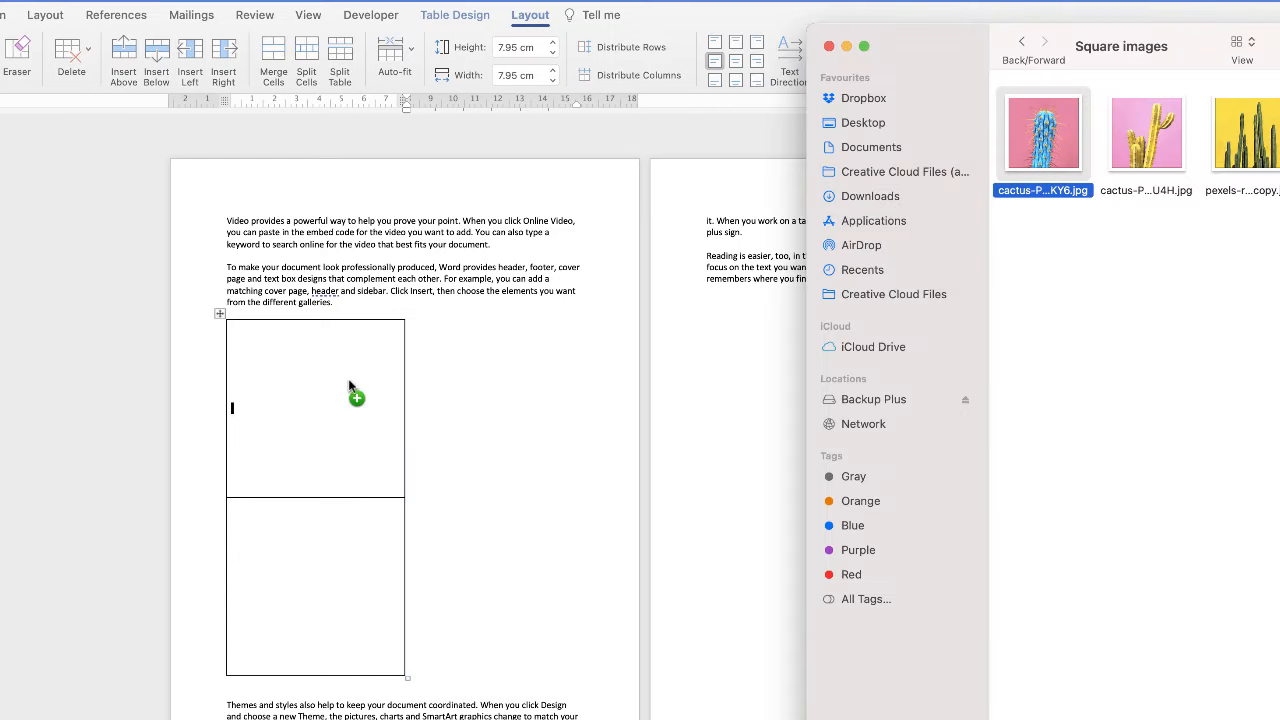
# Drag the blue cactus photo into the top cell and the yellow one into the bottom cell.
pyautogui.moveTo(1146, 134); pyautogui.dragTo(548, 516)
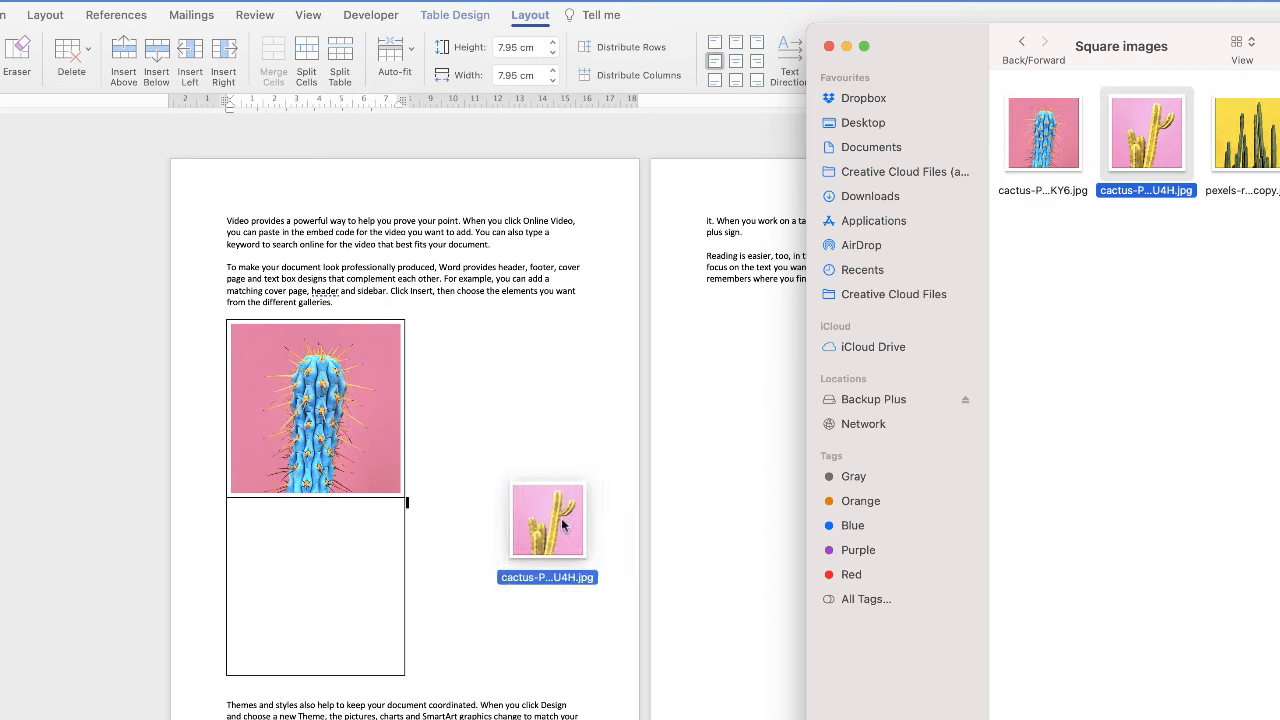
pyautogui.moveTo(548, 520); pyautogui.dragTo(316, 586)
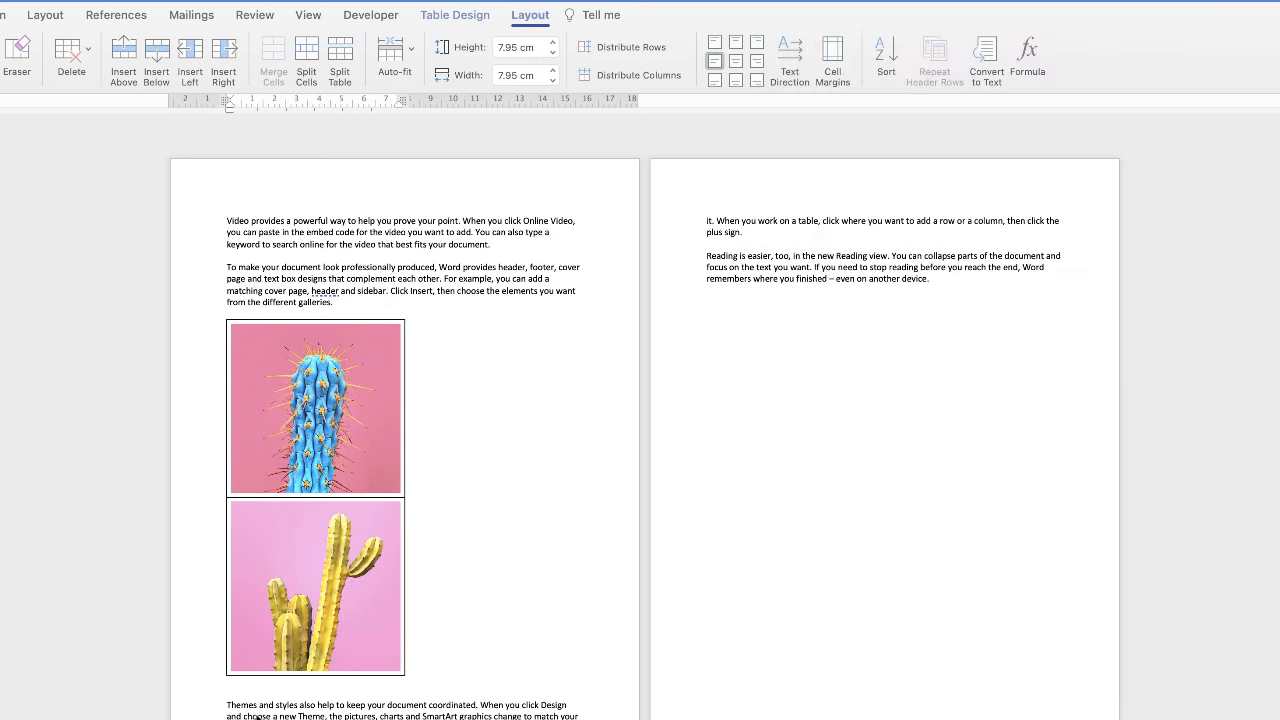
pyautogui.moveTo(488, 374)
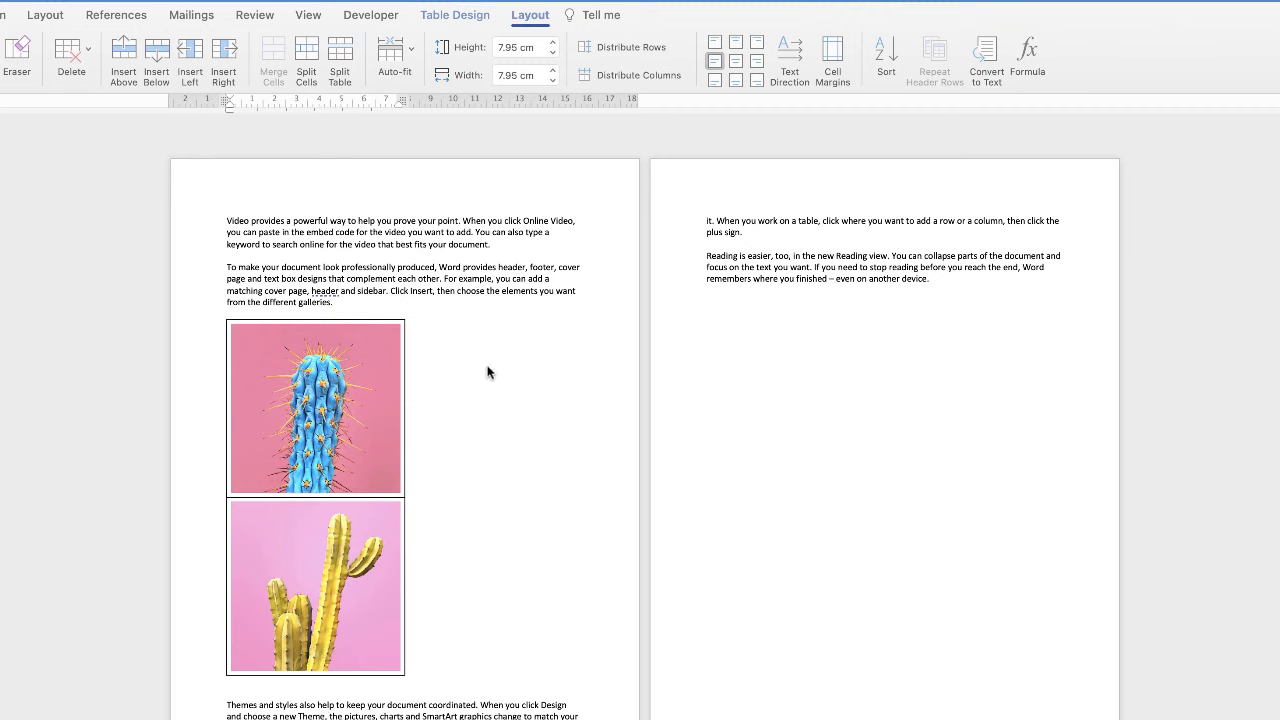
pyautogui.moveTo(240, 338)
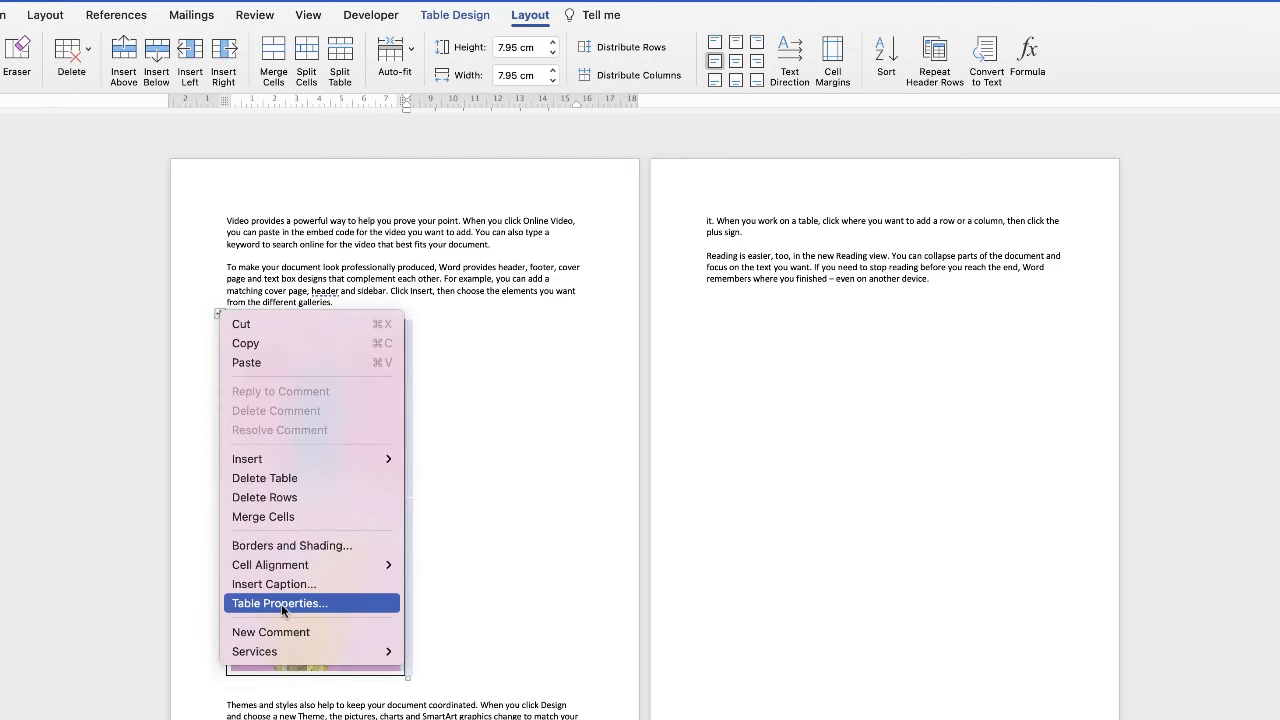
pyautogui.moveTo(444, 472)
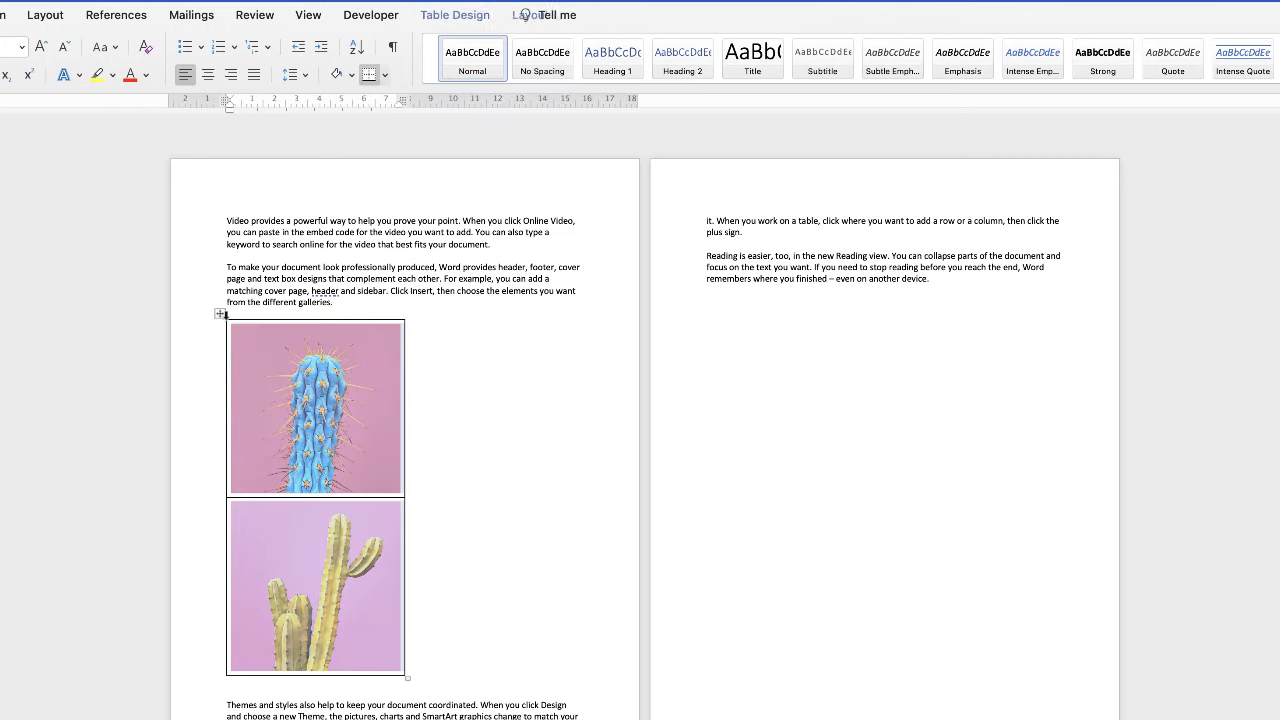
# Set the left-aligned table's text wrapping to Around via Table Properties and confirm.
pyautogui.rightClick(316, 400)
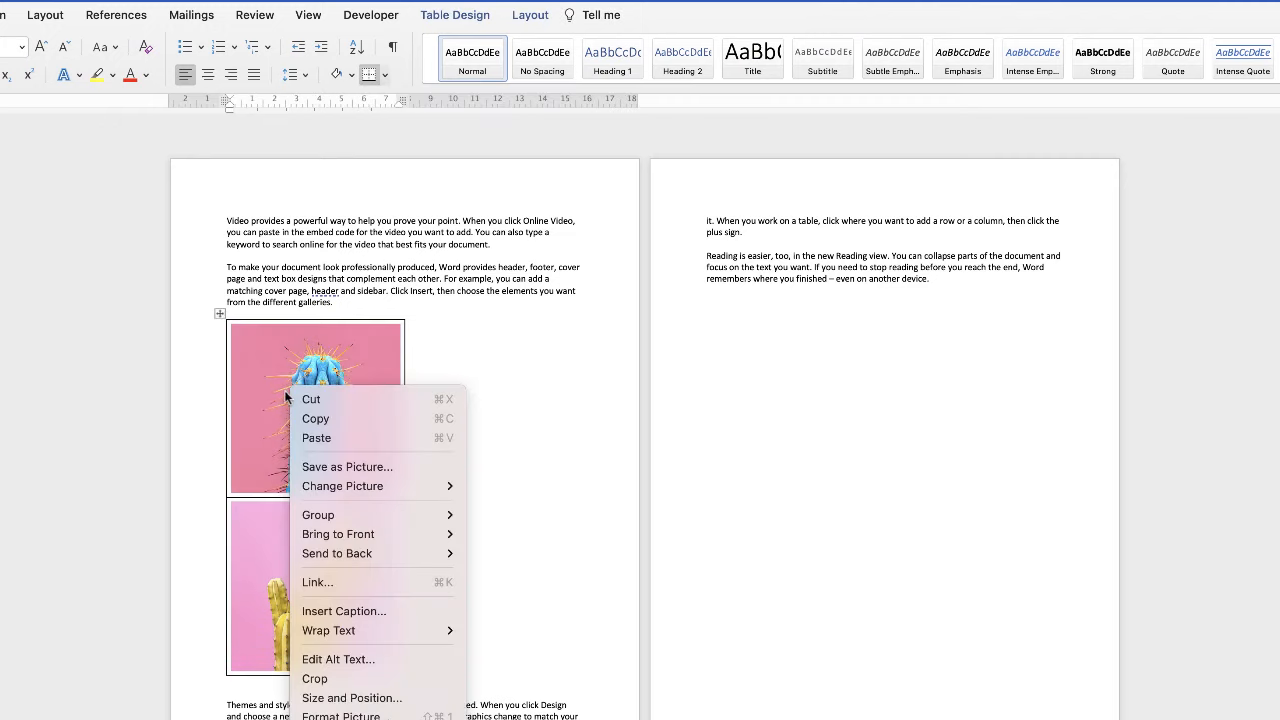
pyautogui.moveTo(258, 370)
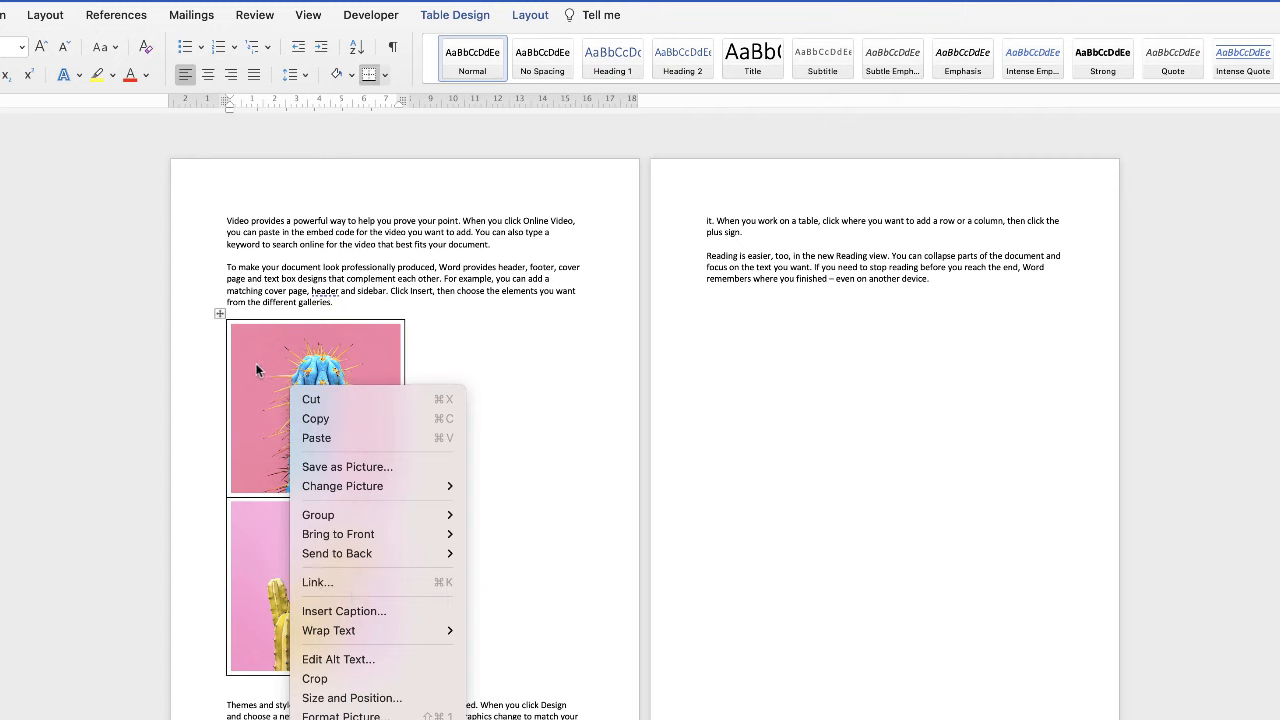
pyautogui.moveTo(352, 438)
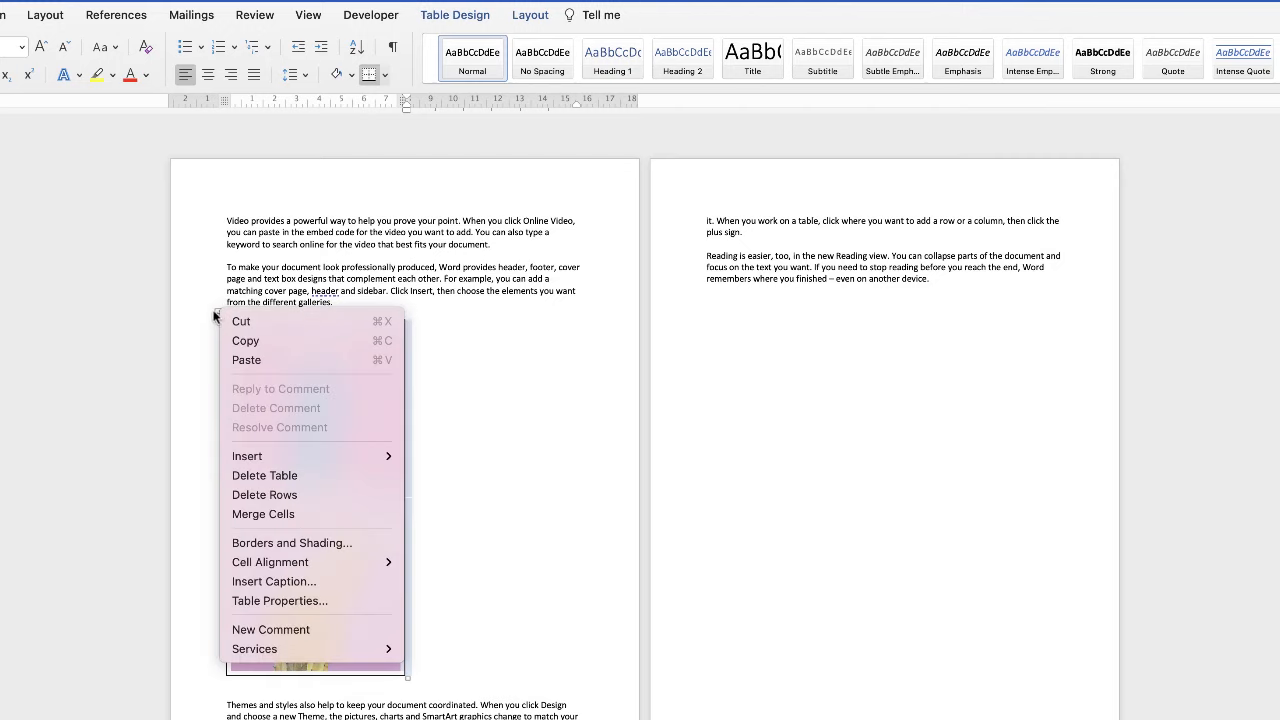
pyautogui.moveTo(264, 476)
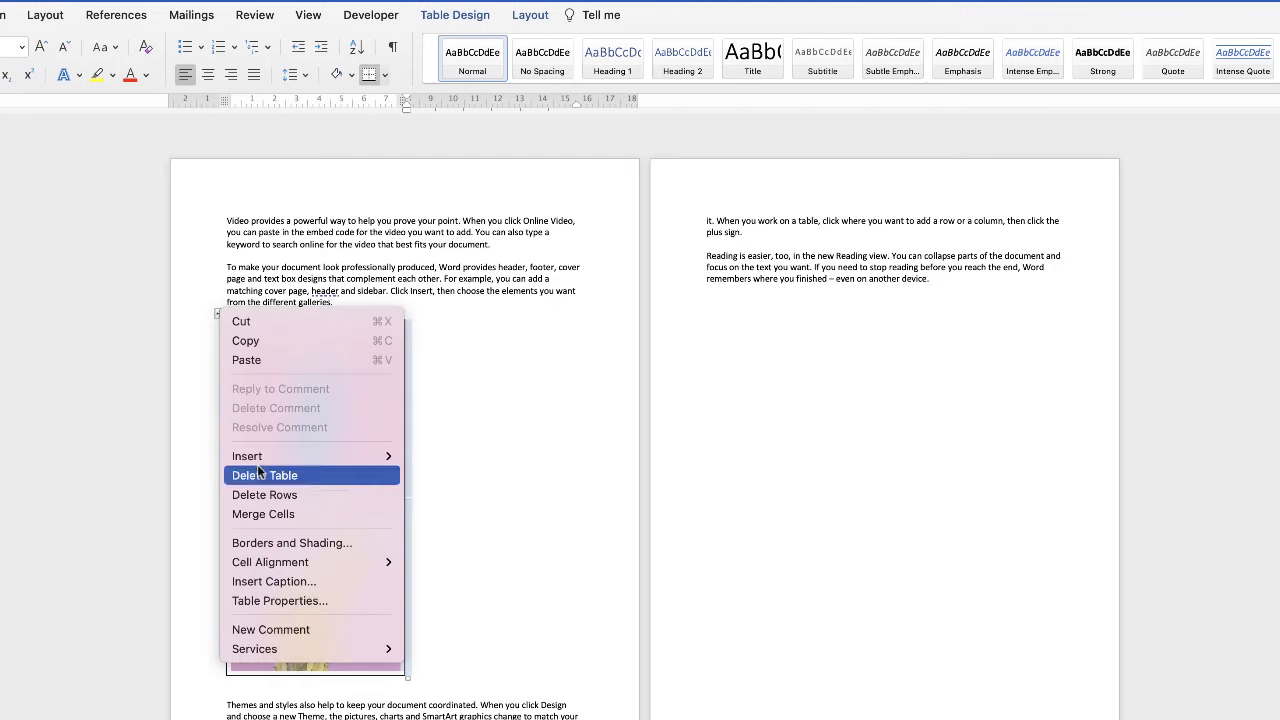
pyautogui.click(280, 600)
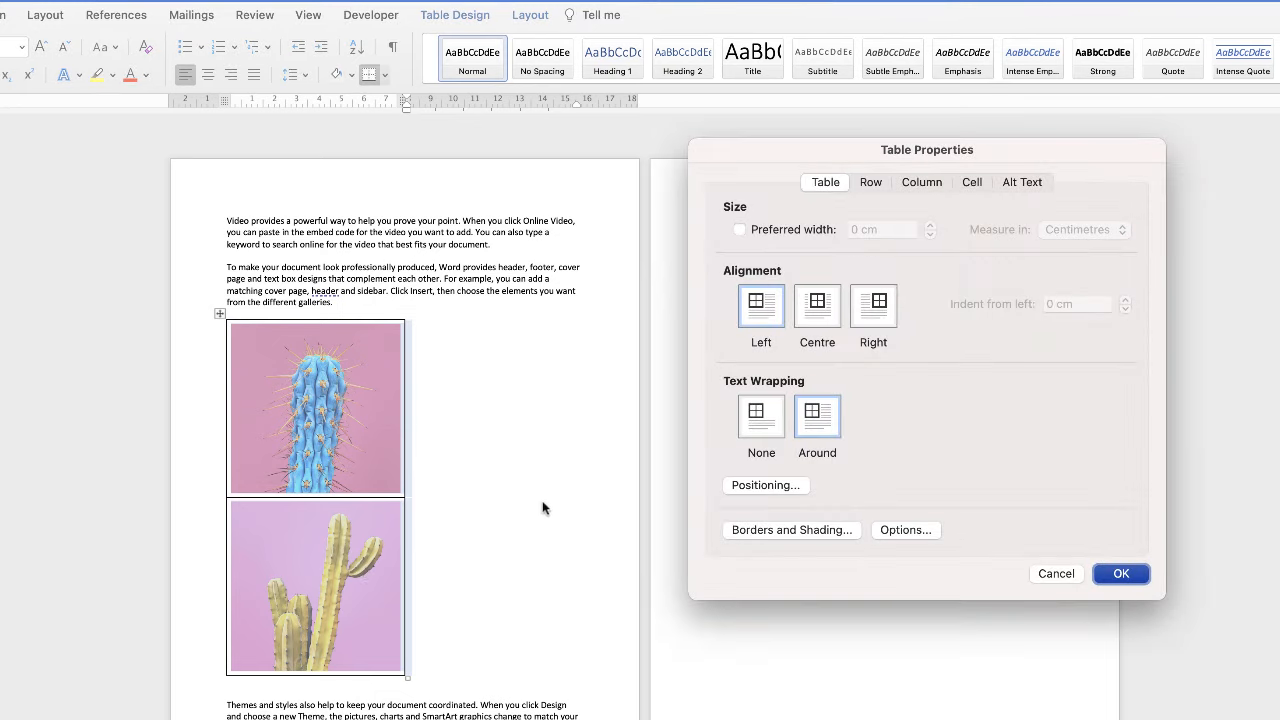
pyautogui.moveTo(826, 182)
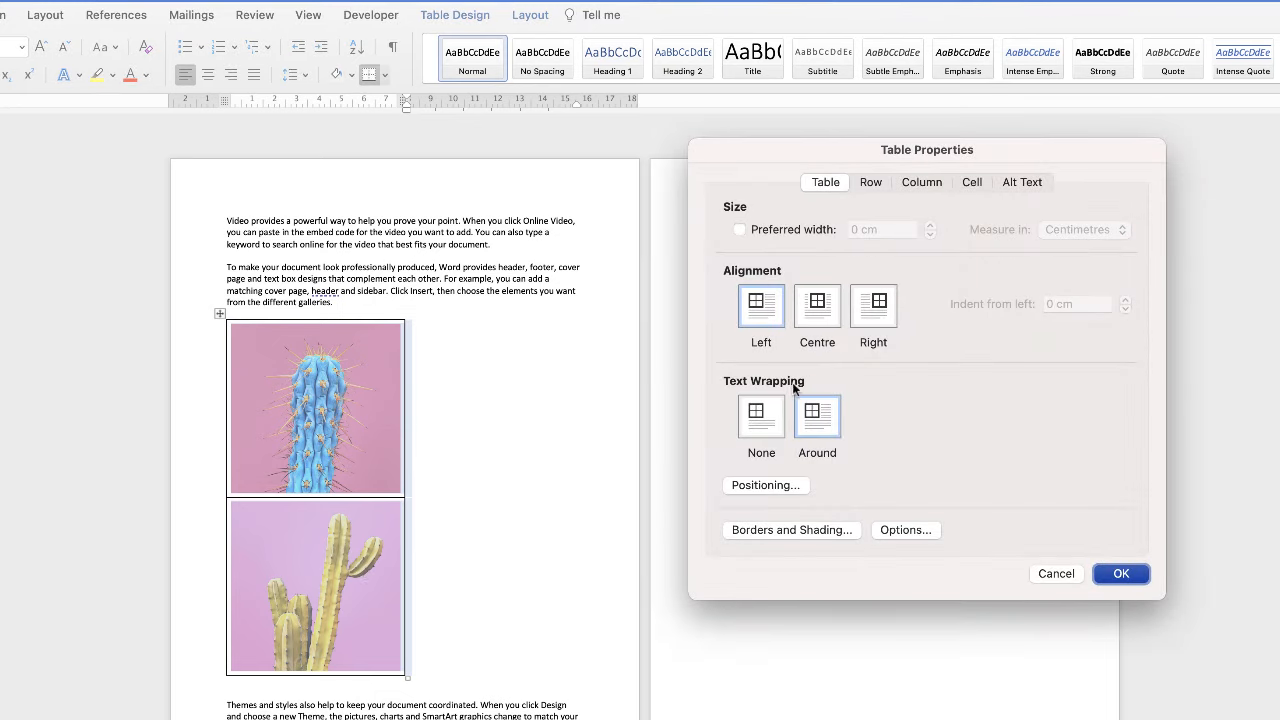
pyautogui.moveTo(788, 276)
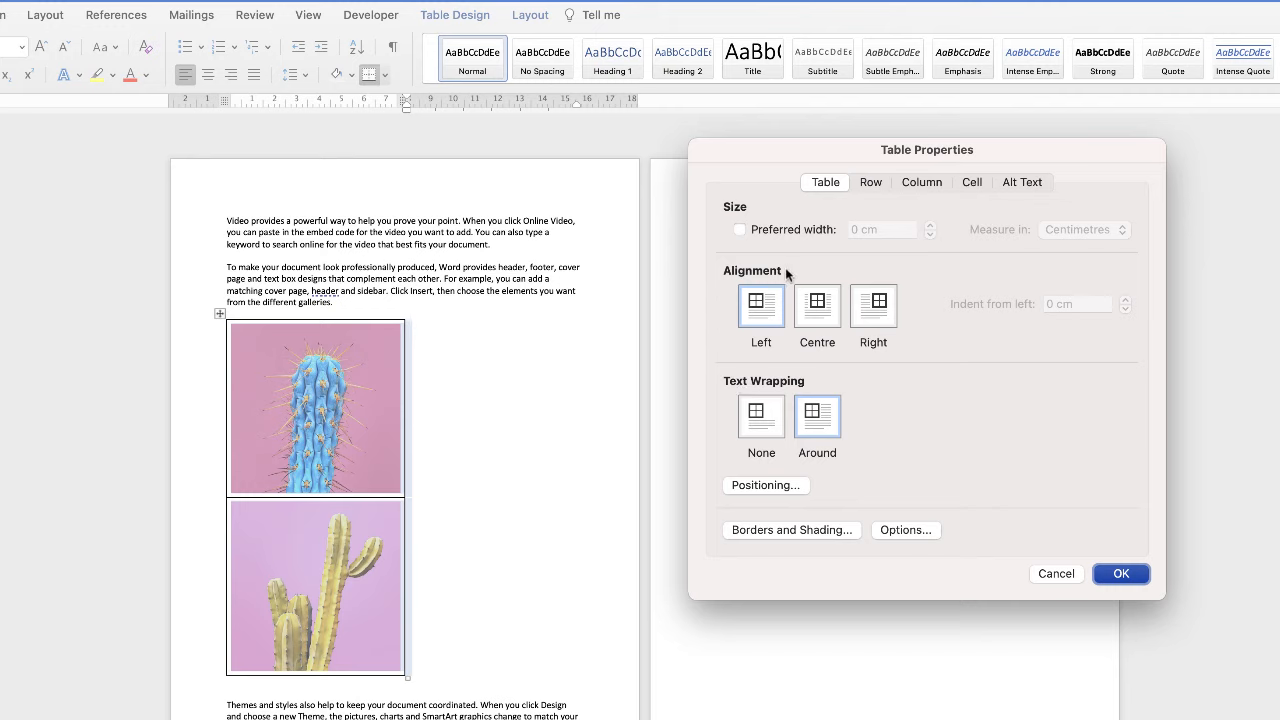
pyautogui.moveTo(888, 324)
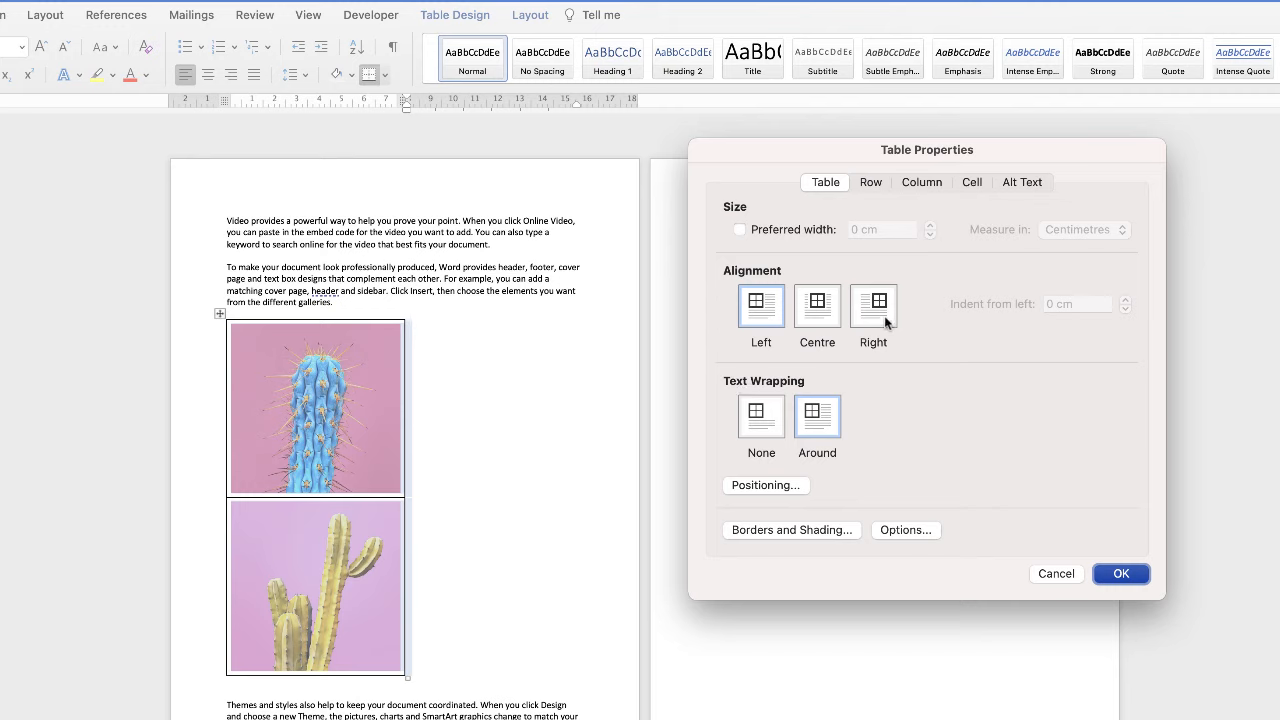
pyautogui.moveTo(736, 388)
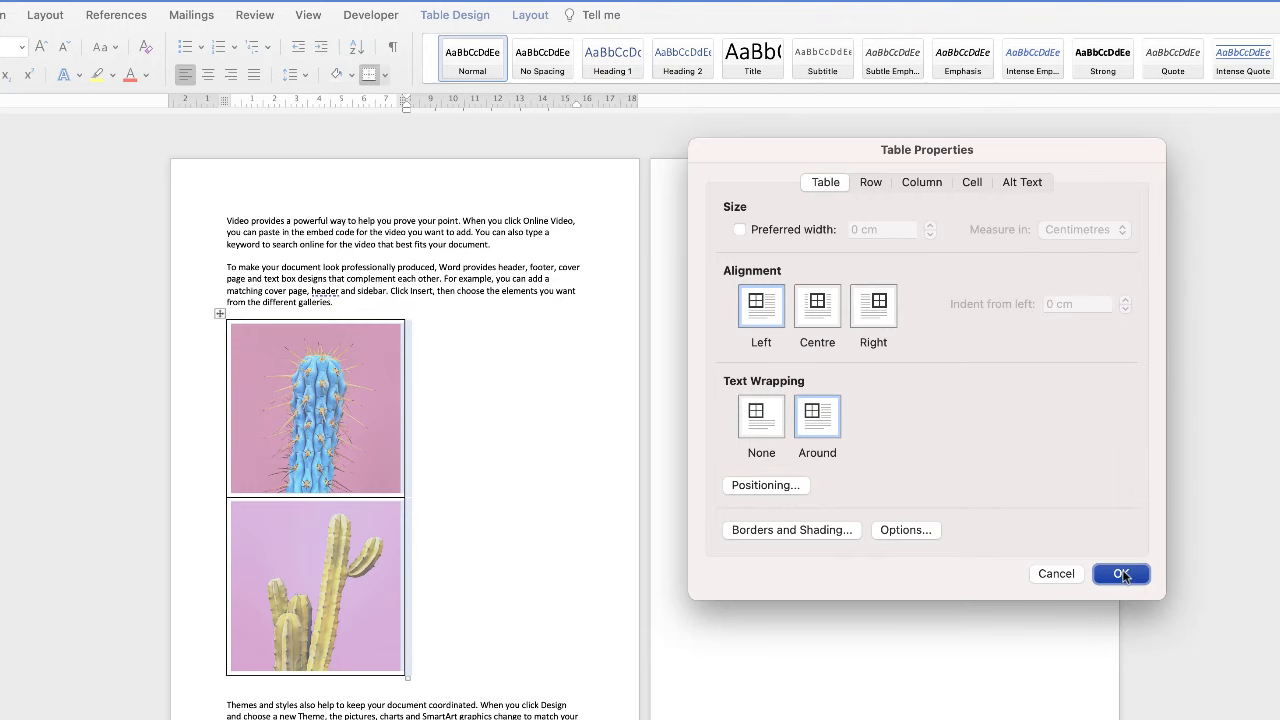
pyautogui.click(1120, 572)
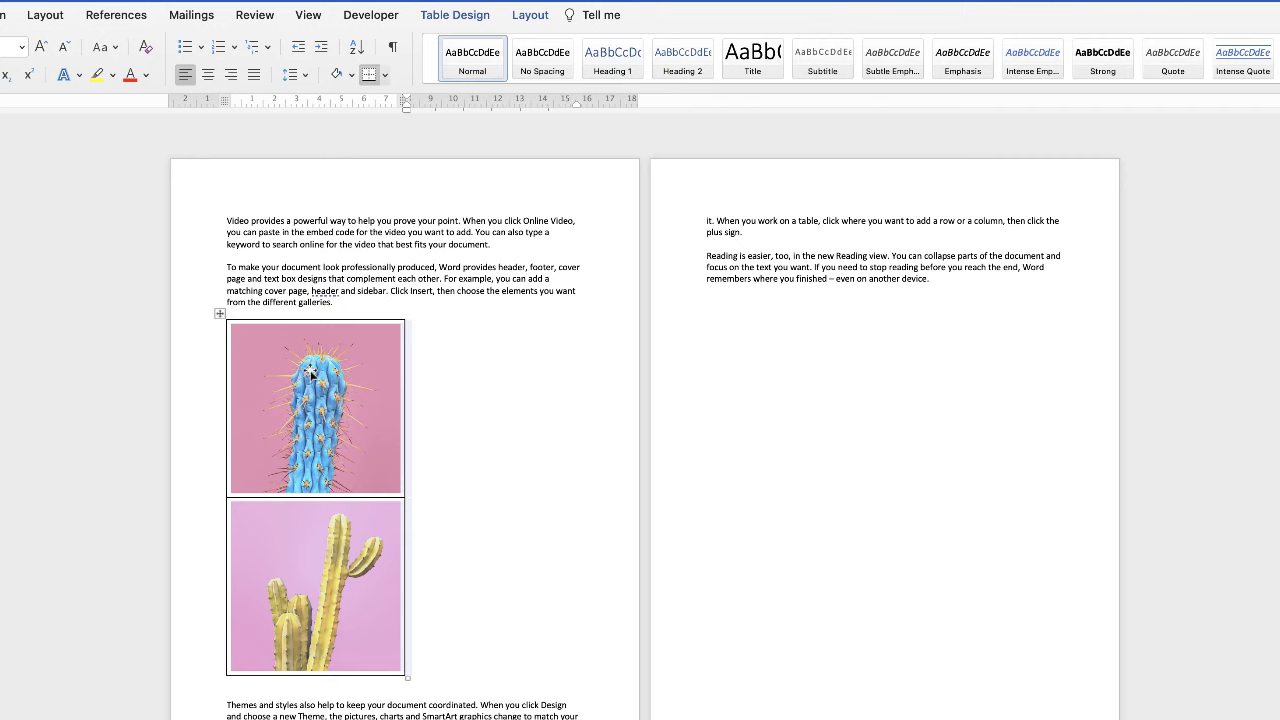
pyautogui.moveTo(260, 676)
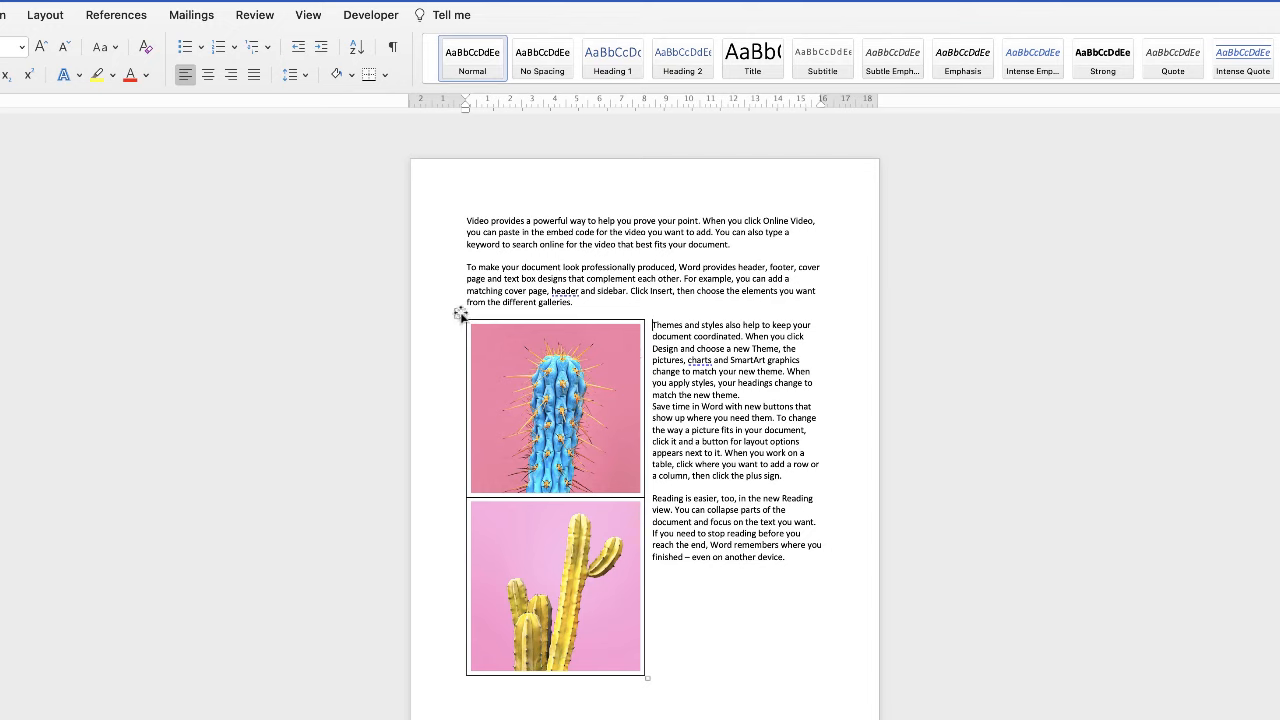
# Bring up the context menu of the cactus photo table.
pyautogui.click(556, 400)
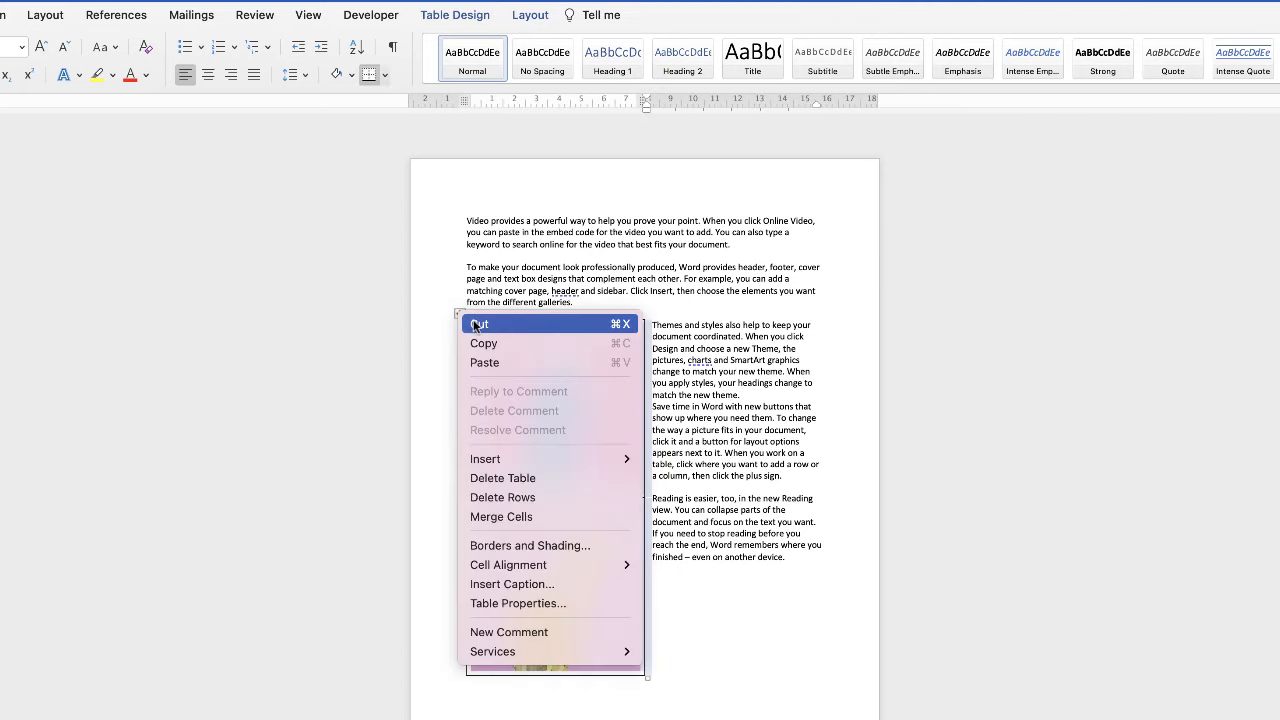
pyautogui.moveTo(518, 604)
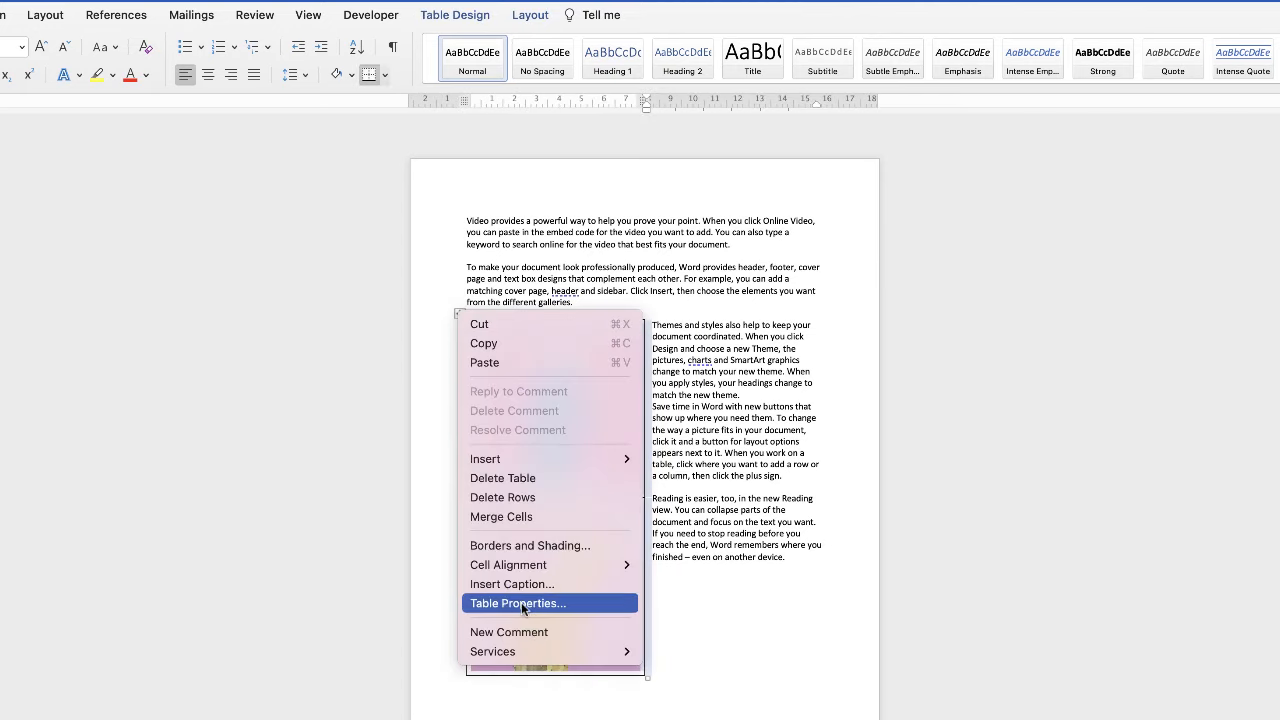
# Review the table positioning distances (0.32 cm left/right, 0 cm top/bottom) and accept them.
pyautogui.click(516, 604)
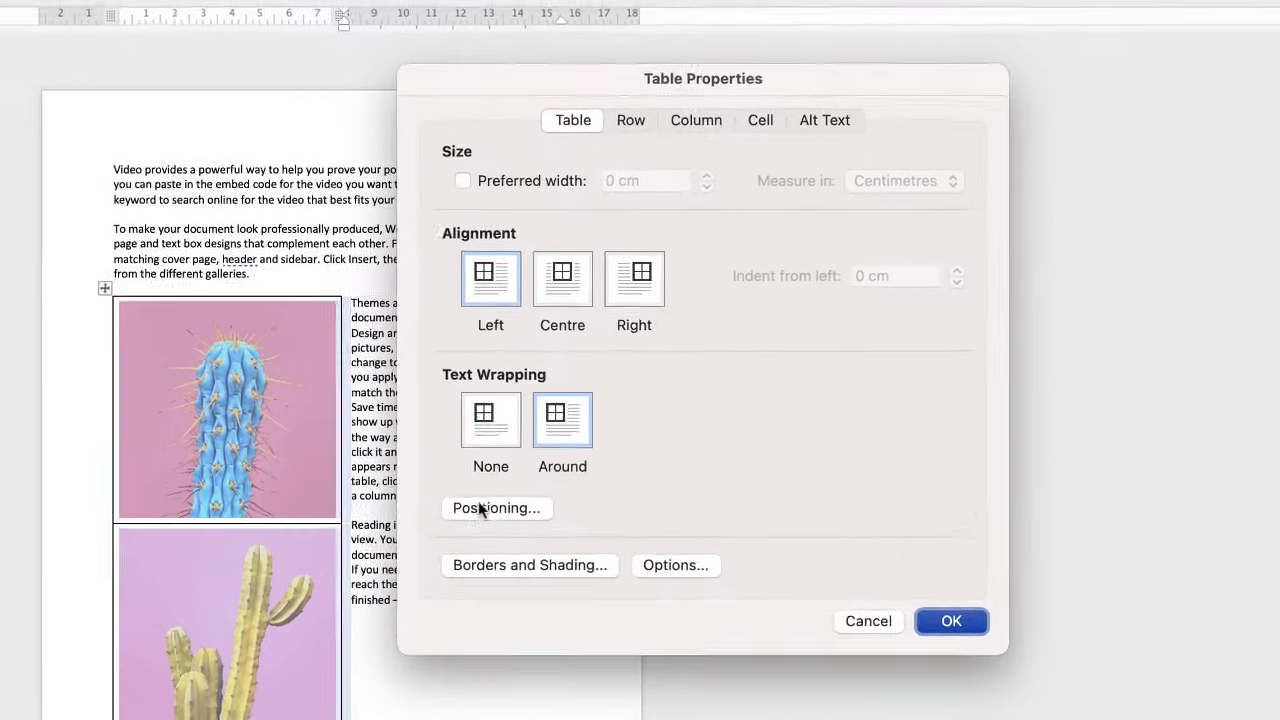
pyautogui.click(496, 508)
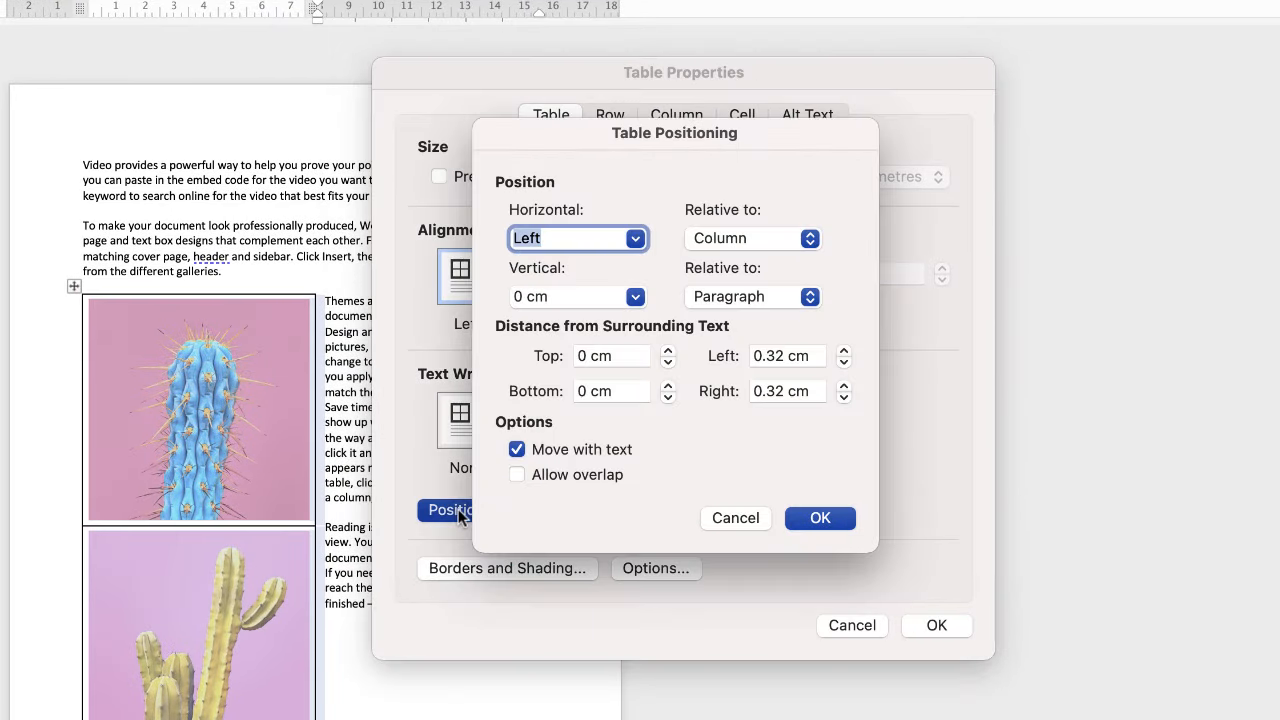
pyautogui.moveTo(518, 336)
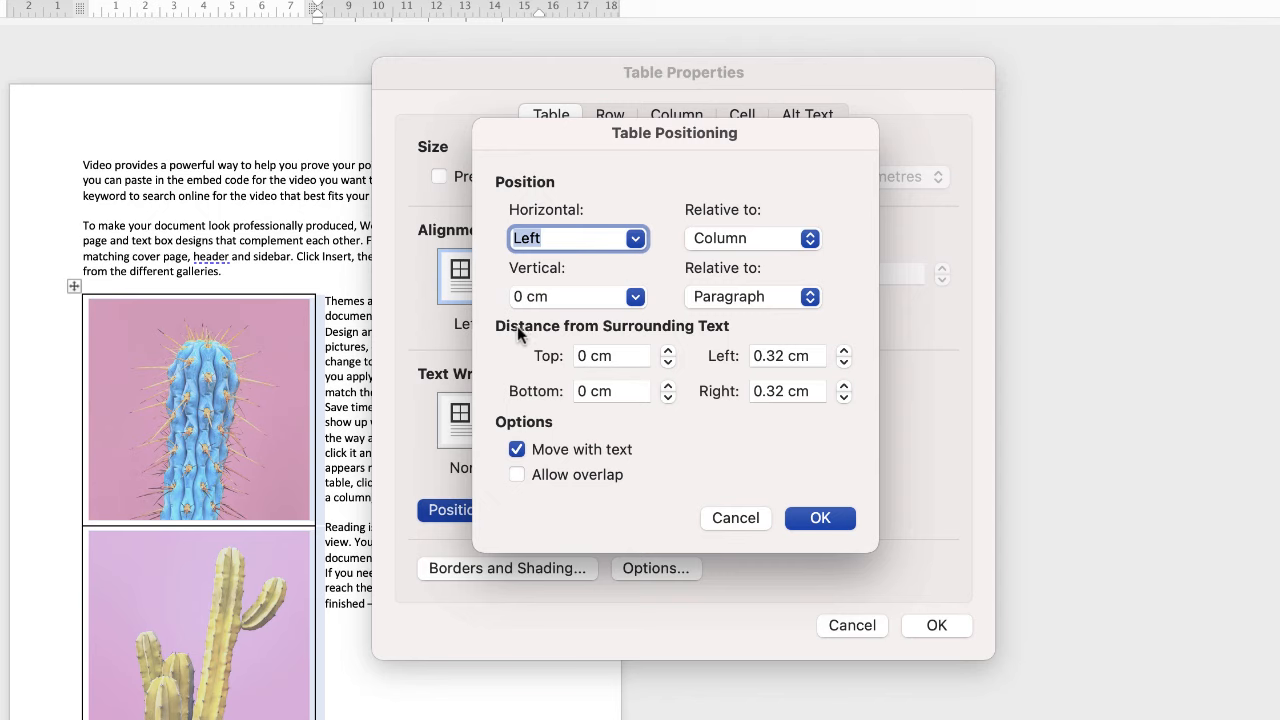
pyautogui.moveTo(728, 332)
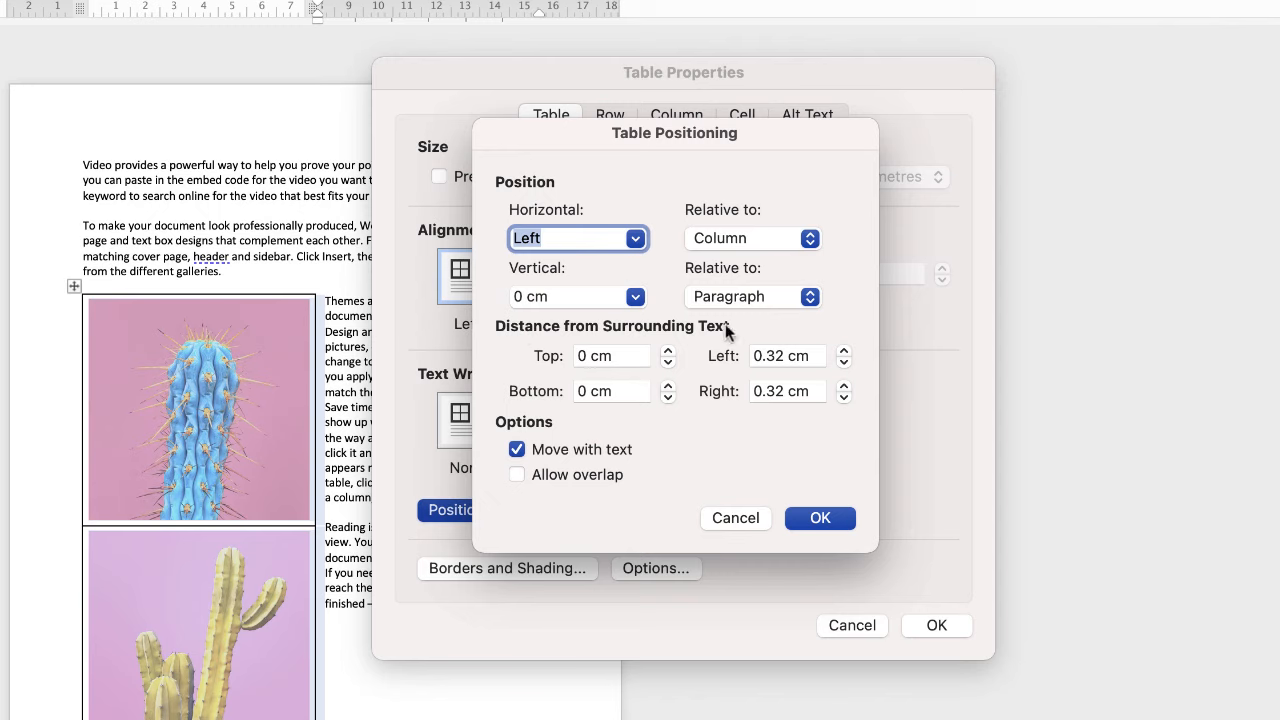
pyautogui.moveTo(564, 362)
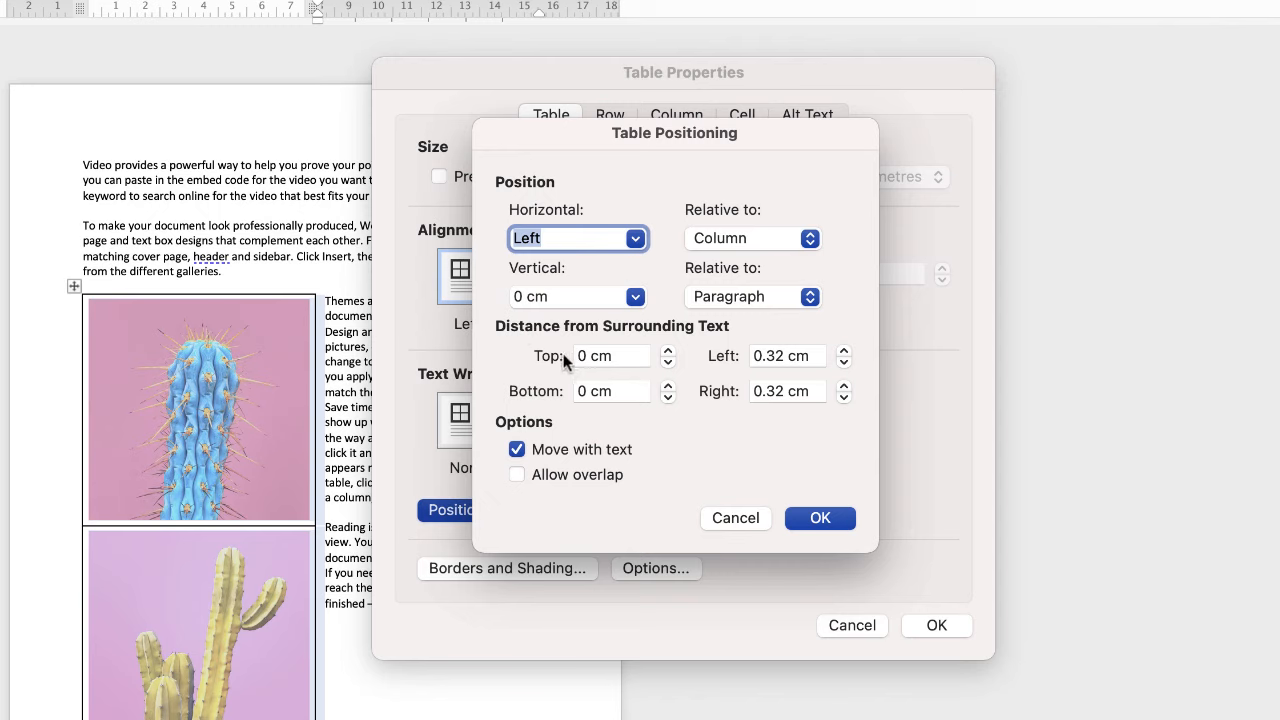
pyautogui.moveTo(548, 388)
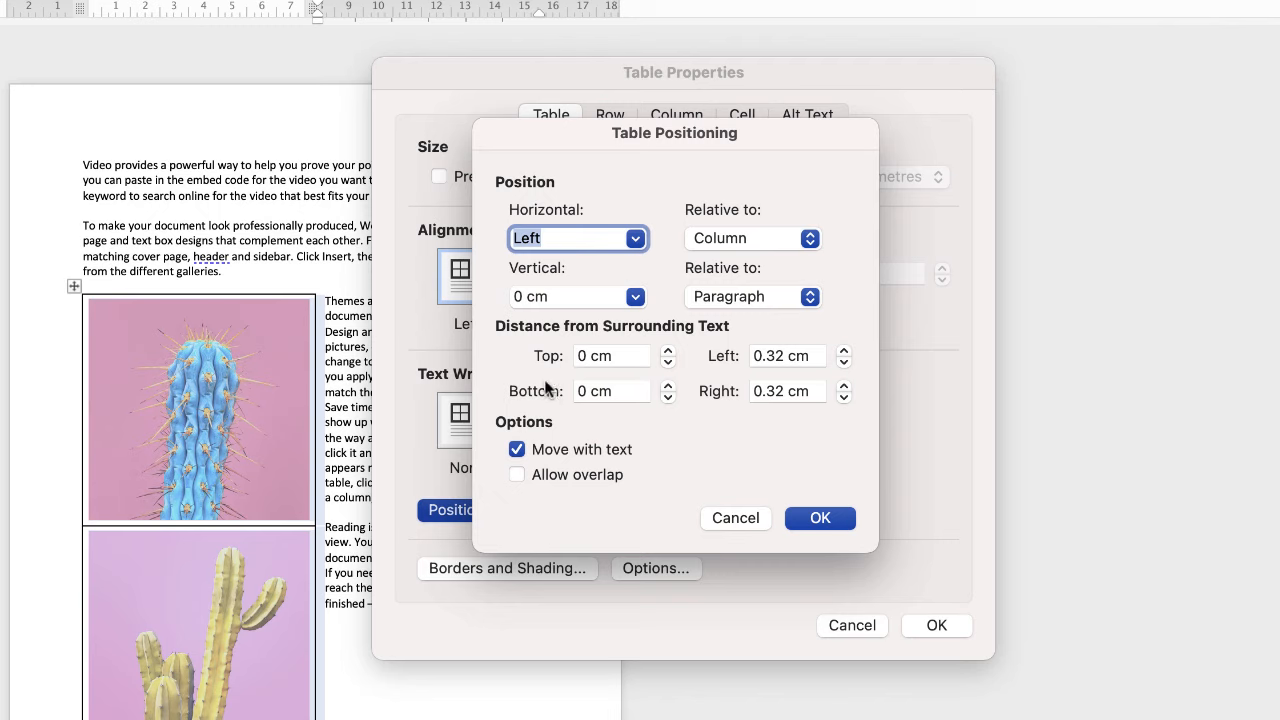
pyautogui.moveTo(548, 402)
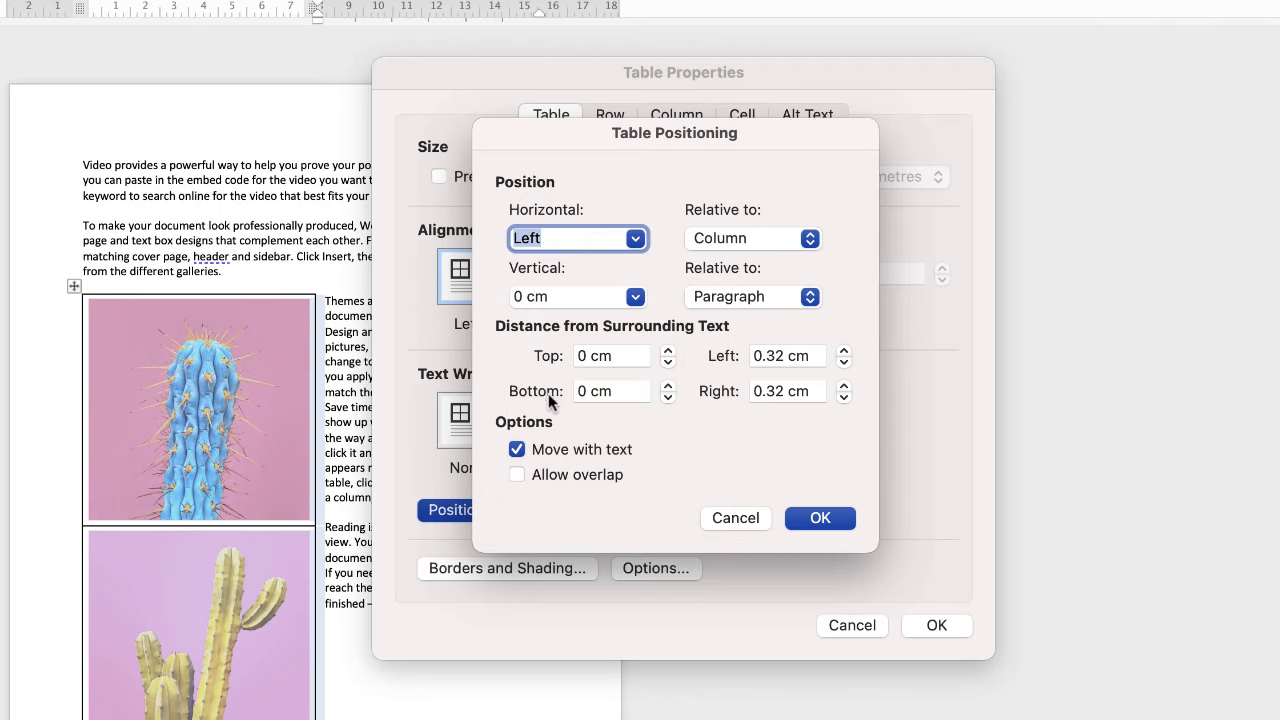
pyautogui.moveTo(552, 358)
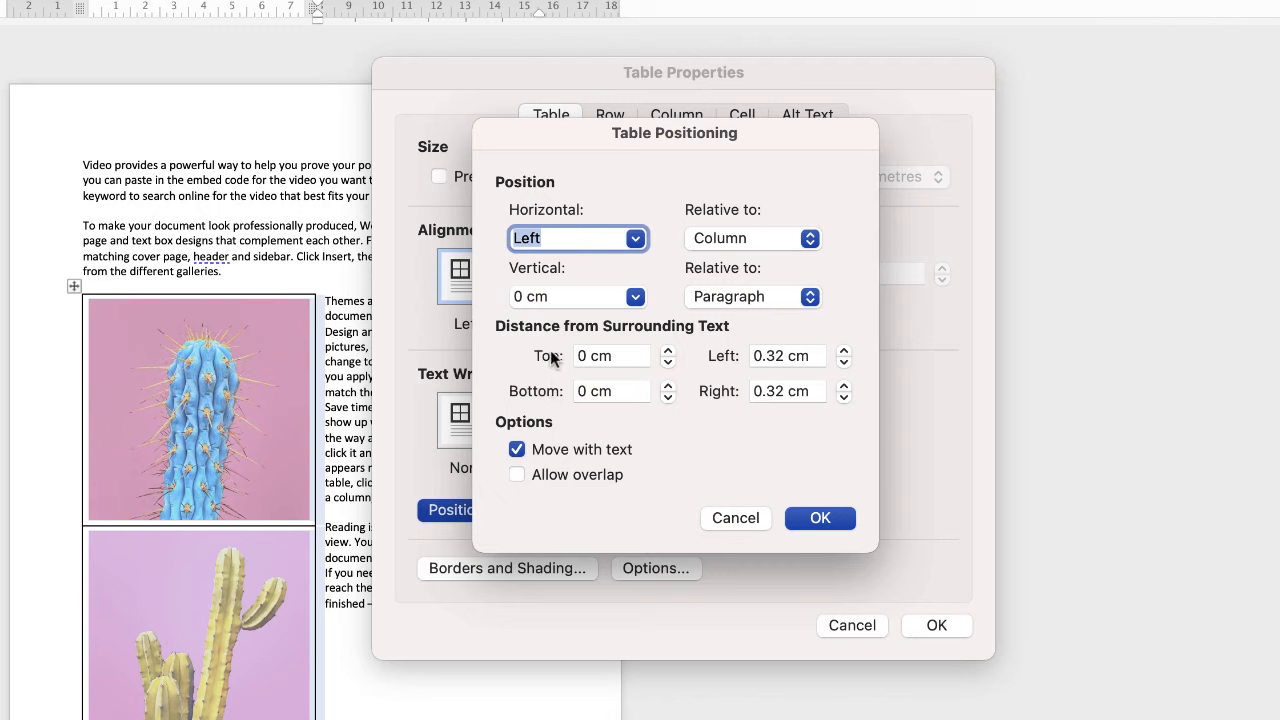
pyautogui.moveTo(716, 404)
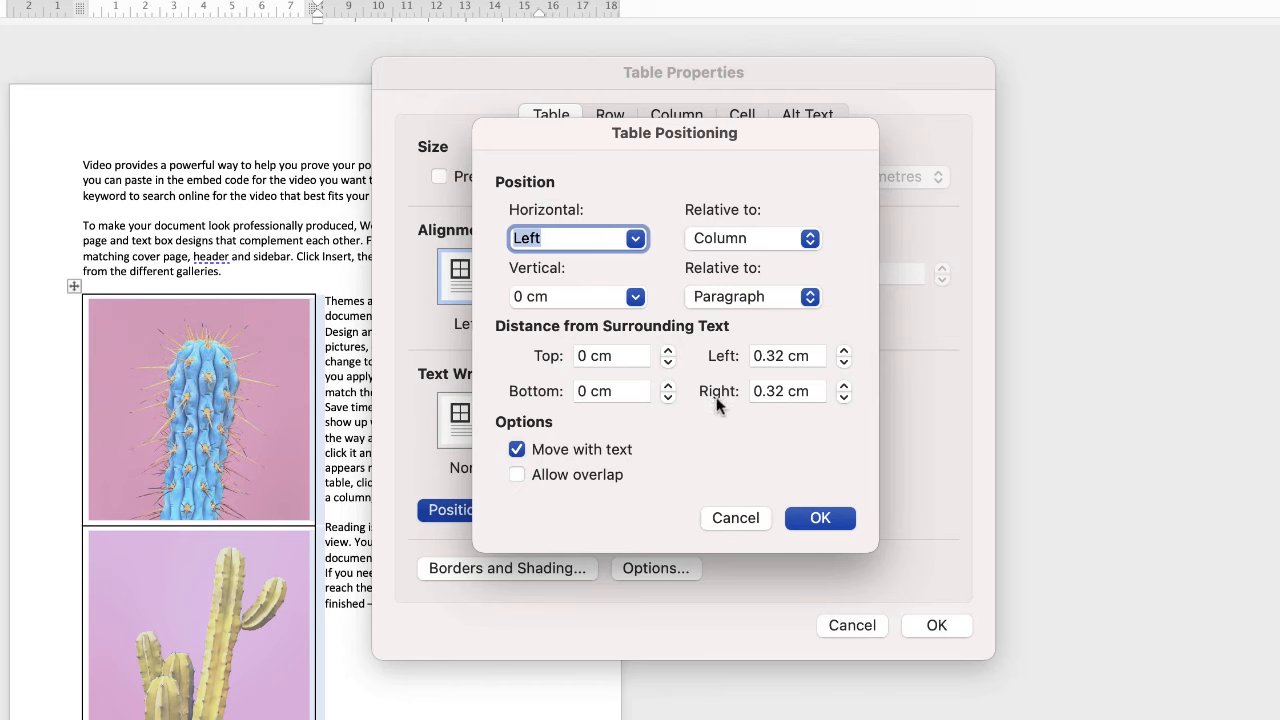
pyautogui.click(612, 356)
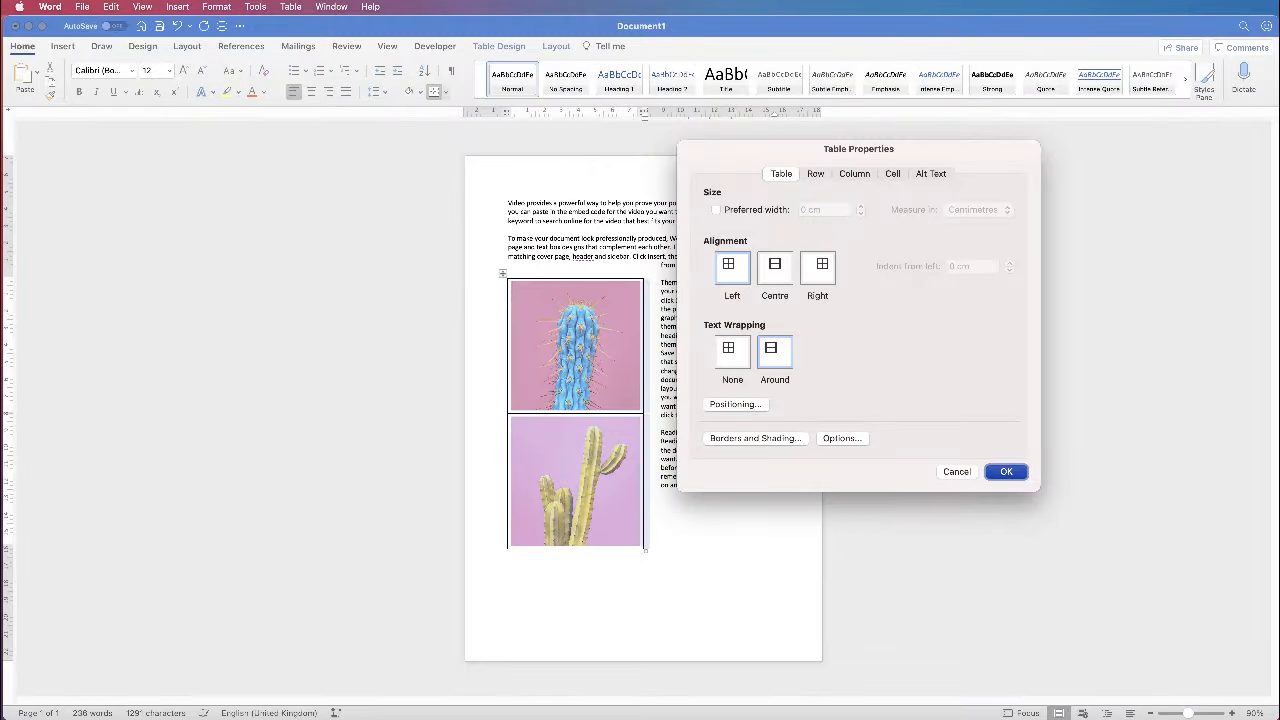
pyautogui.click(1006, 472)
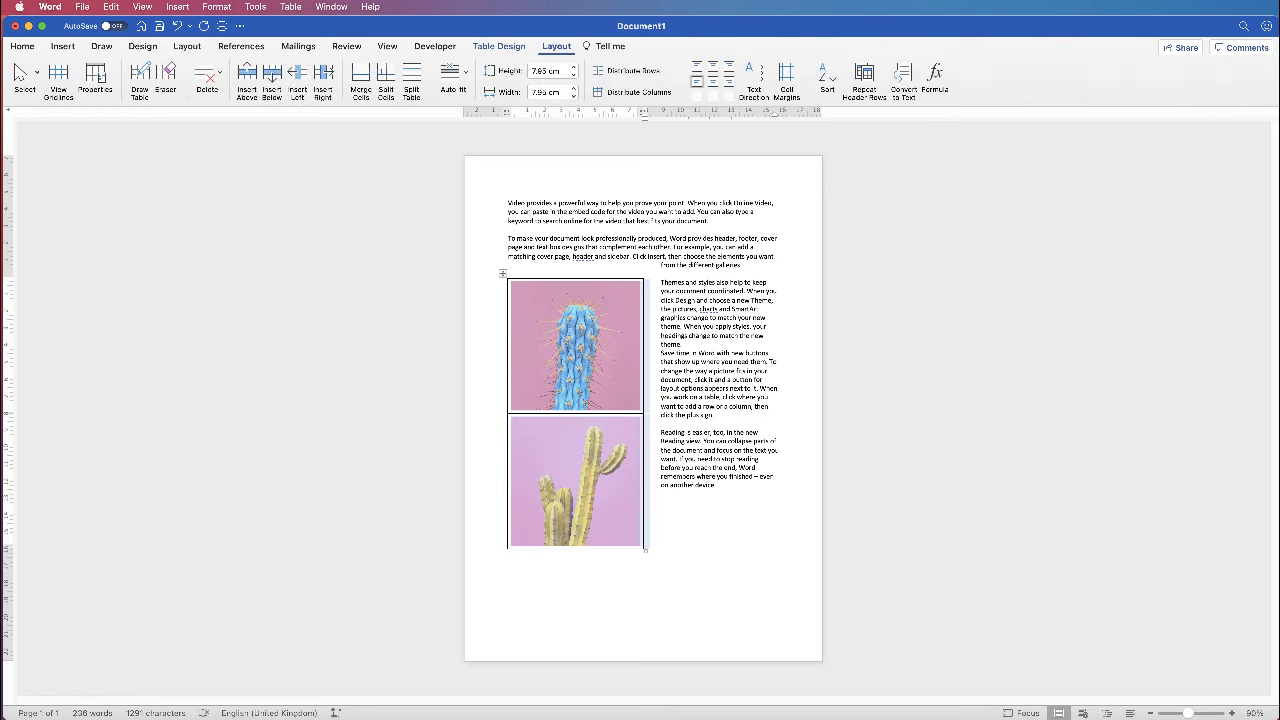
# Apply No Border to the photo table from the Table Design Borders dropdown.
pyautogui.click(500, 46)
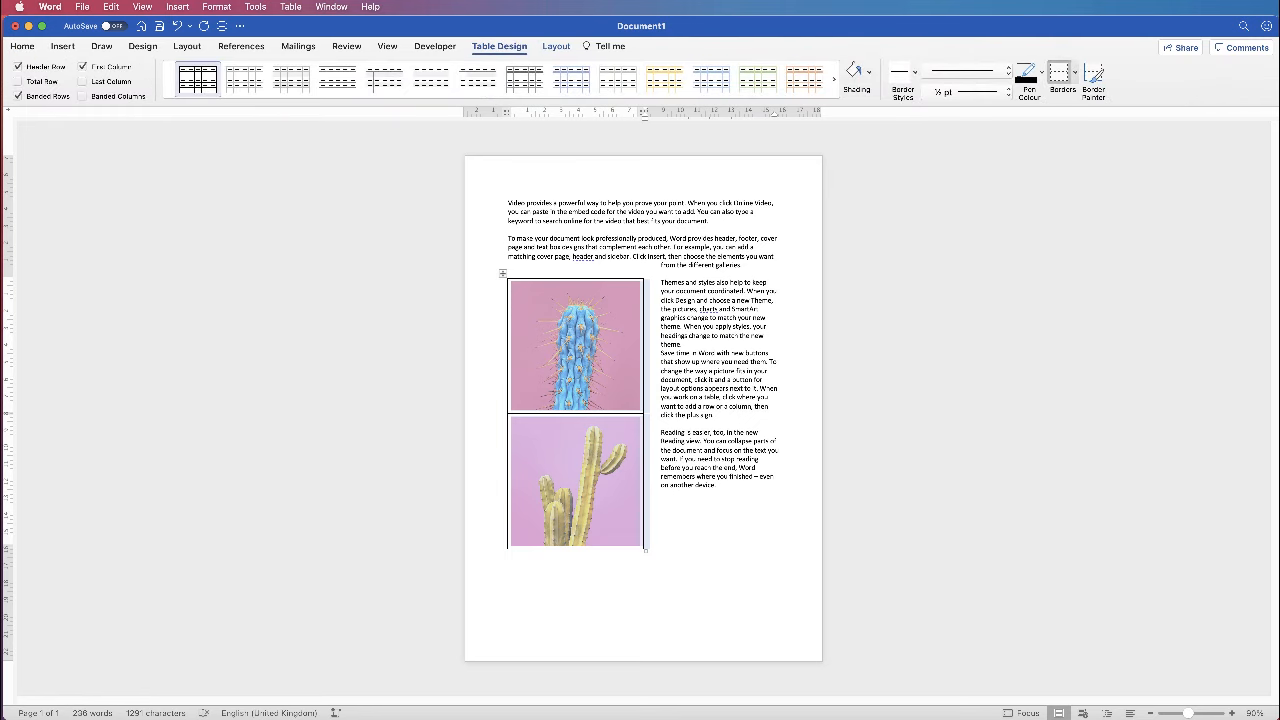
pyautogui.click(660, 496)
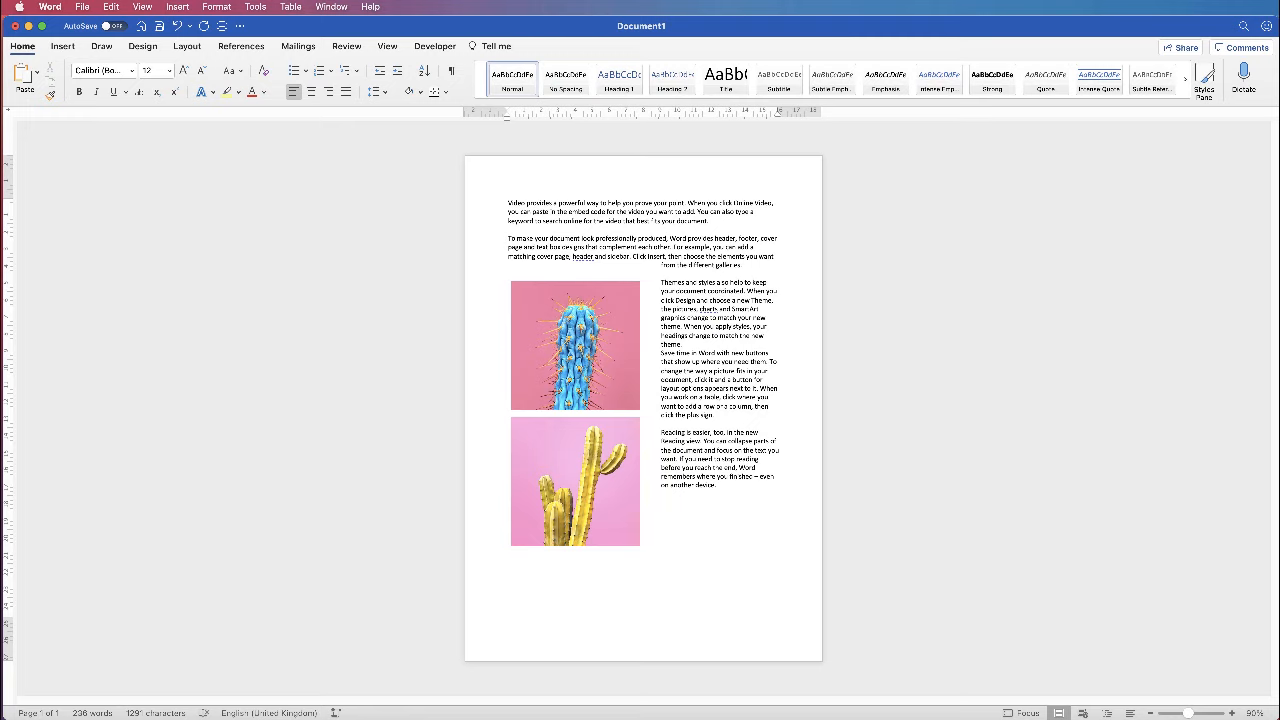
pyautogui.click(660, 496)
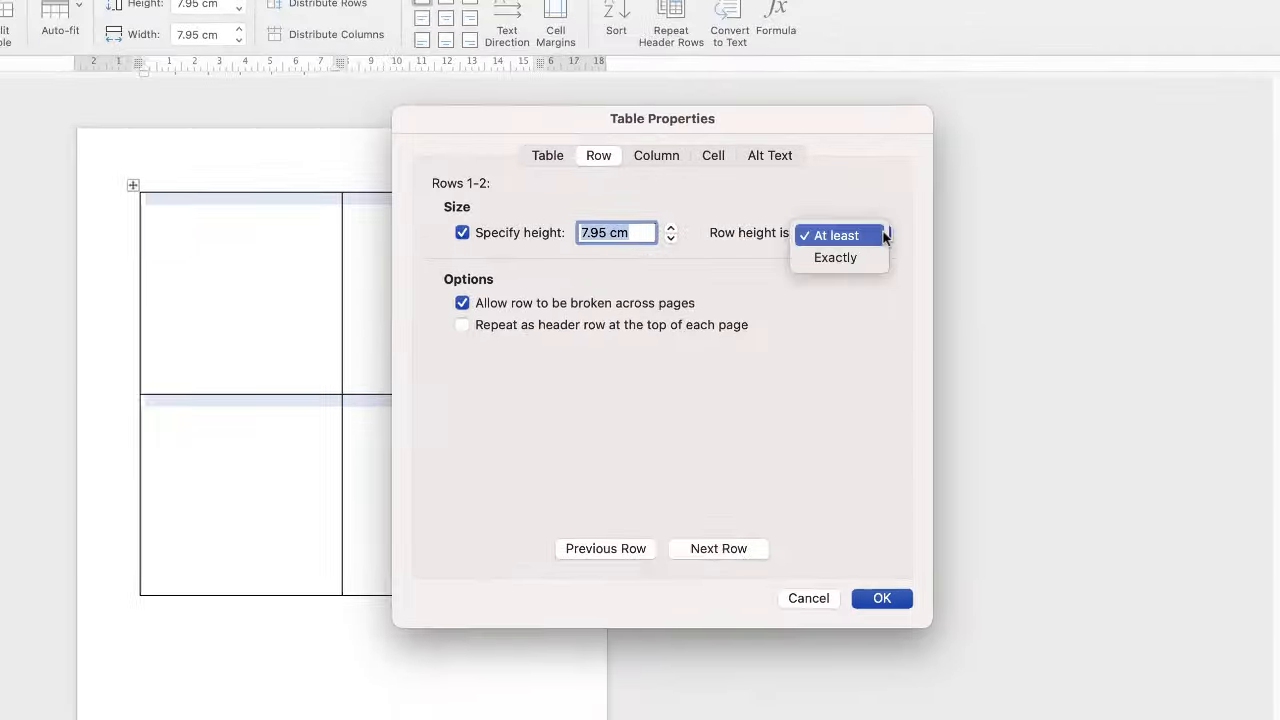
# Switch to the Cell settings to set the 7.95 cm preferred width.
pyautogui.click(712, 156)
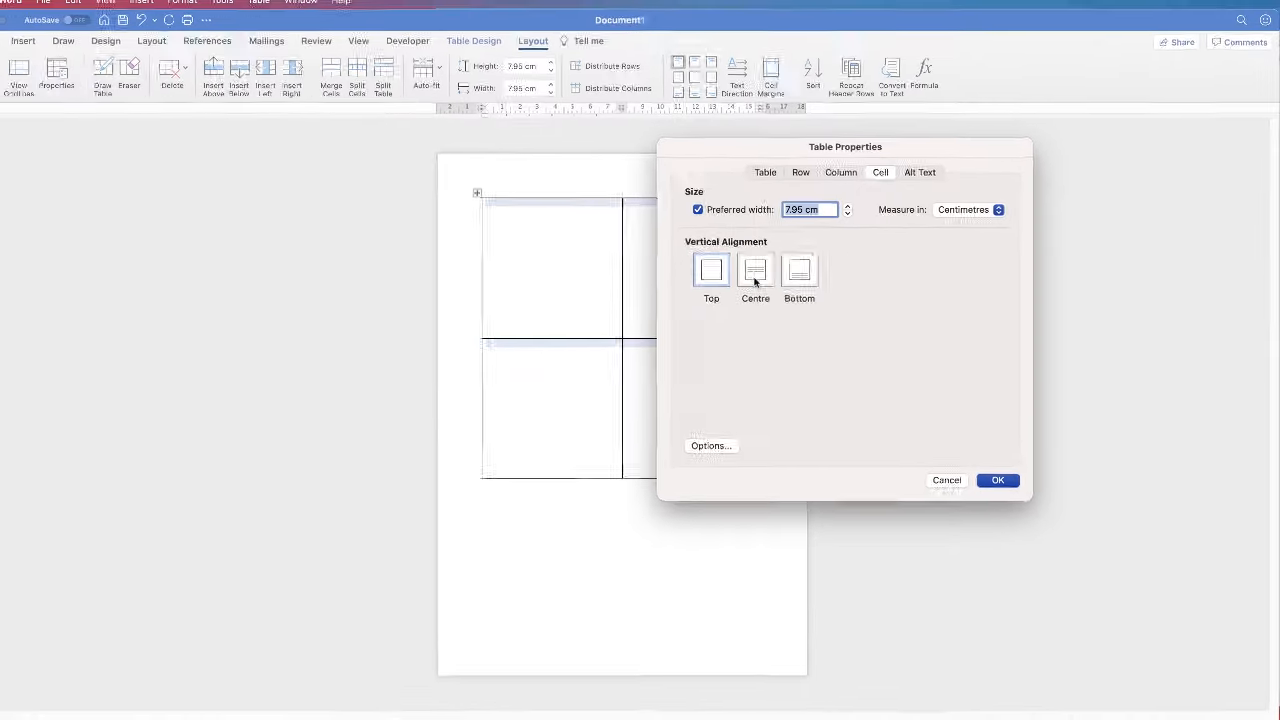